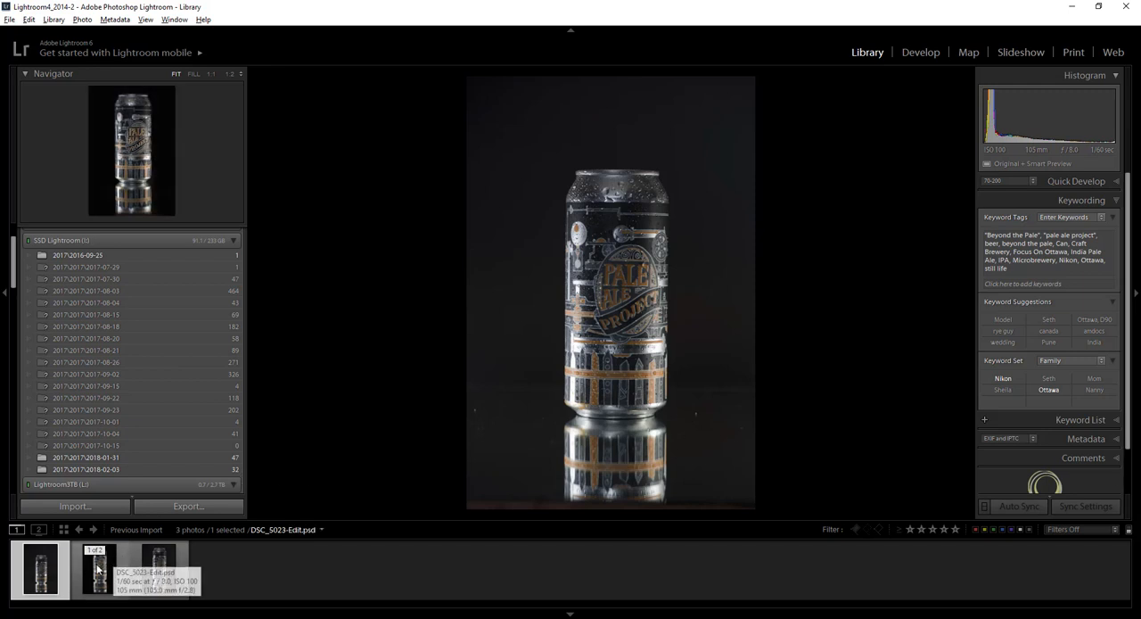
- Compare the raw and edited can photo, then hand the raw photo off to Photoshop as a smart object
click(100, 569)
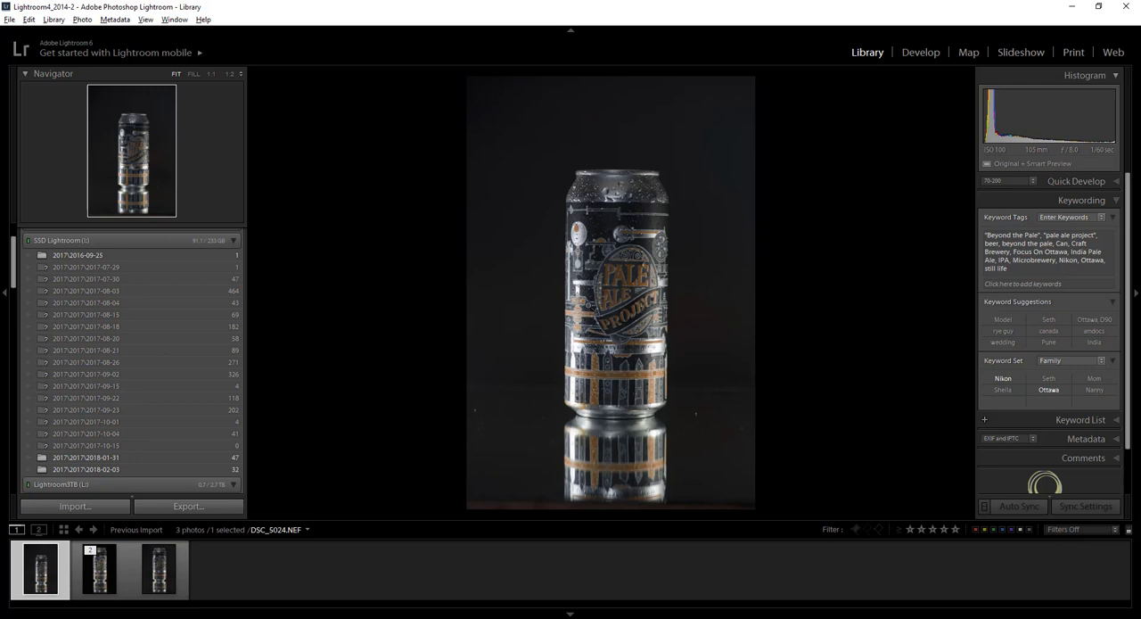
click(100, 569)
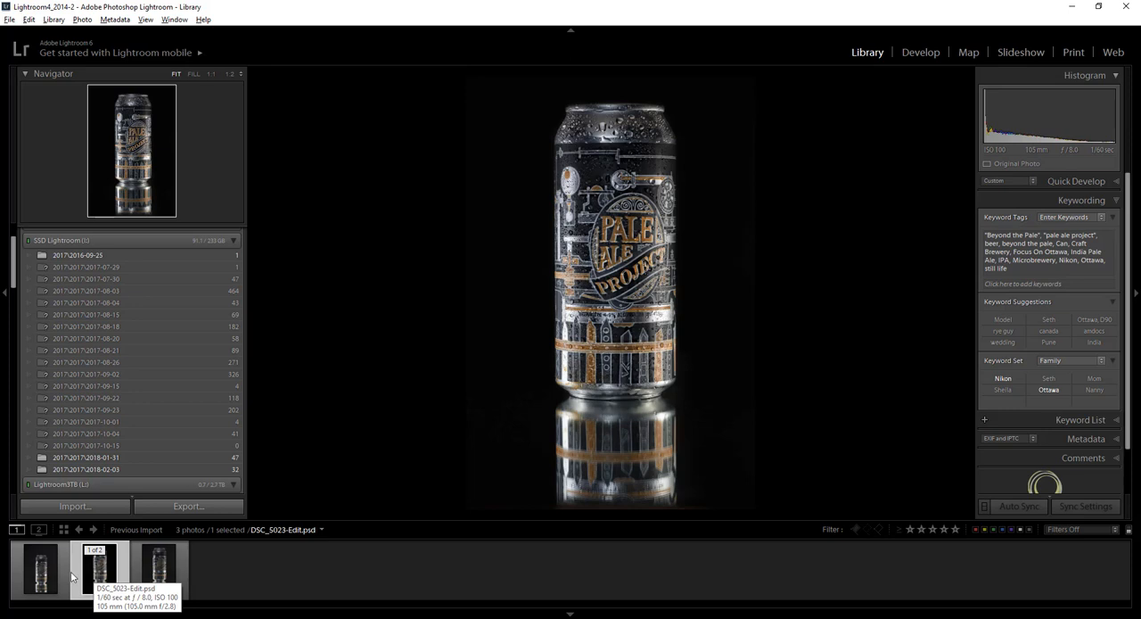
click(100, 569)
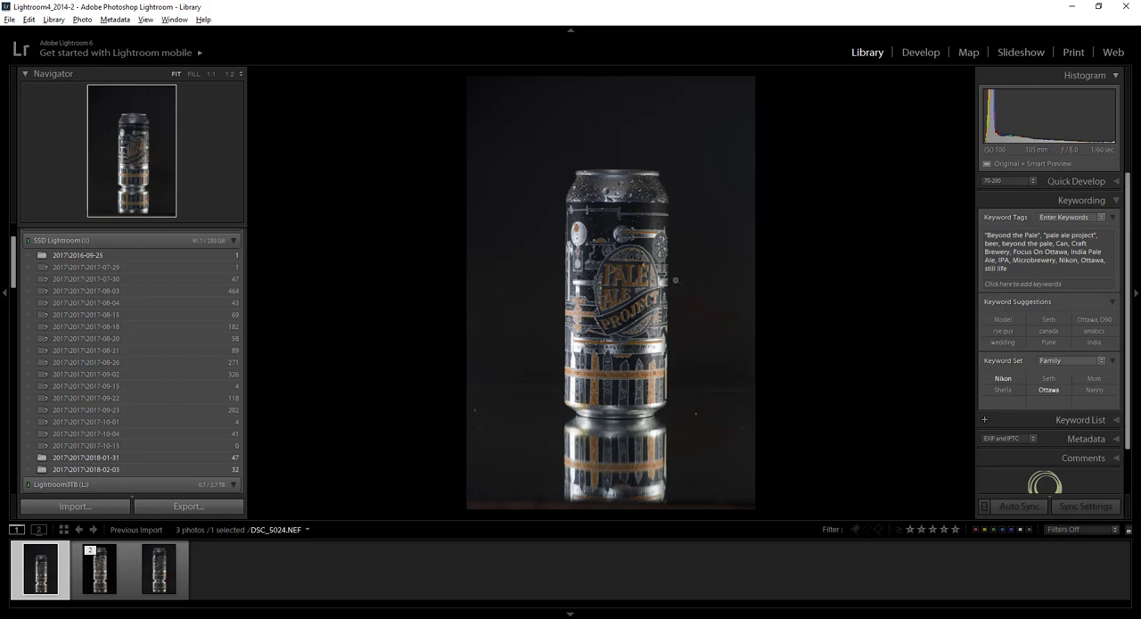
click(920, 52)
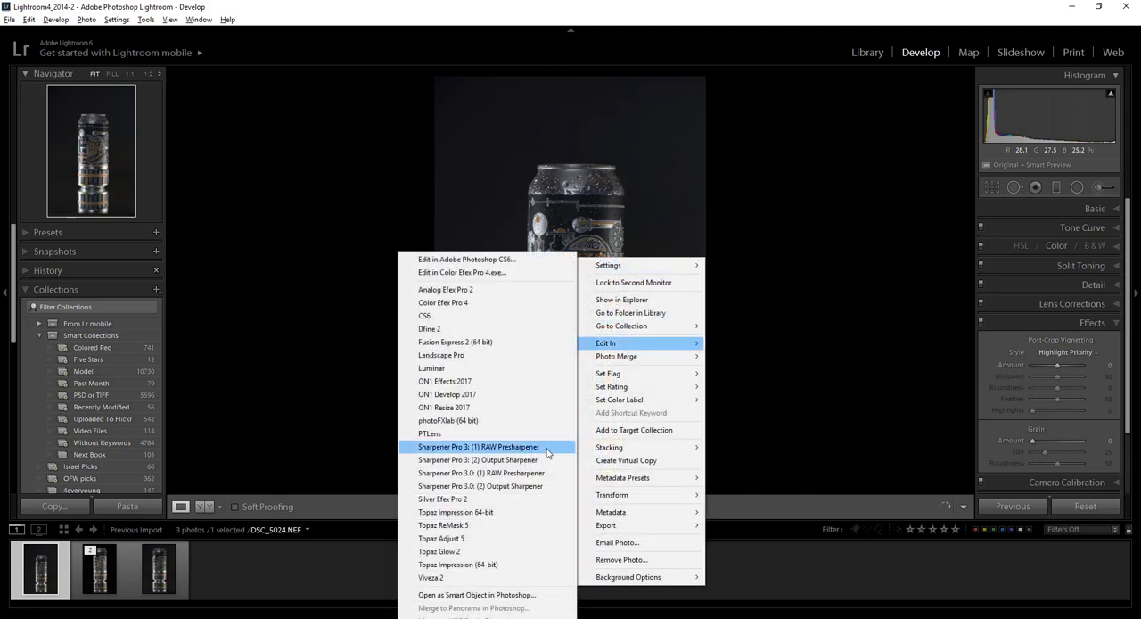
mouse_move(507, 596)
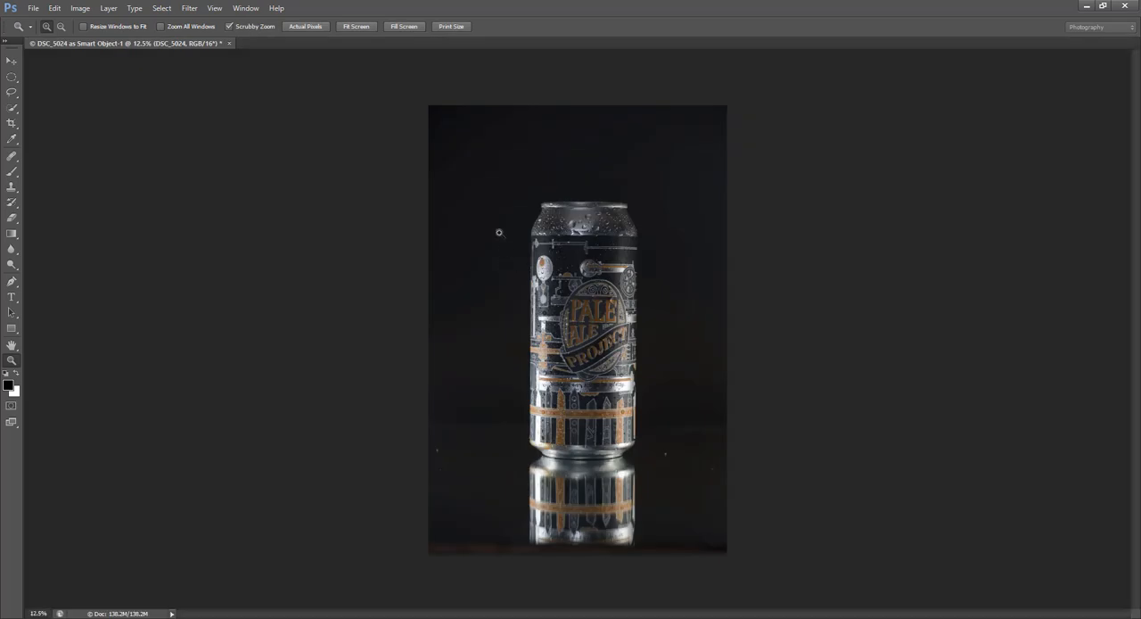
mouse_move(464, 371)
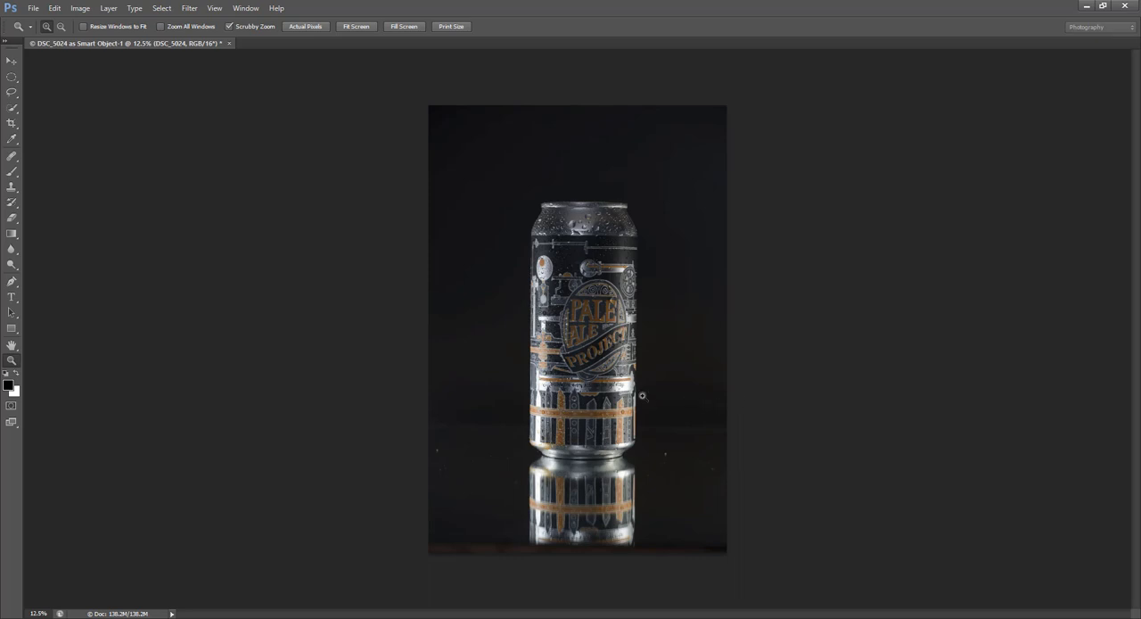
mouse_move(551, 262)
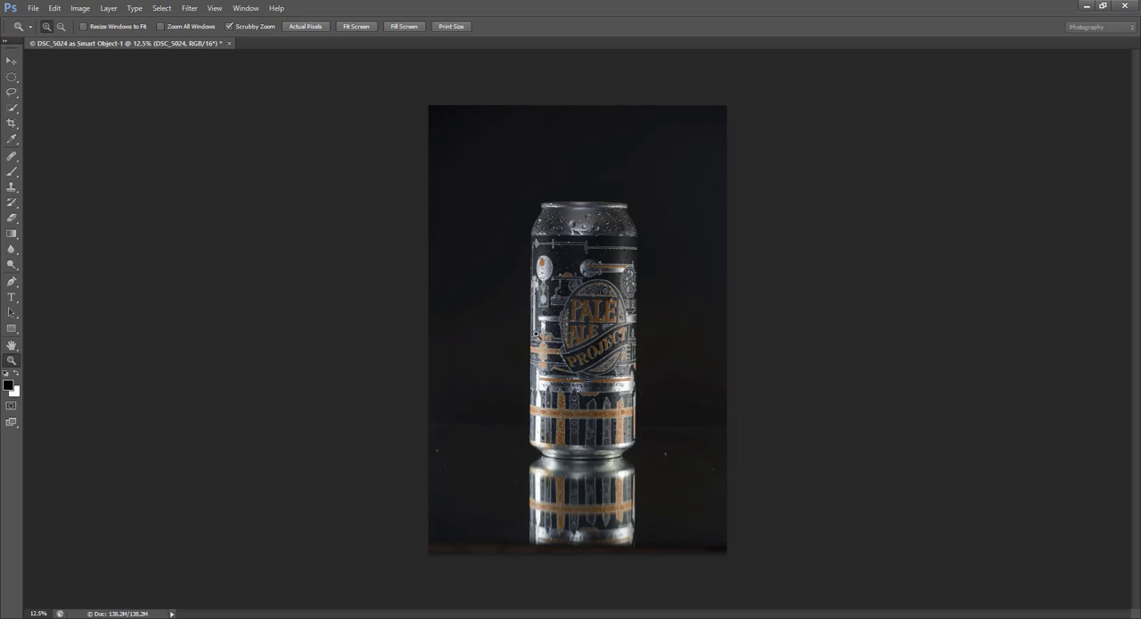
mouse_move(585, 474)
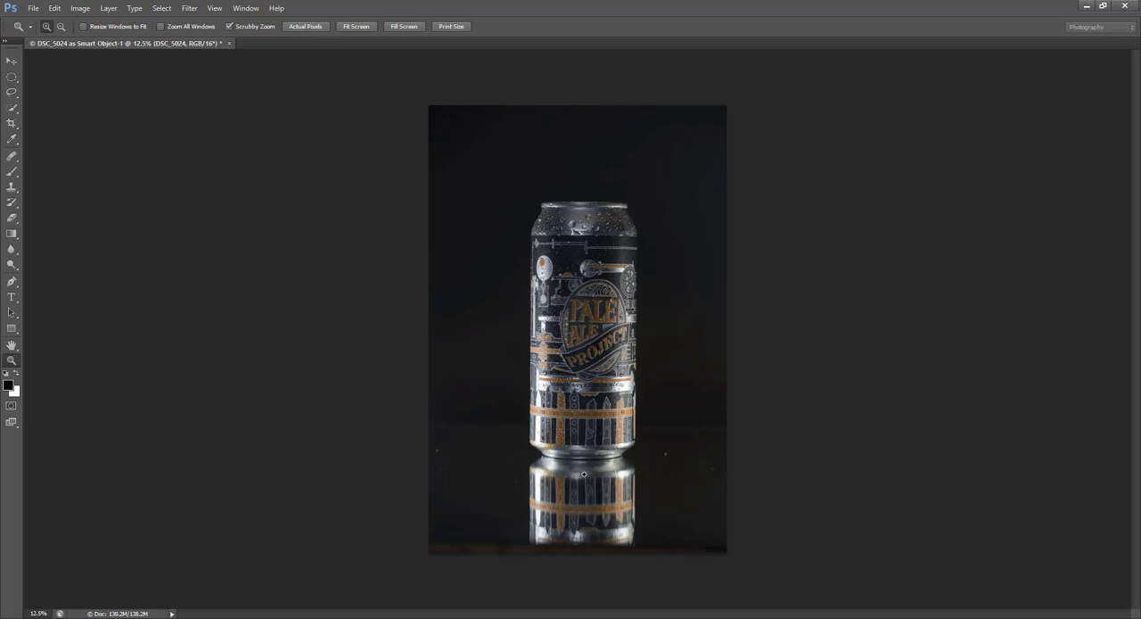
mouse_move(585, 446)
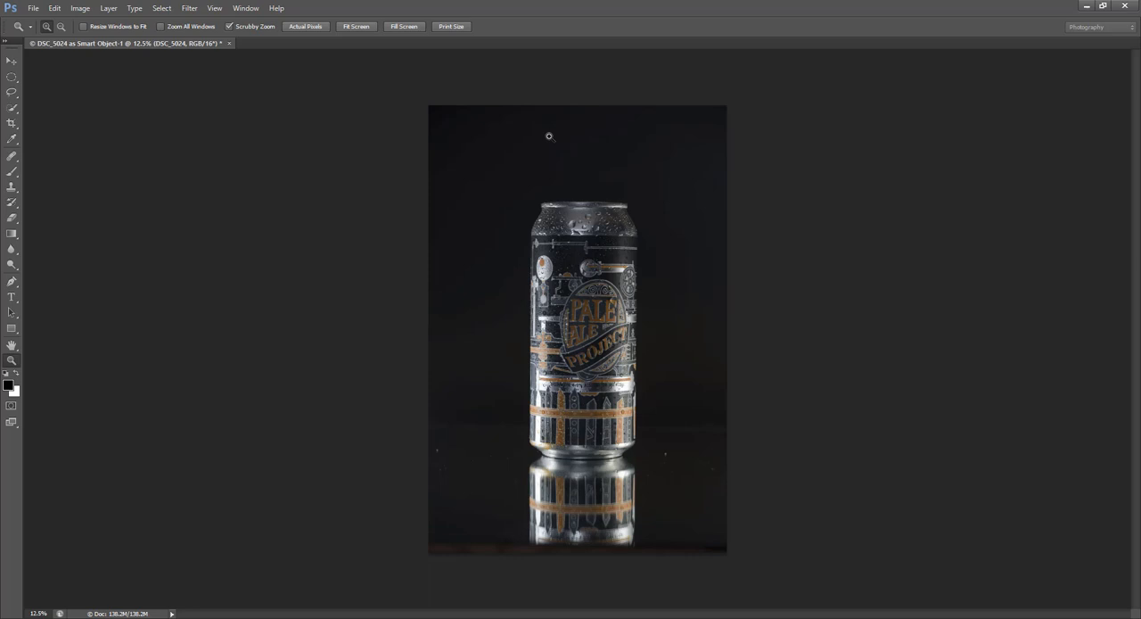
mouse_move(585, 148)
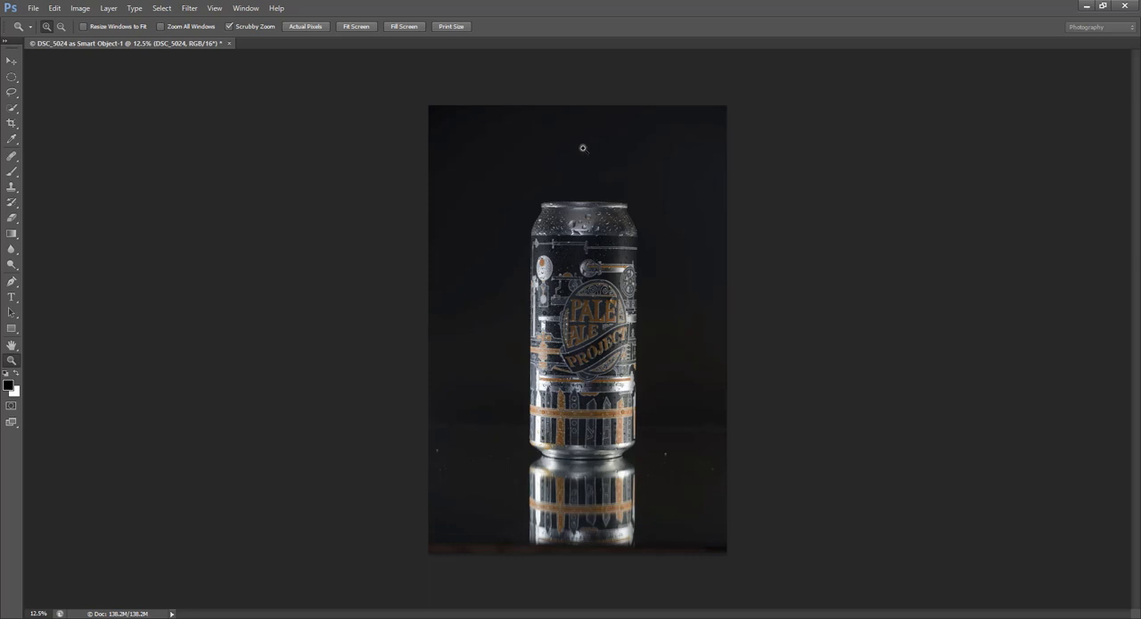
mouse_move(585, 212)
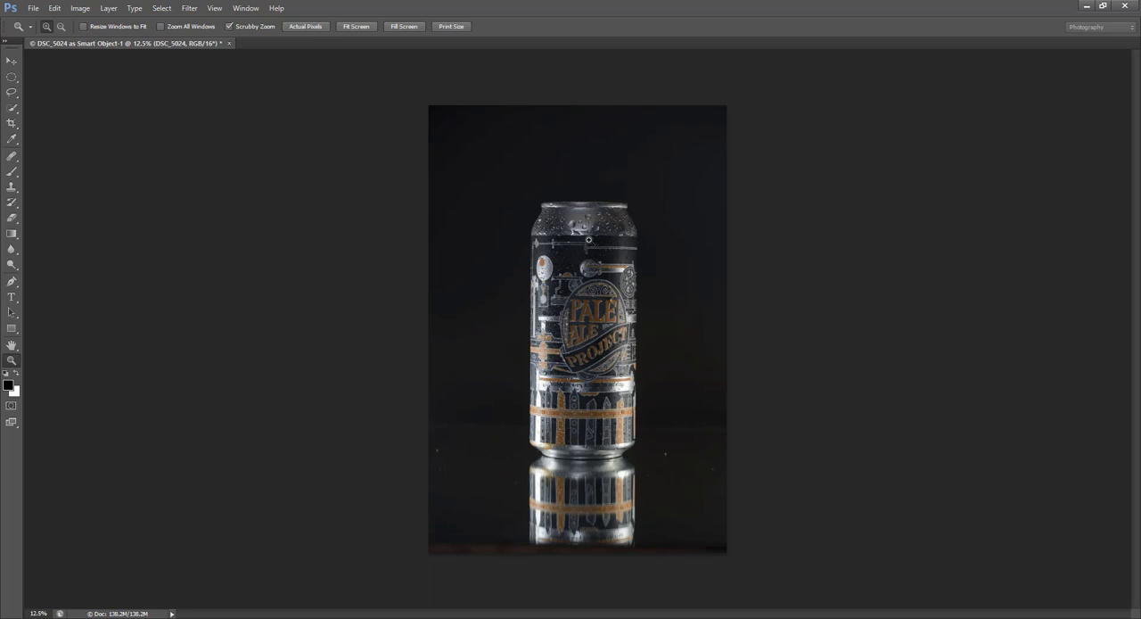
mouse_move(546, 369)
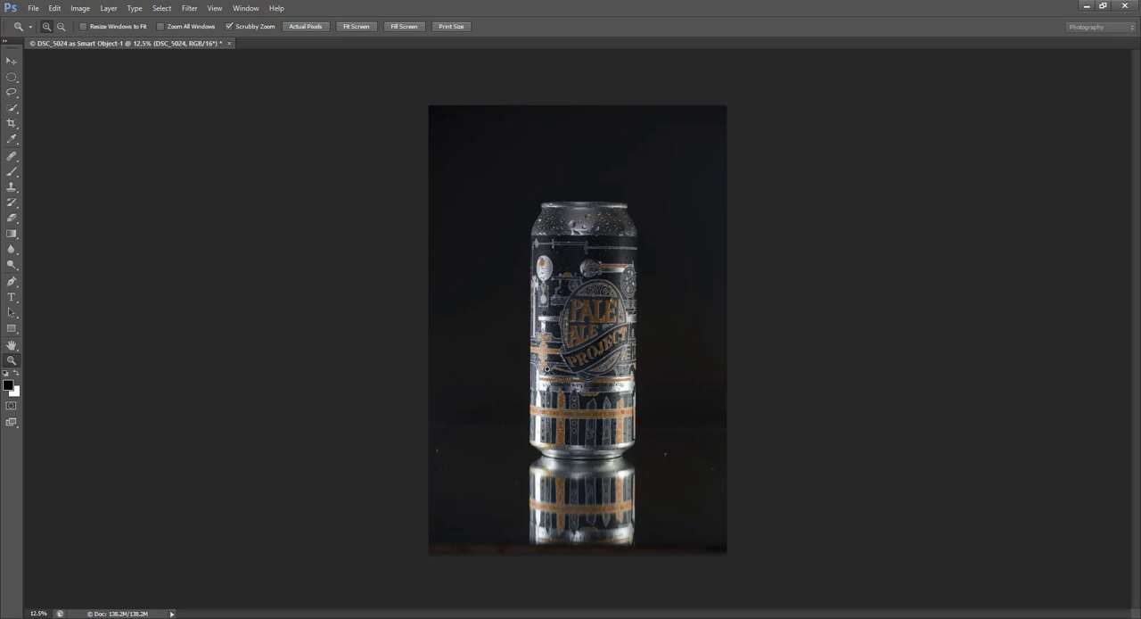
mouse_move(510, 264)
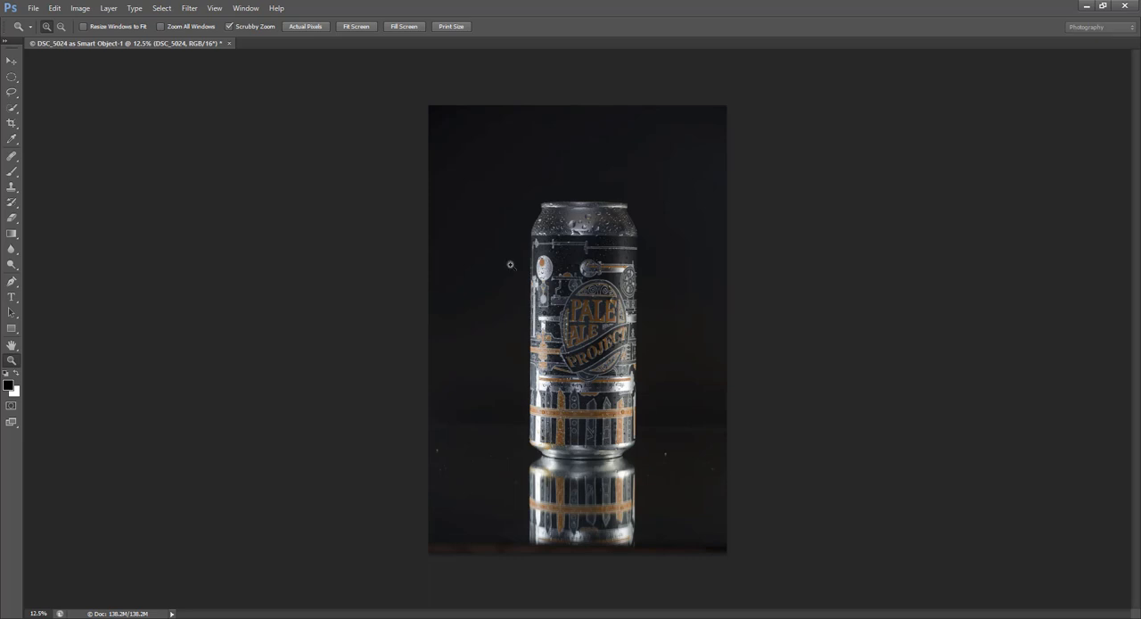
mouse_move(489, 307)
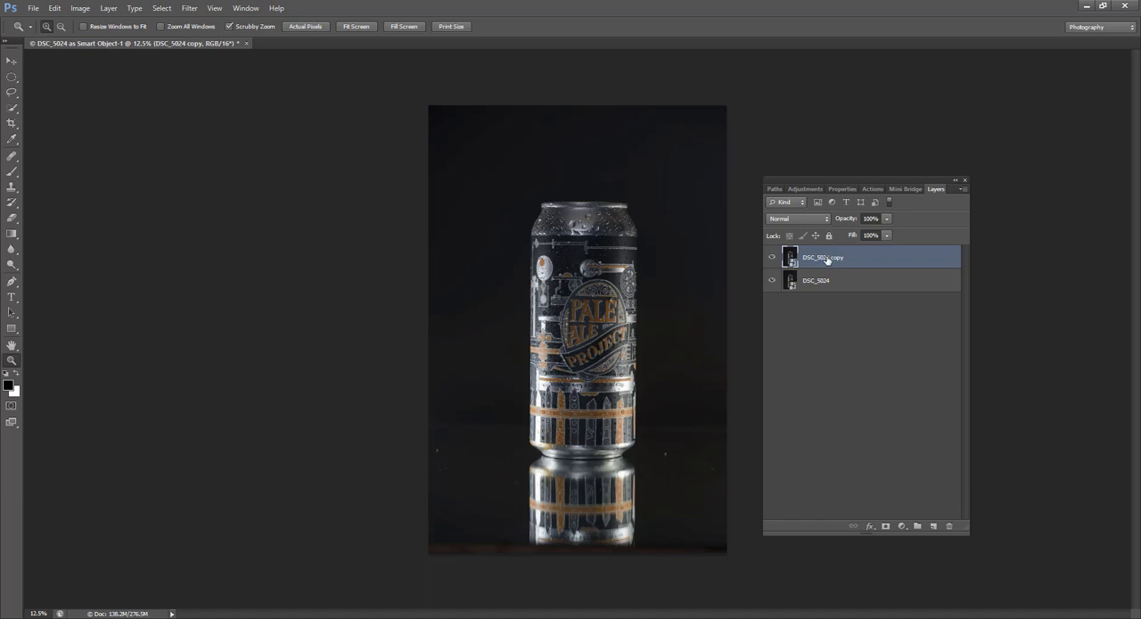
- Add an empty layer above the DSC_5024 copy and name it 'Editing'
right_click(820, 257)
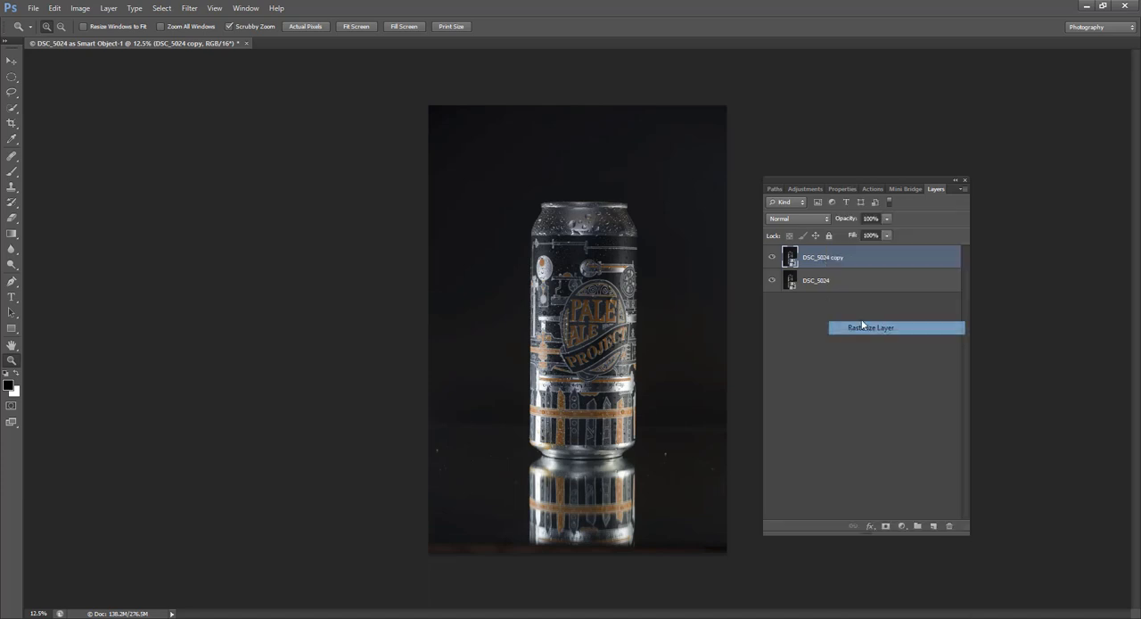
click(870, 326)
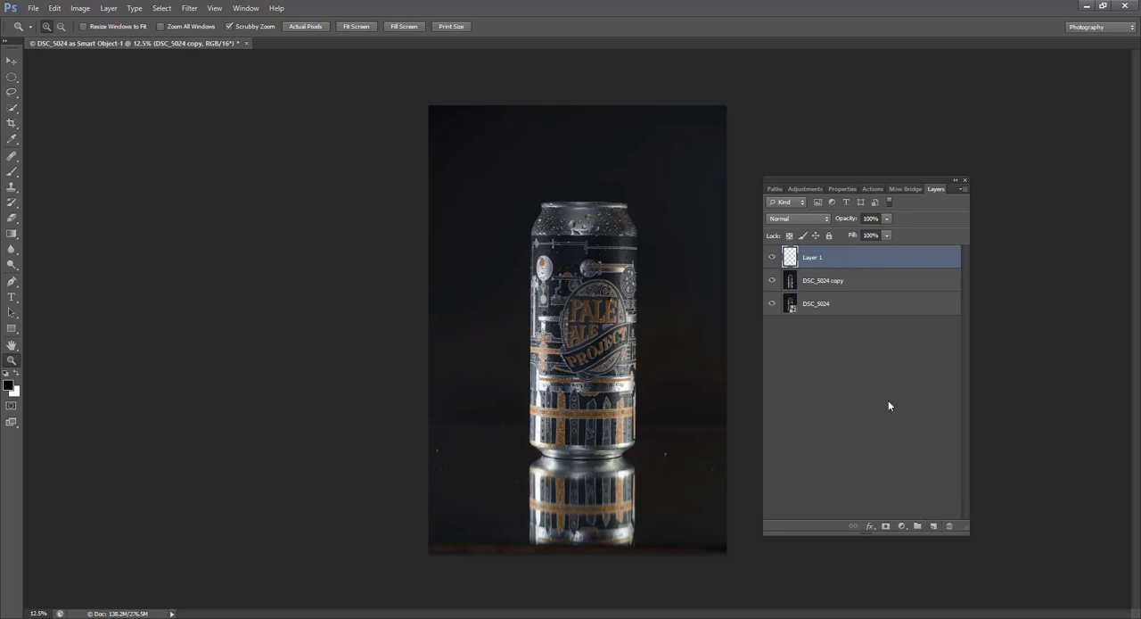
double_click(813, 256)
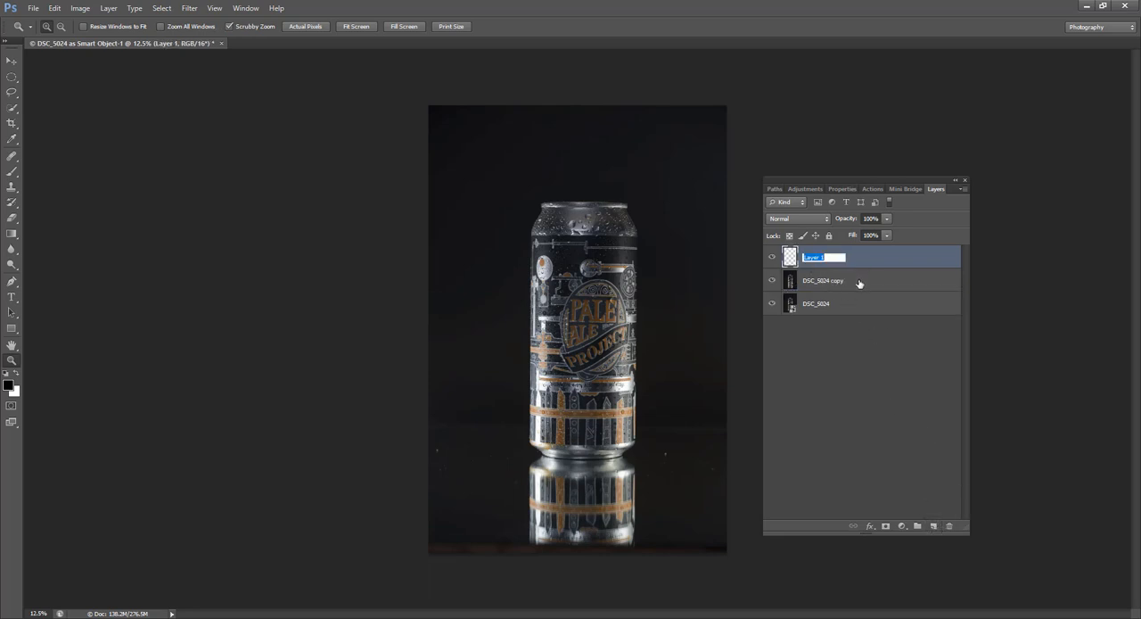
text(Editing)
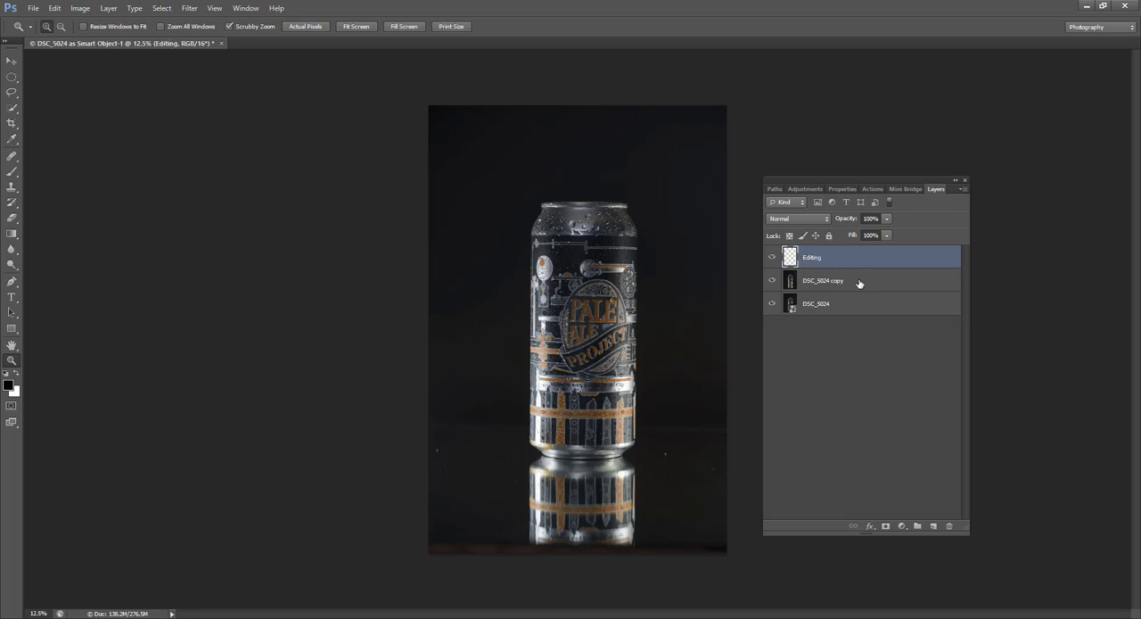
click(822, 280)
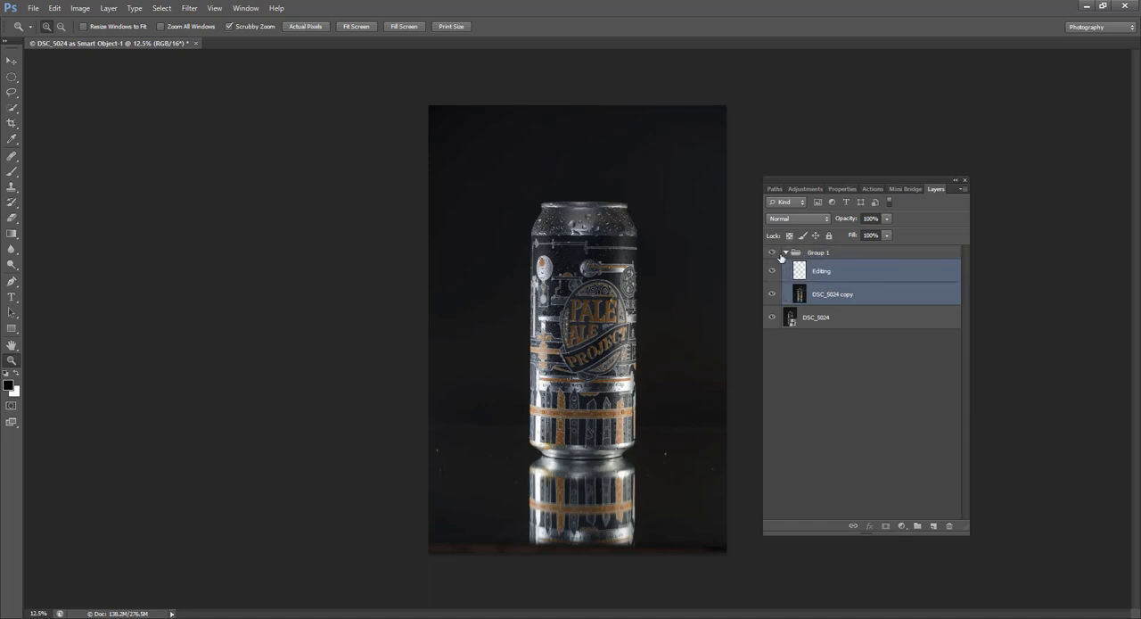
- Collapse Group 1 and create a second group above it, ready for renaming
click(784, 253)
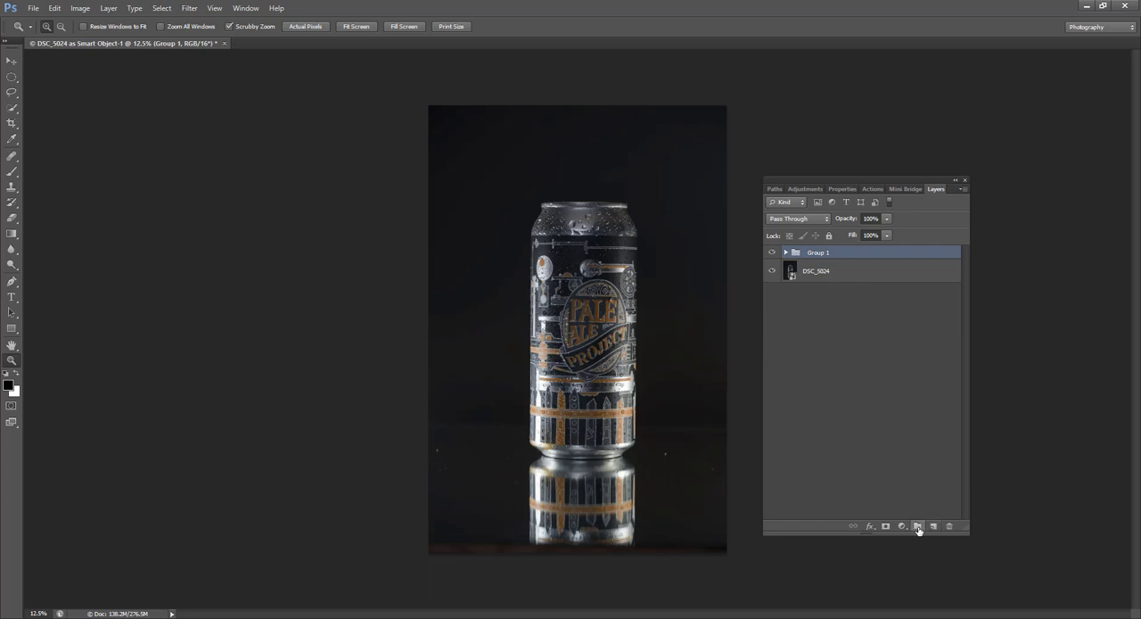
click(917, 525)
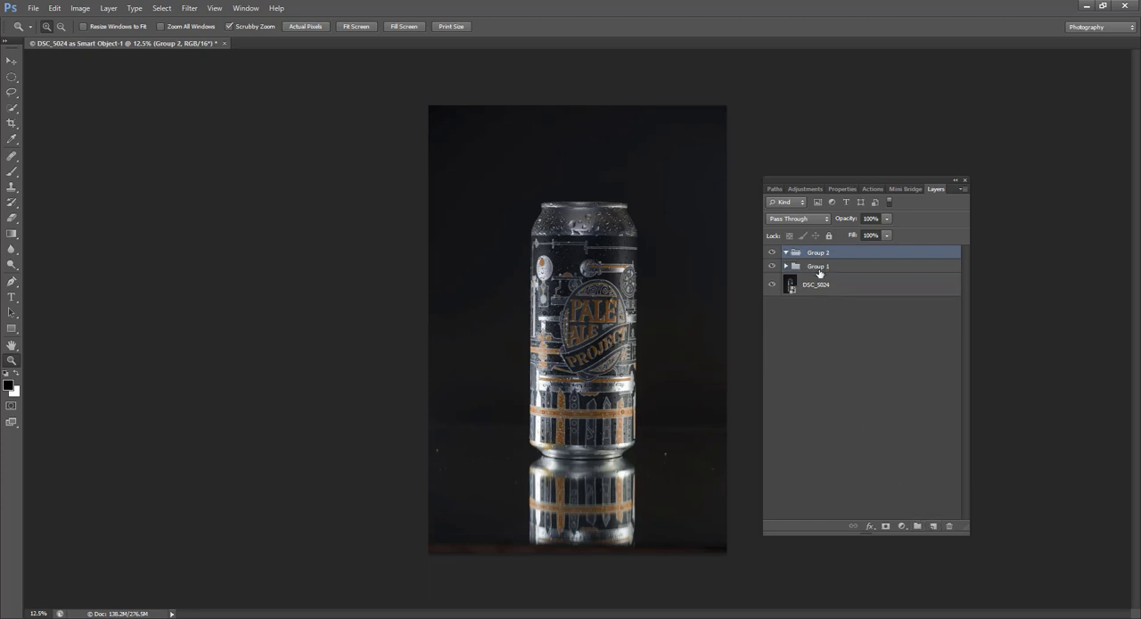
mouse_move(820, 268)
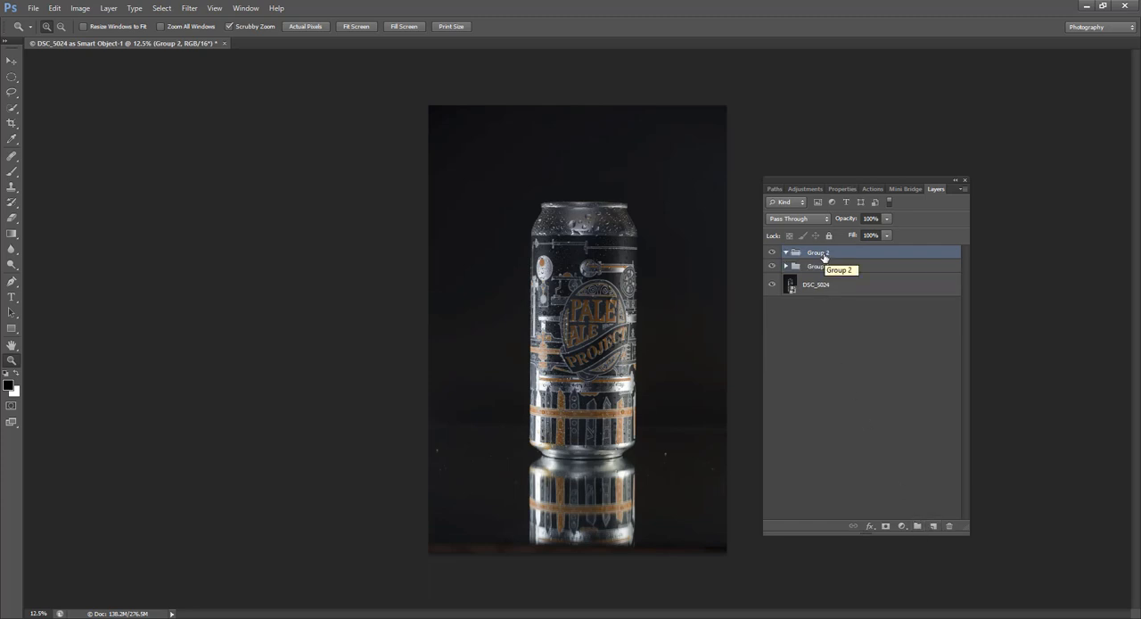
double_click(816, 254)
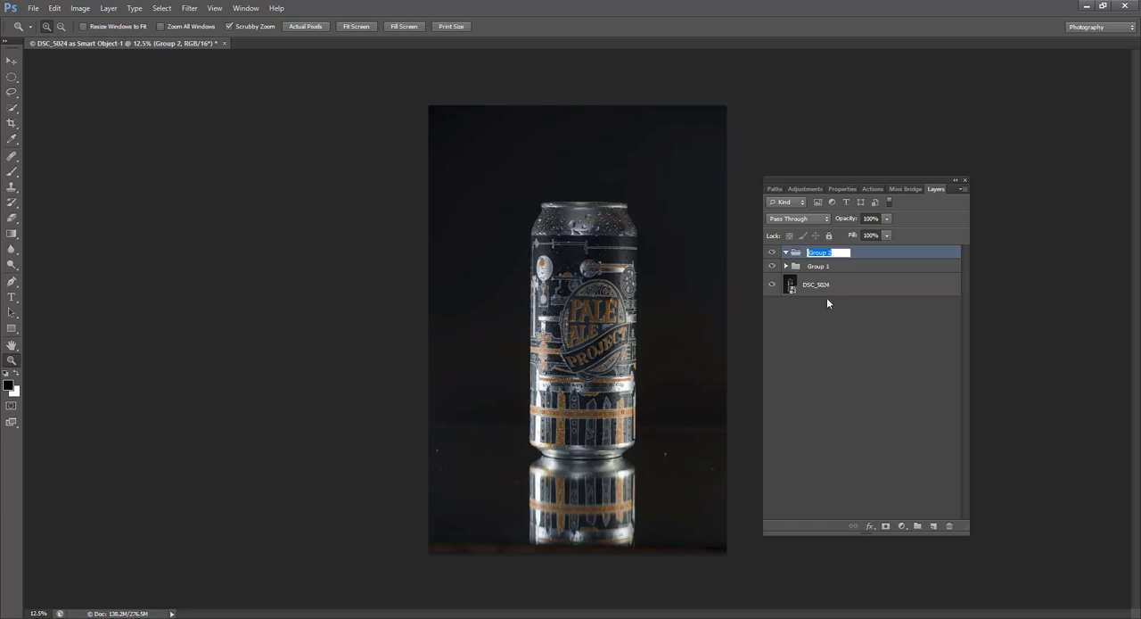
mouse_move(524, 476)
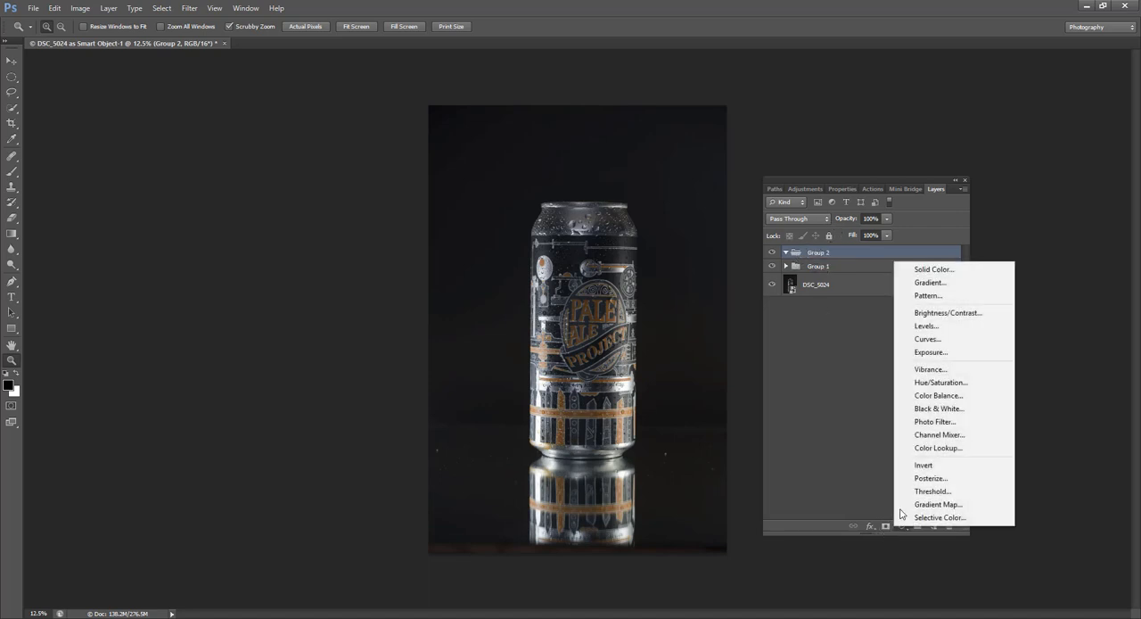
- Add a Curves adjustment and bend its tone curve into a deep zigzag wave
click(927, 339)
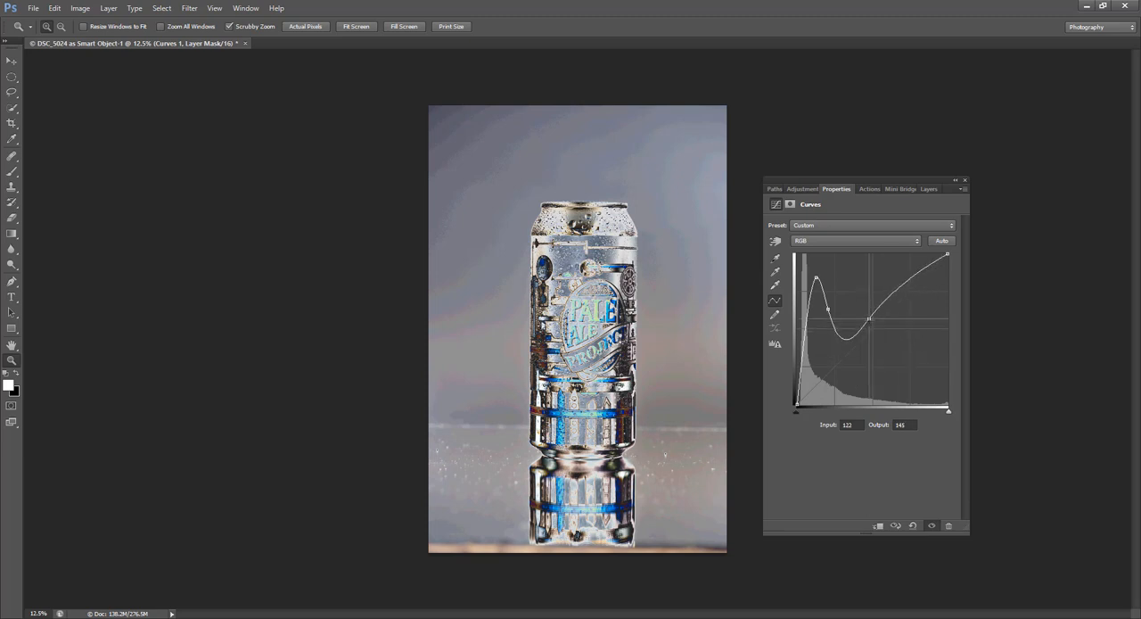
drag(870, 317, 846, 371)
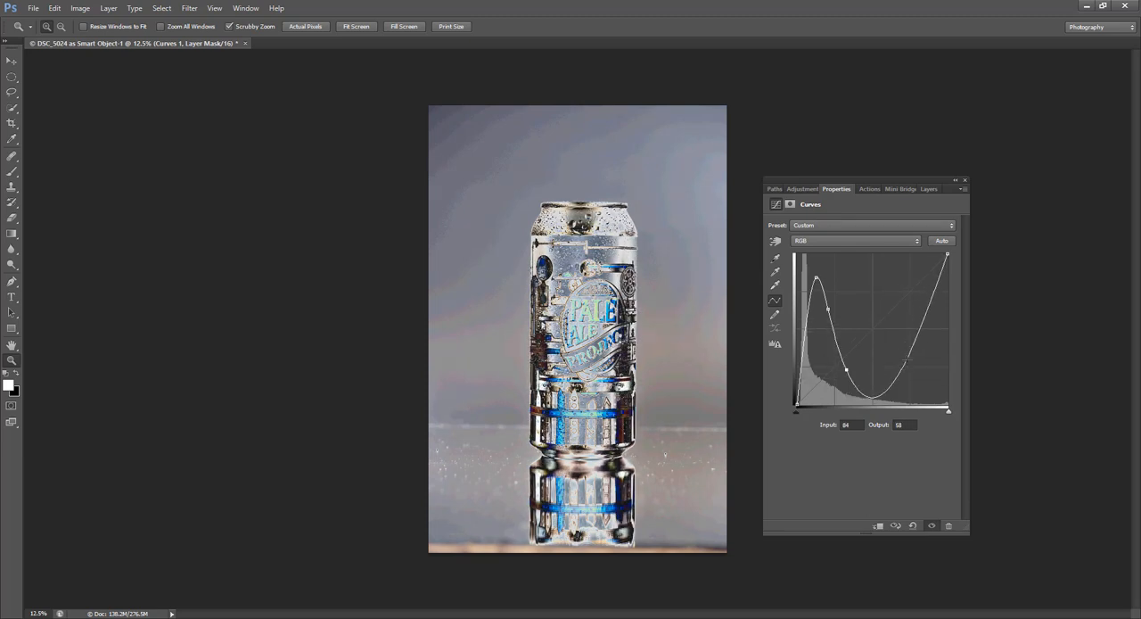
drag(846, 368, 883, 357)
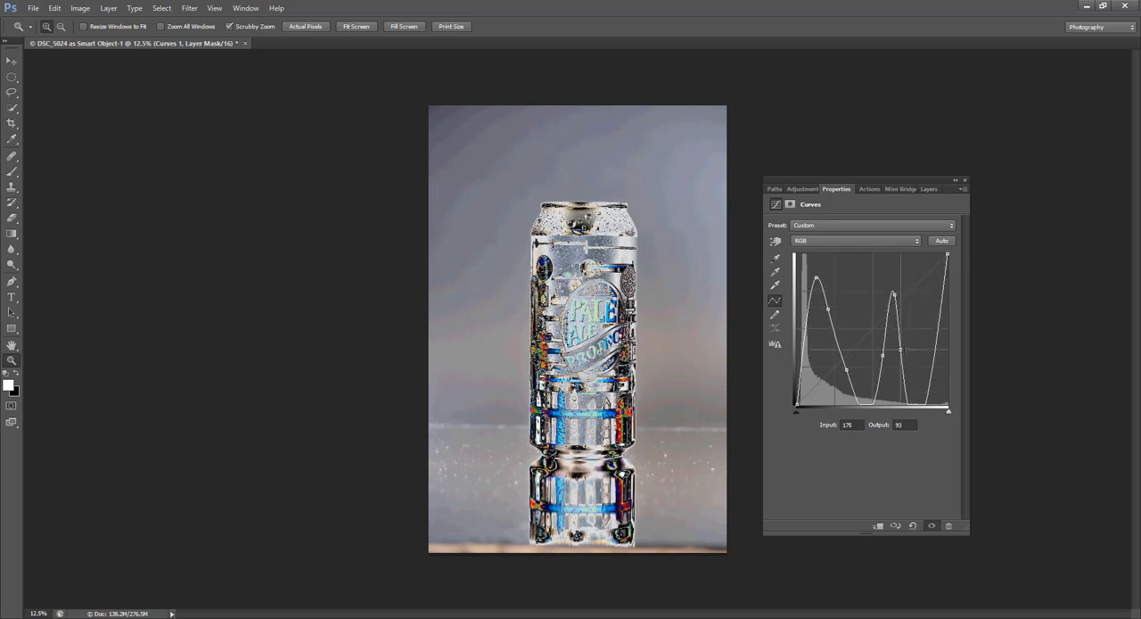
drag(881, 355, 892, 378)
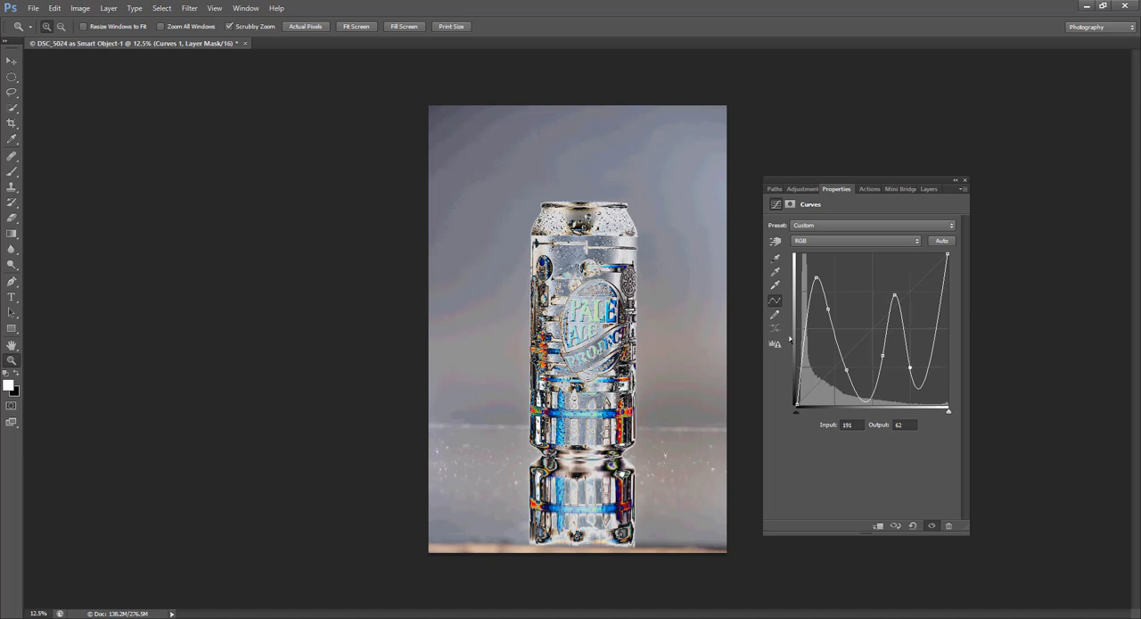
mouse_move(471, 469)
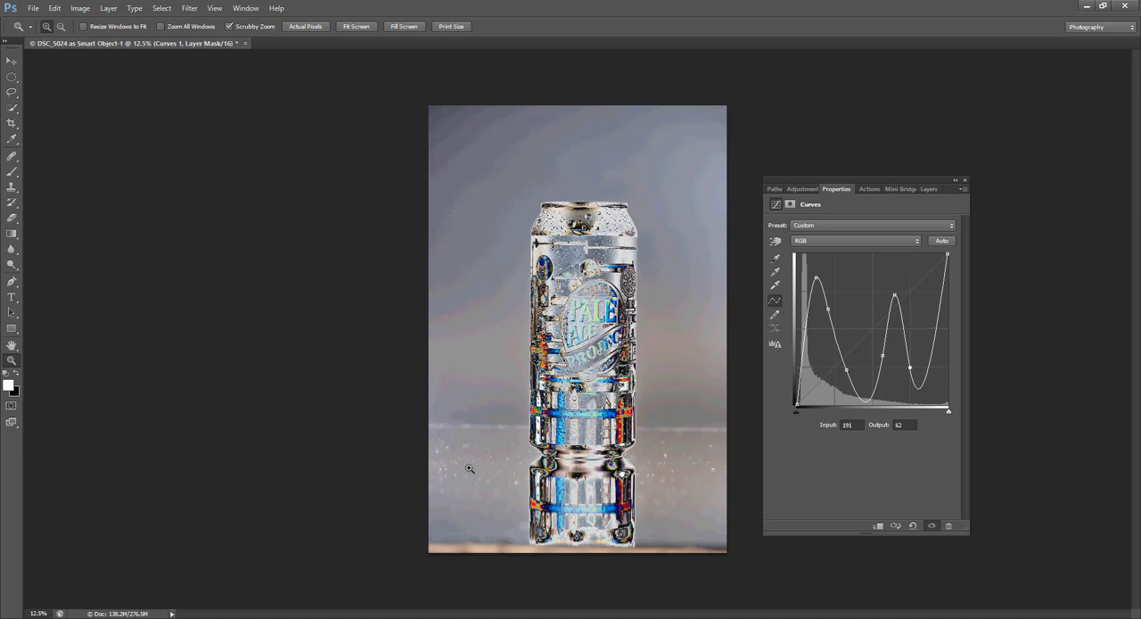
mouse_move(685, 499)
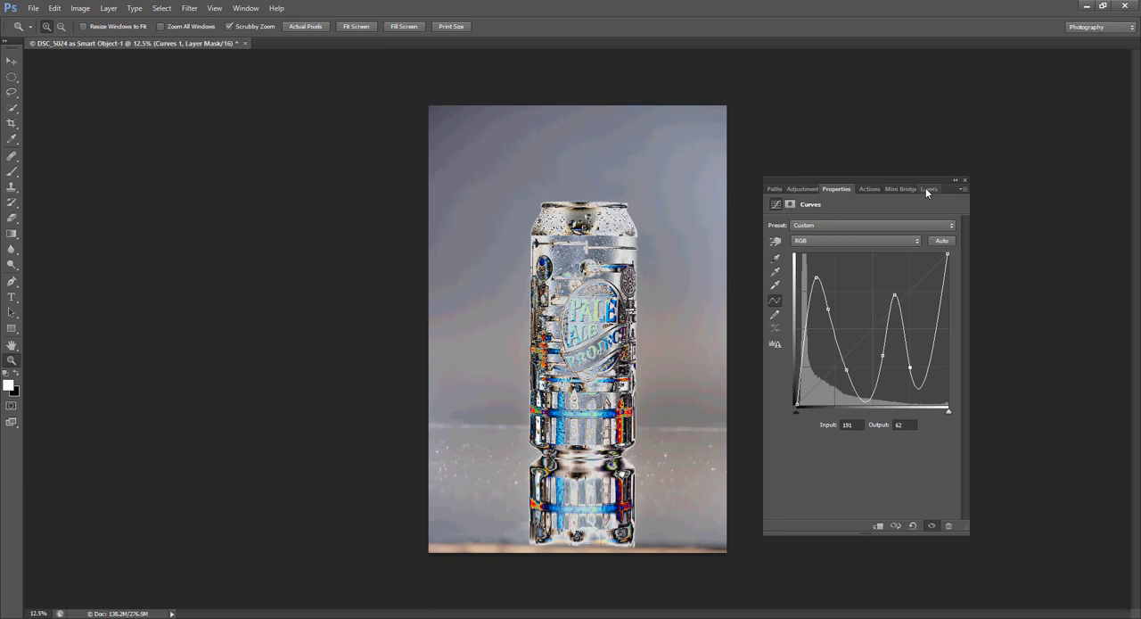
- Name the group holding the wavy curve 'psychedelic'
click(935, 189)
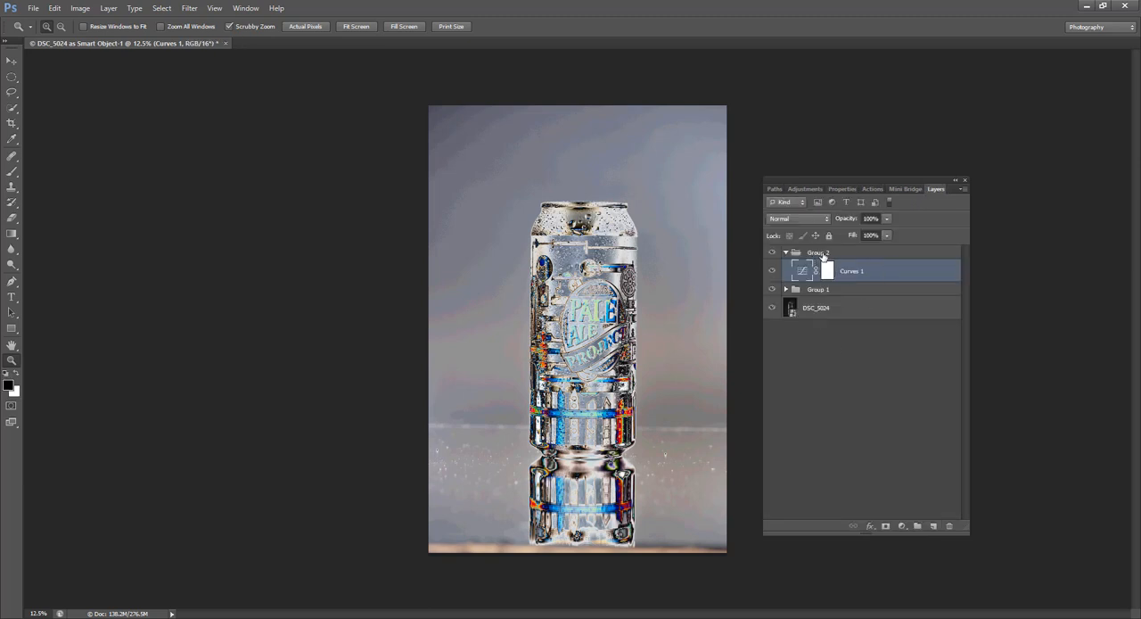
double_click(819, 254)
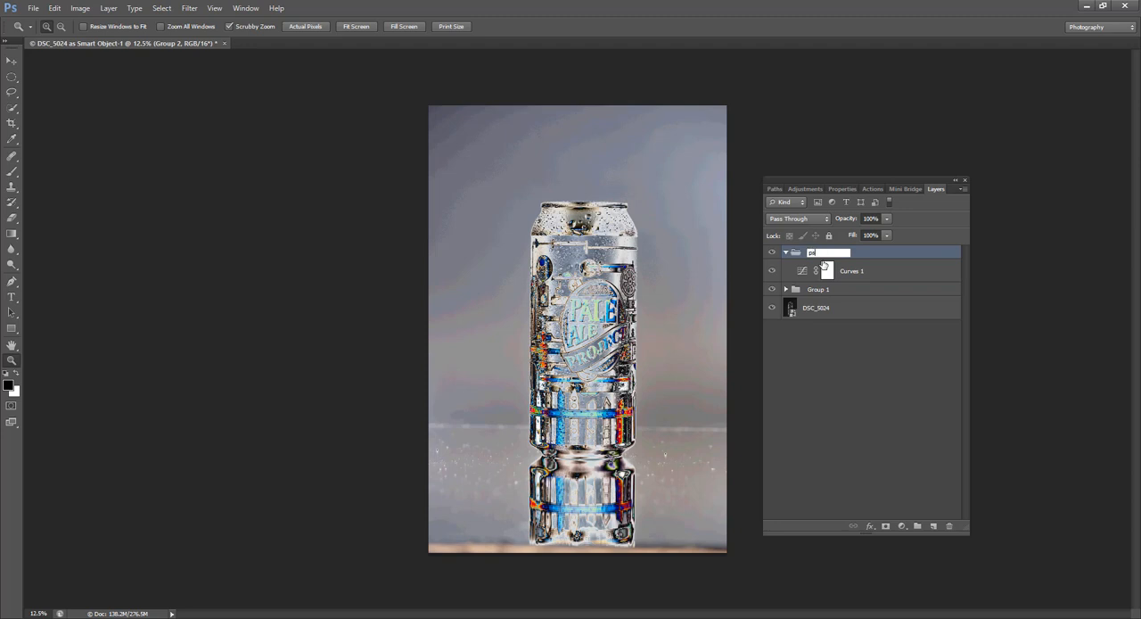
text(psychedelic)
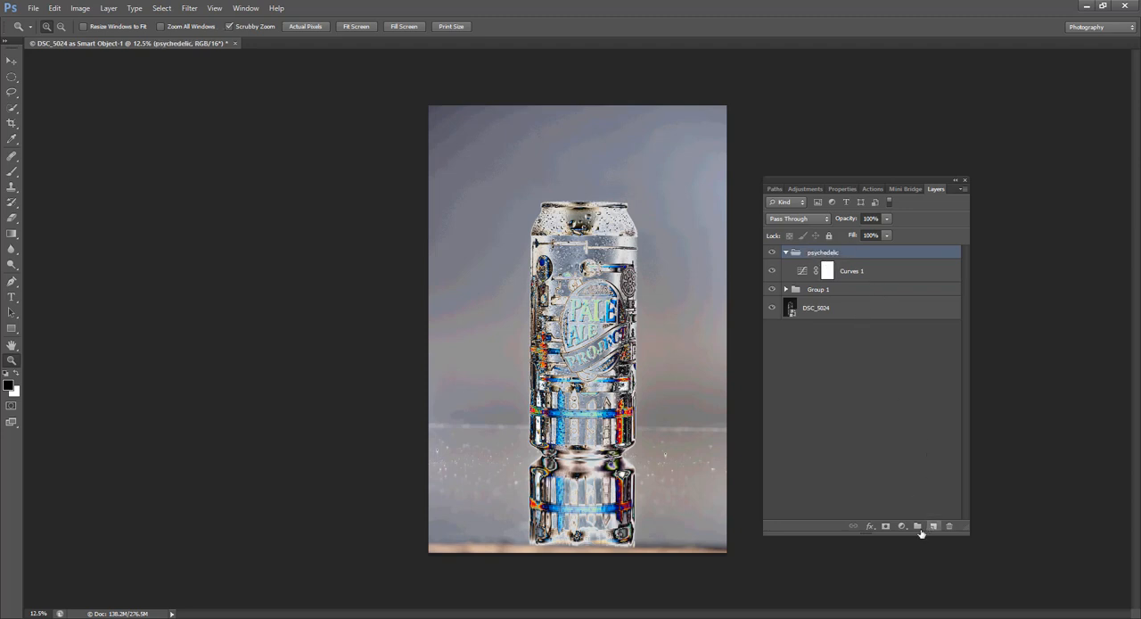
click(772, 253)
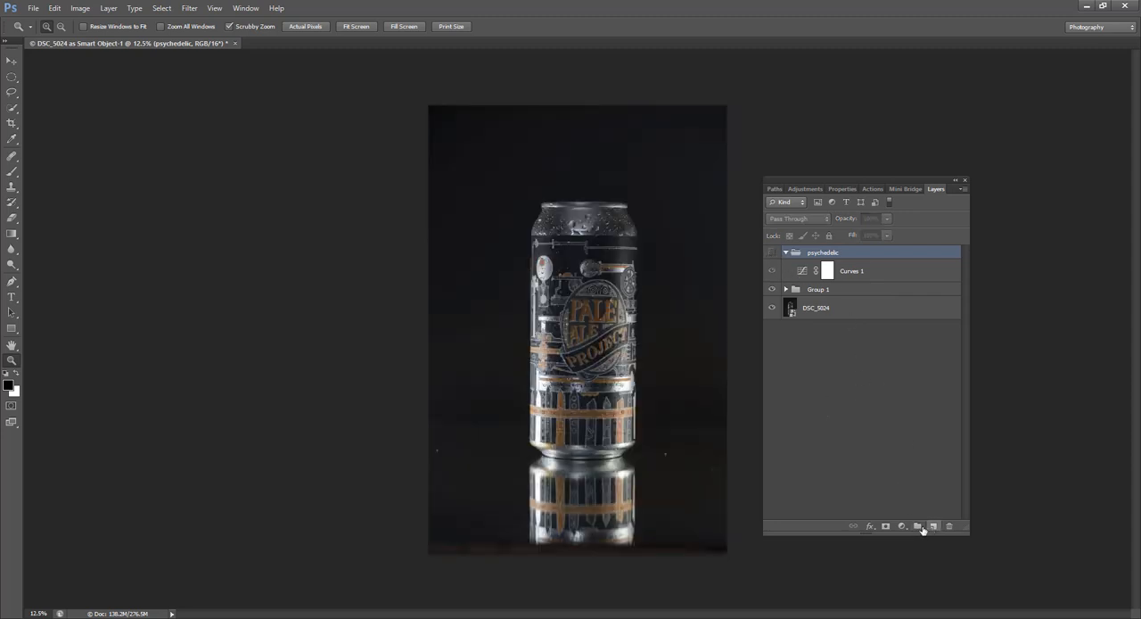
- Create a Dodge Burn group with a Curves adjustment raised to brighten the midtones
click(916, 524)
text(Dodge Burn)
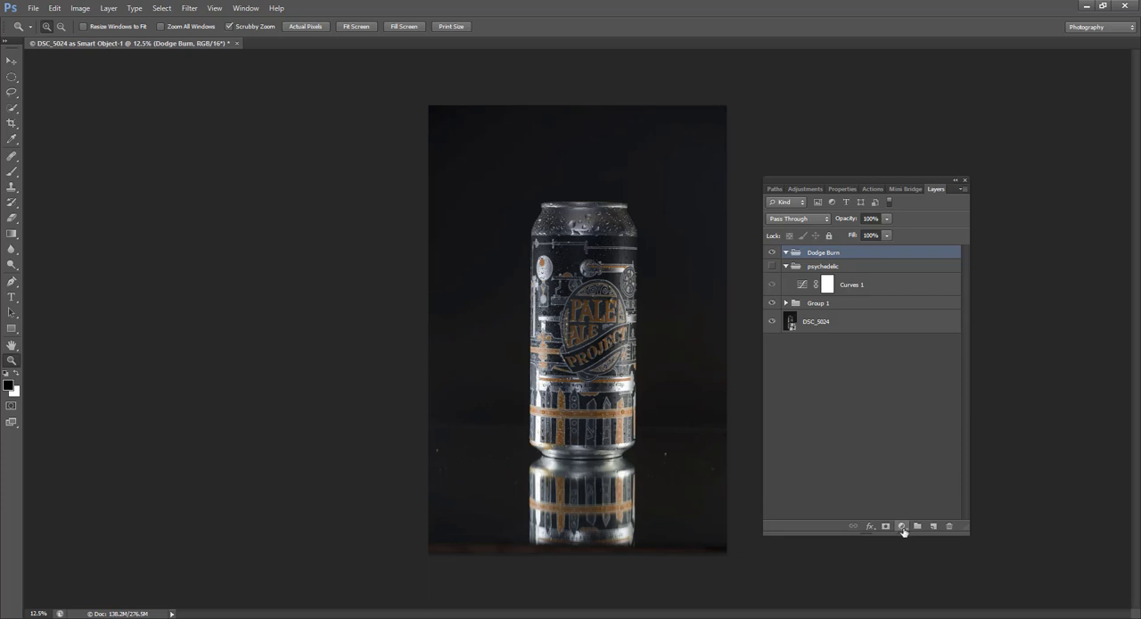
click(903, 525)
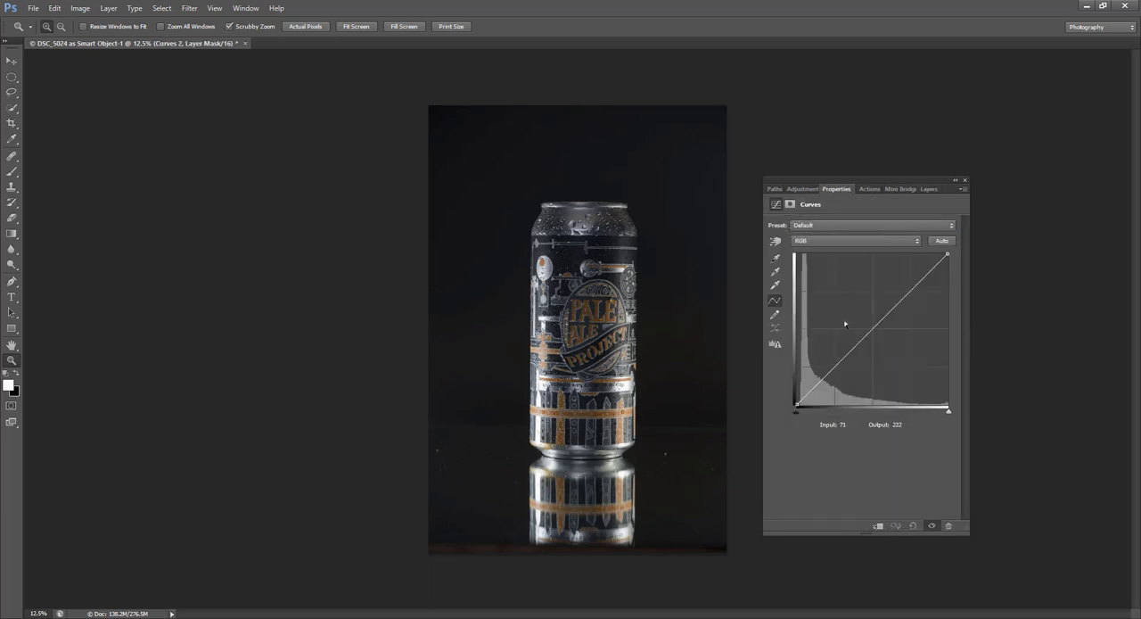
drag(845, 323, 906, 275)
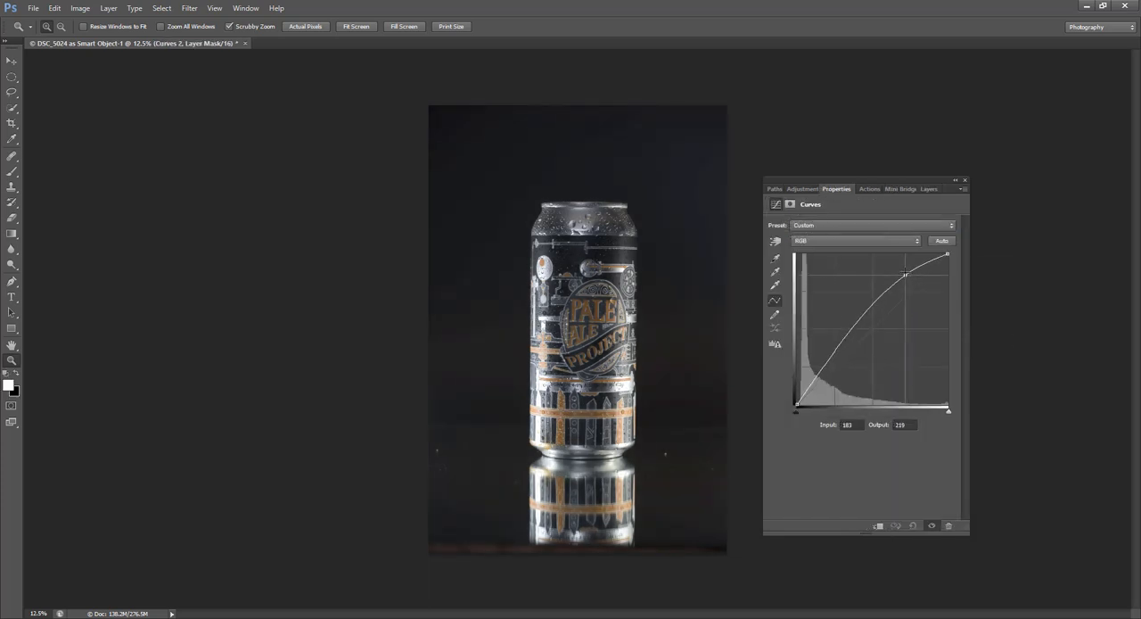
drag(906, 274, 906, 267)
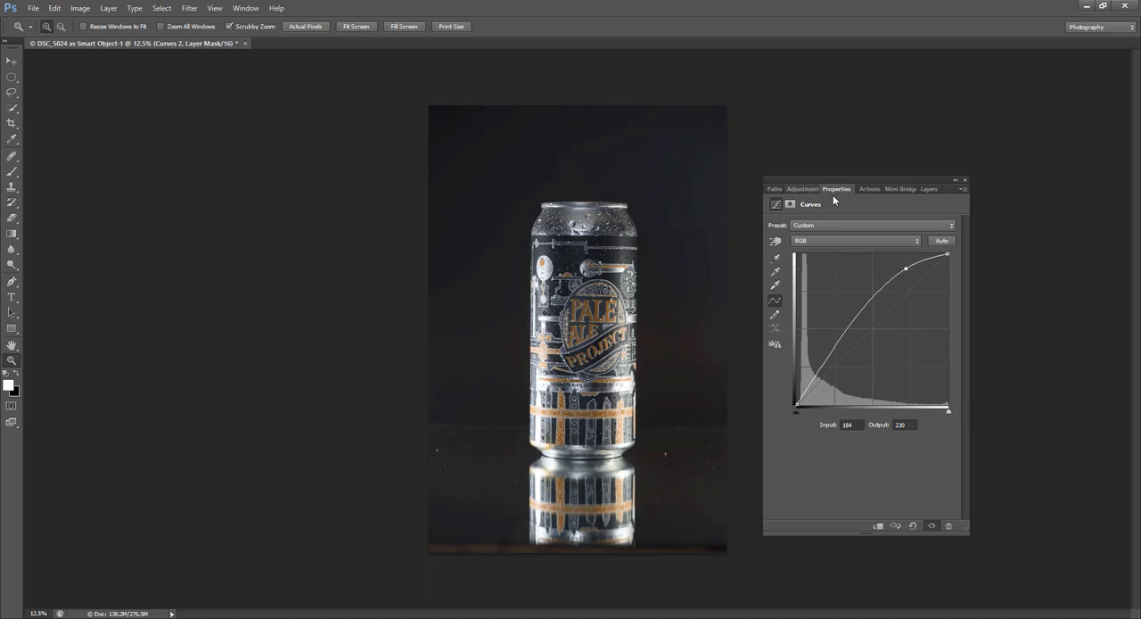
drag(906, 267, 907, 264)
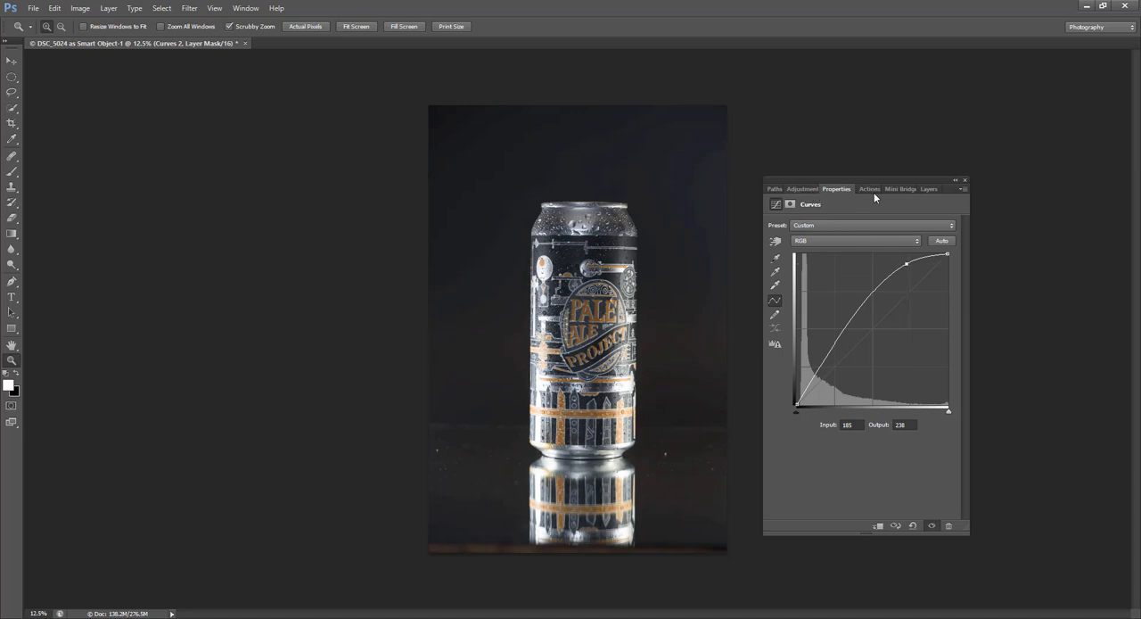
click(934, 189)
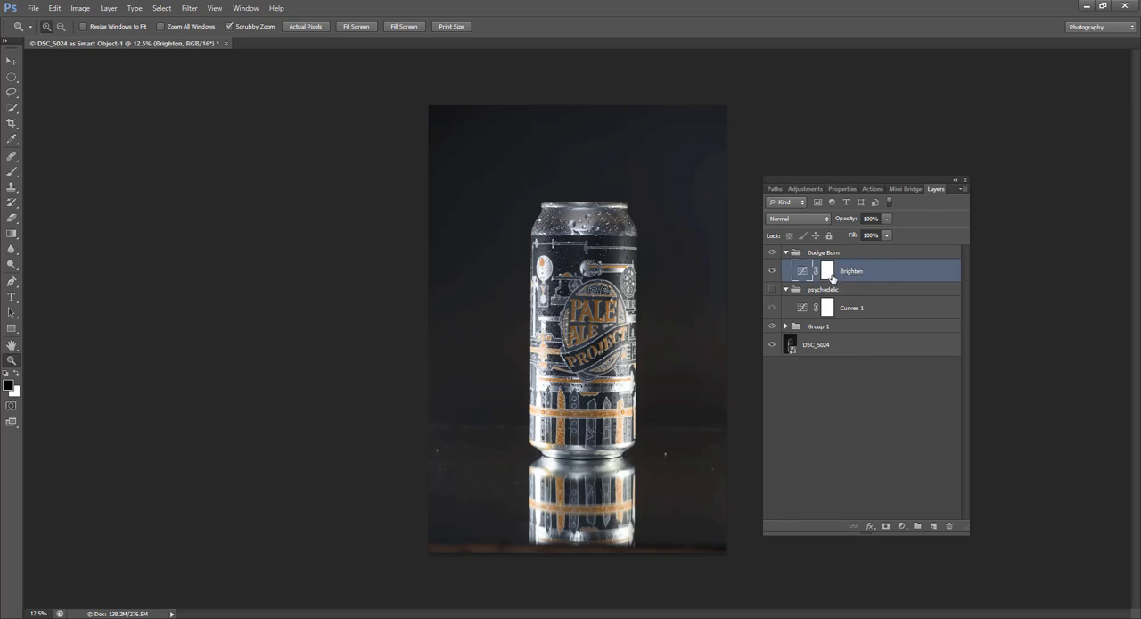
- Black out the Brighten mask and pull the Darken layer's curve down to darken the image
click(828, 271)
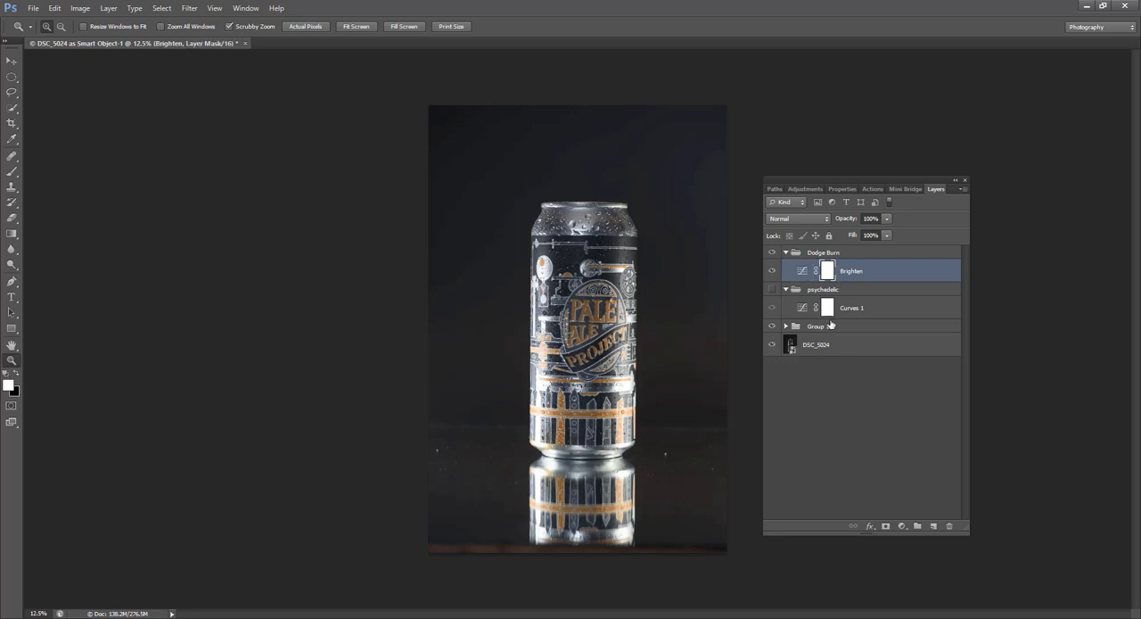
mouse_move(816, 324)
text(Darken)
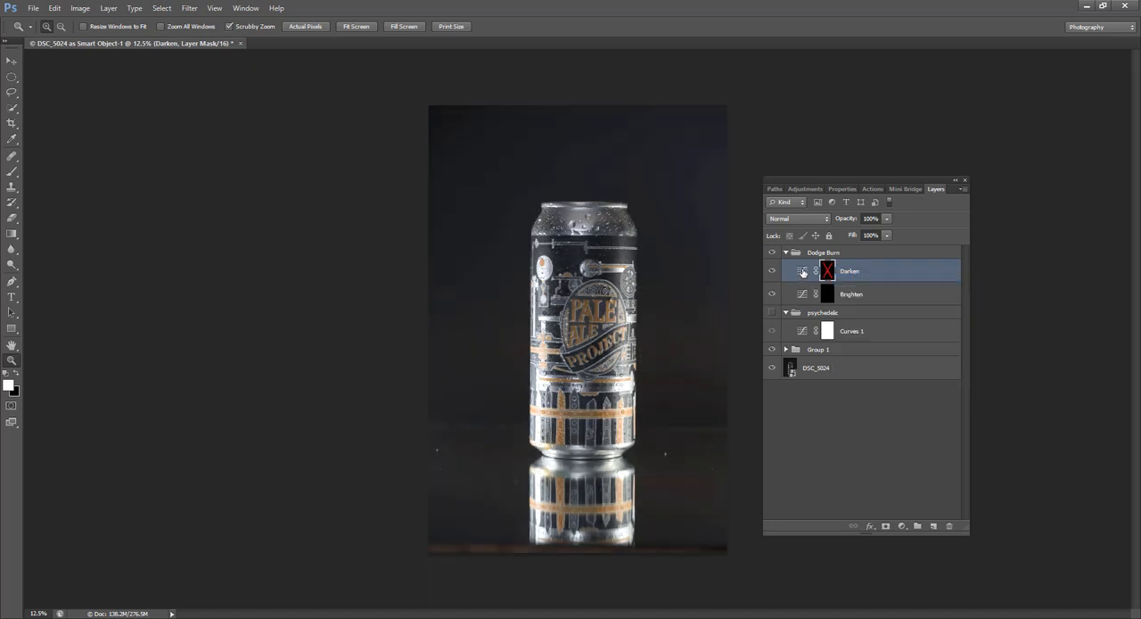
click(803, 271)
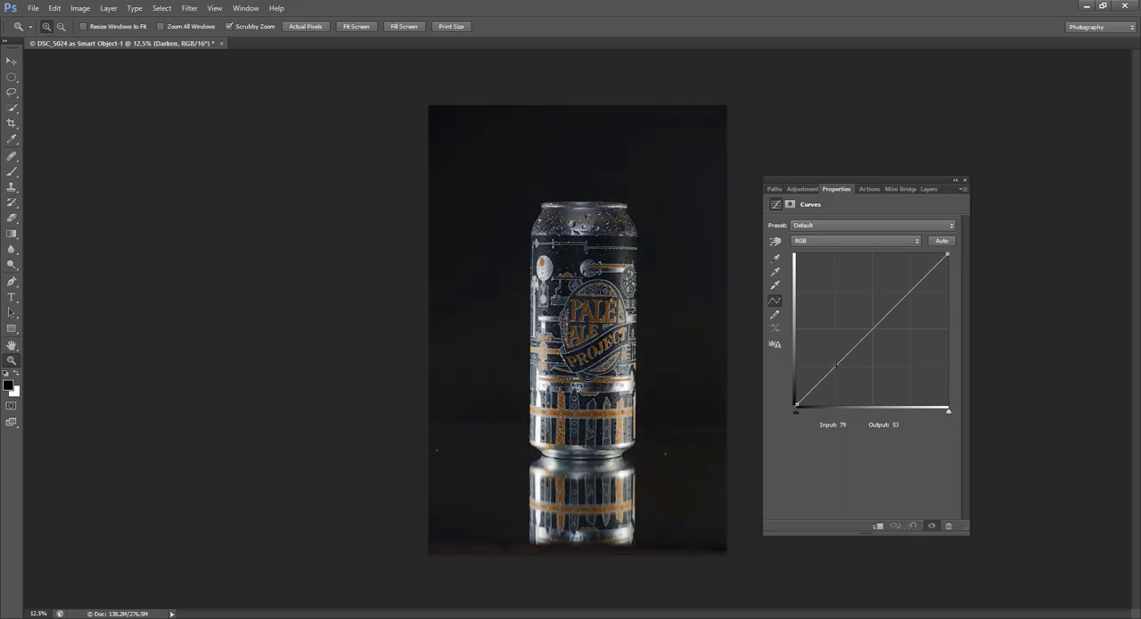
drag(838, 365, 842, 385)
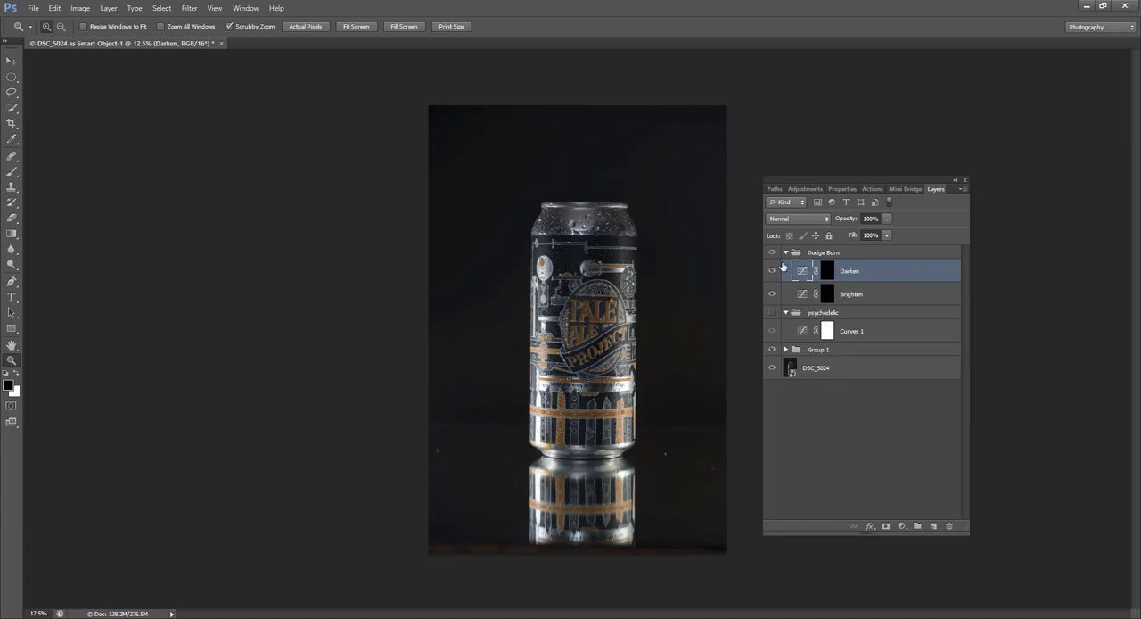
- Collapse the Dodge Burn and psychedelic groups to show only their names
click(784, 253)
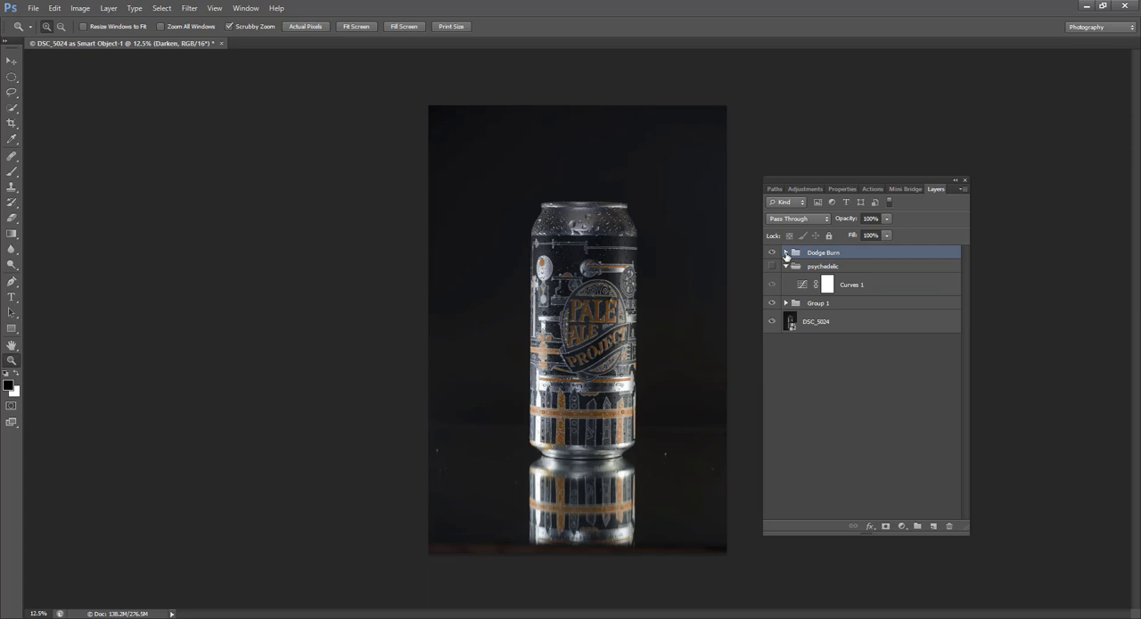
click(784, 253)
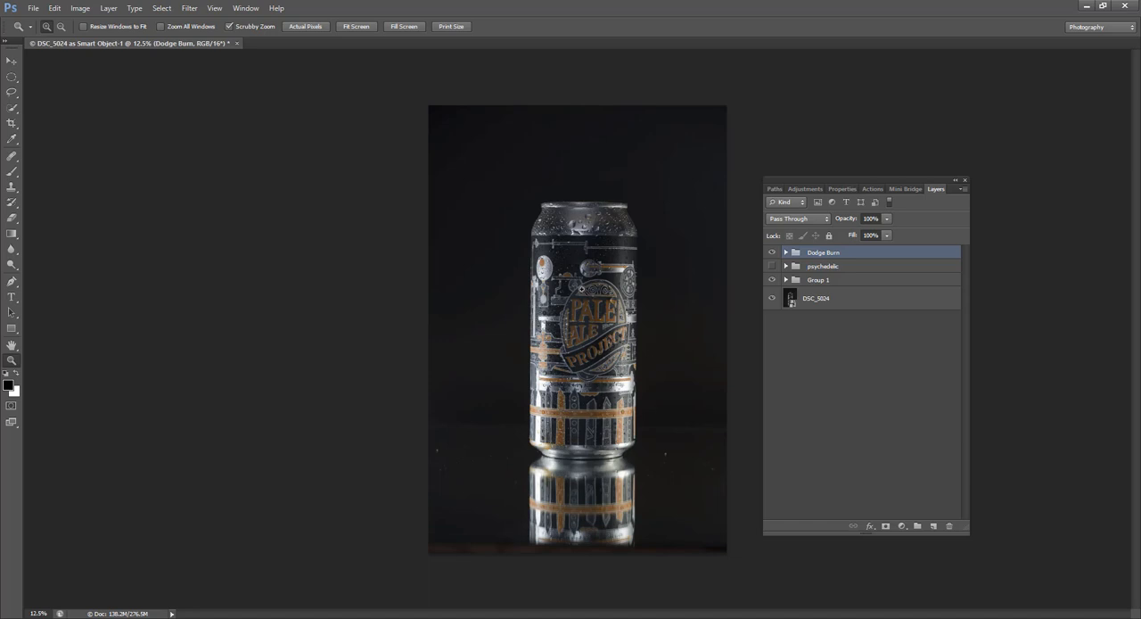
mouse_move(710, 428)
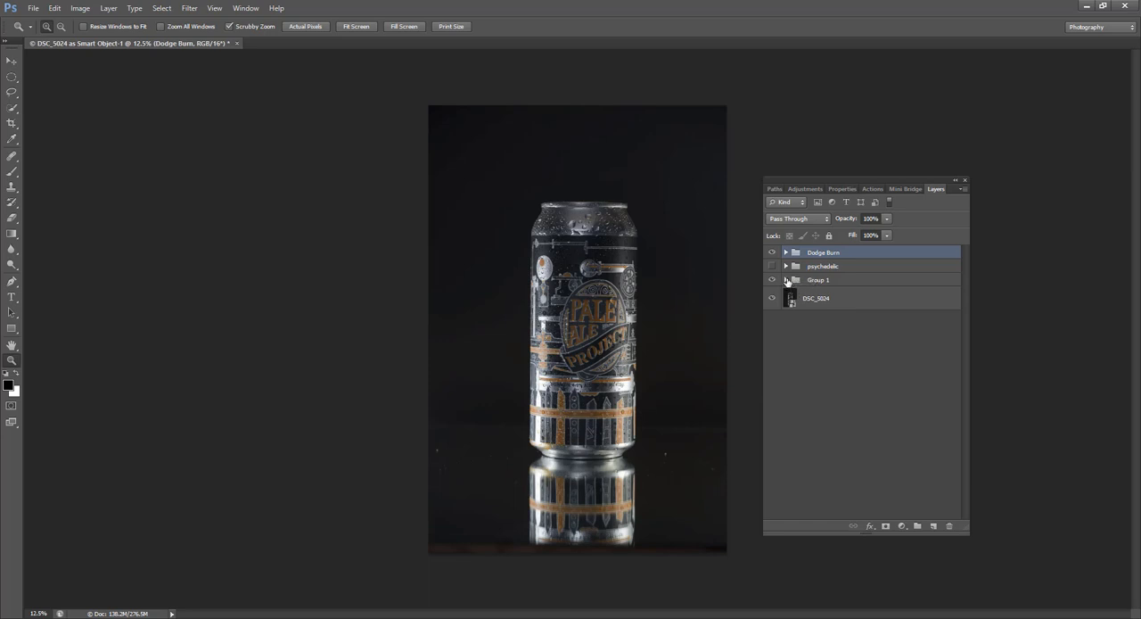
- Expand Group 1 to reveal the Editing layer and photo copy
click(786, 278)
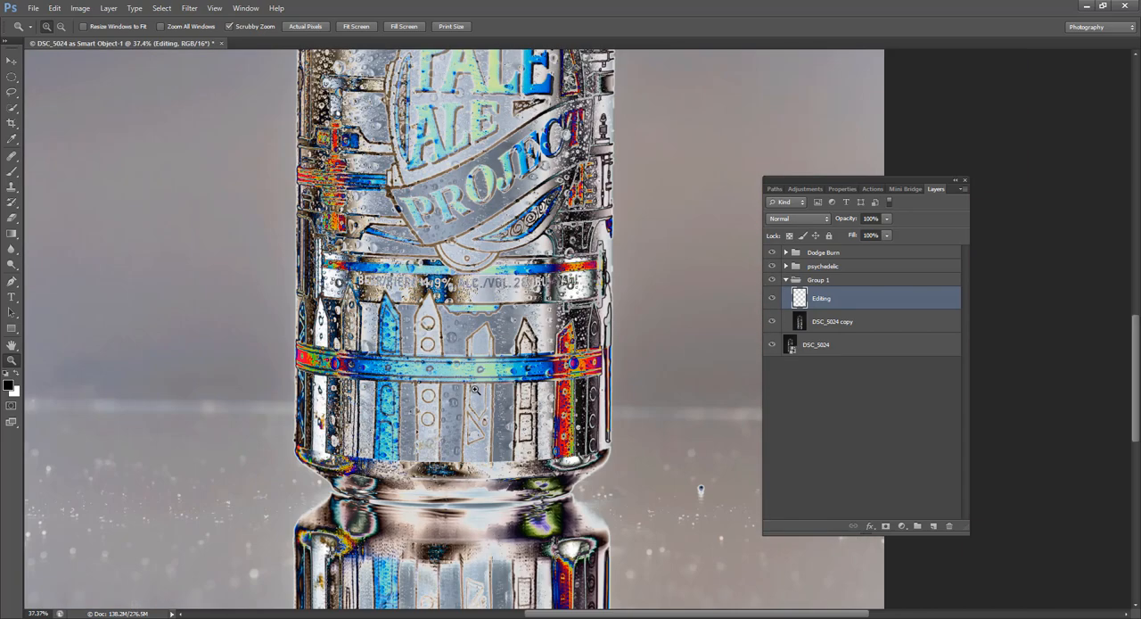
mouse_move(211, 432)
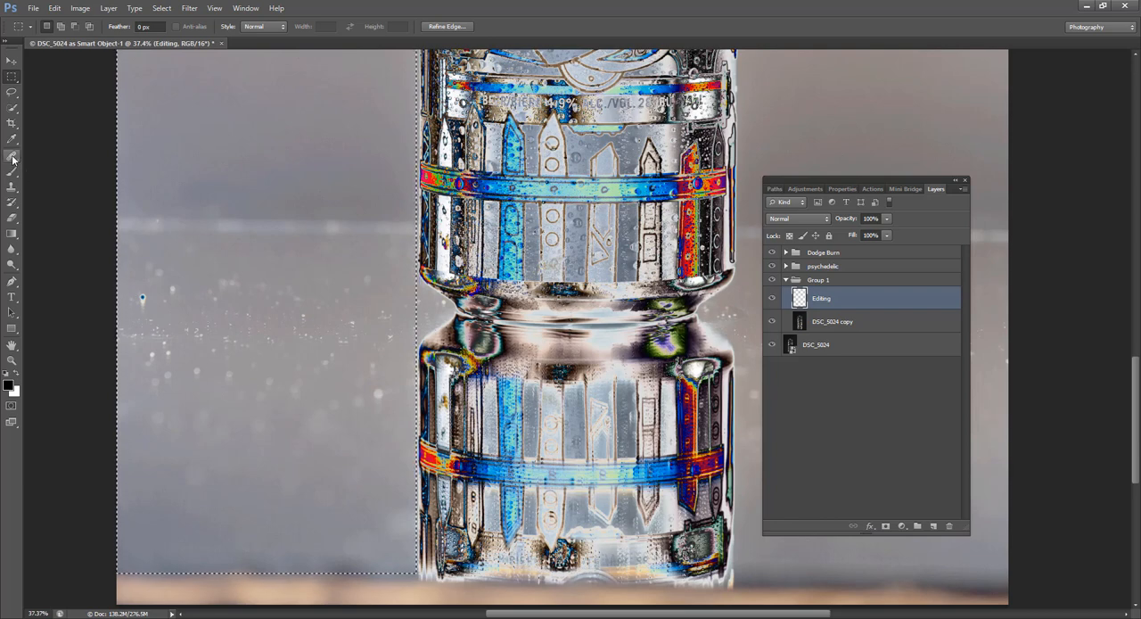
- Switch to the Clone Stamp tool for retouching the background specks
click(13, 157)
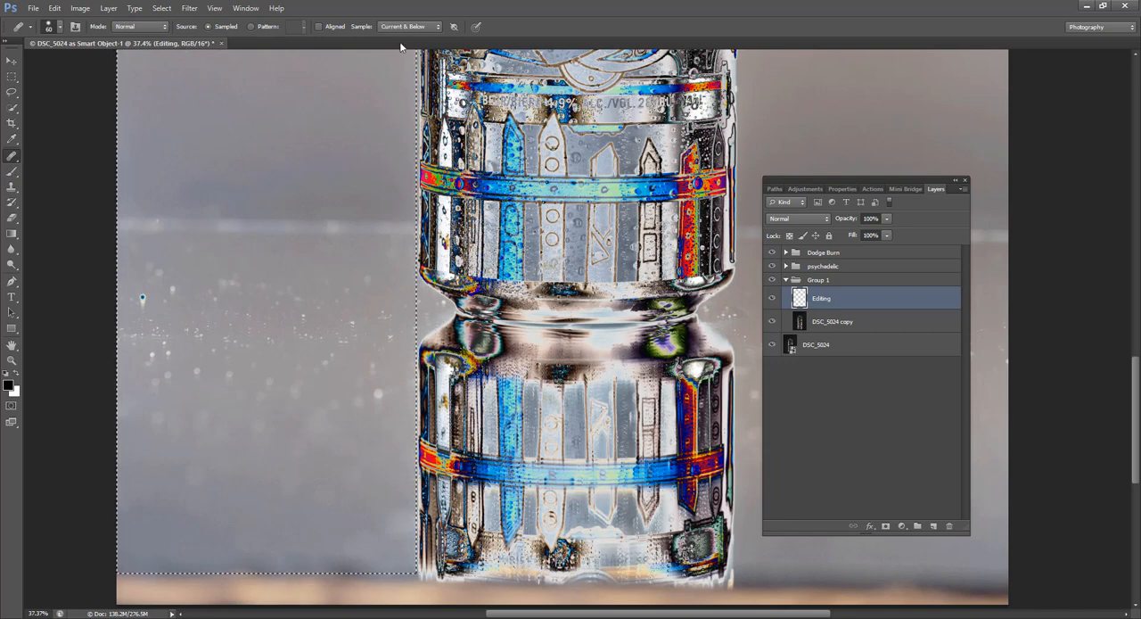
mouse_move(367, 307)
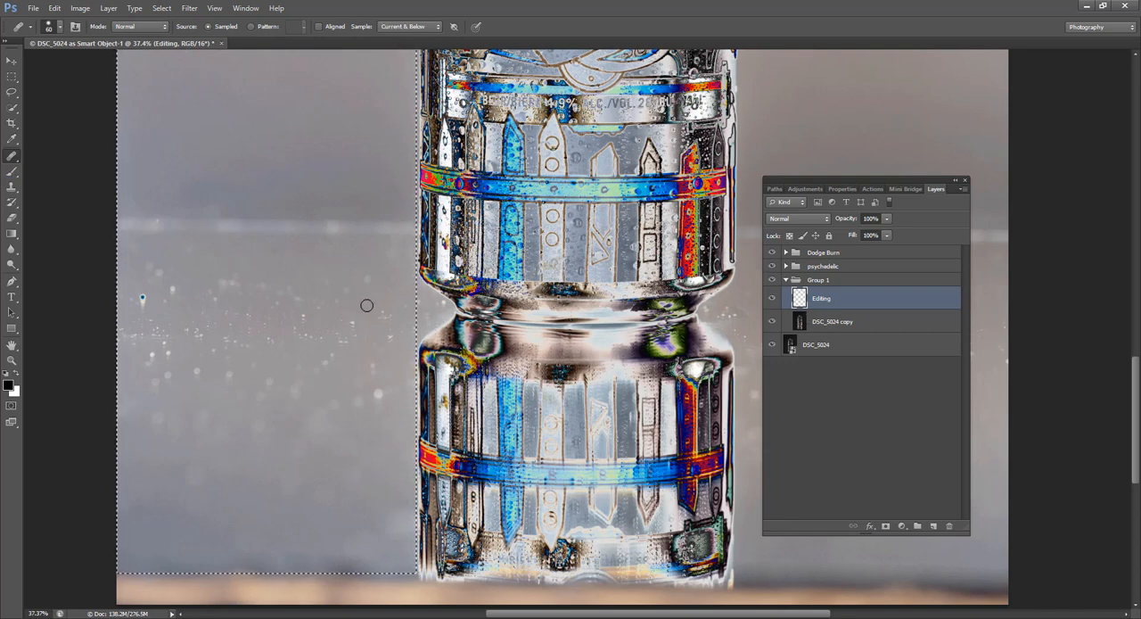
mouse_move(435, 301)
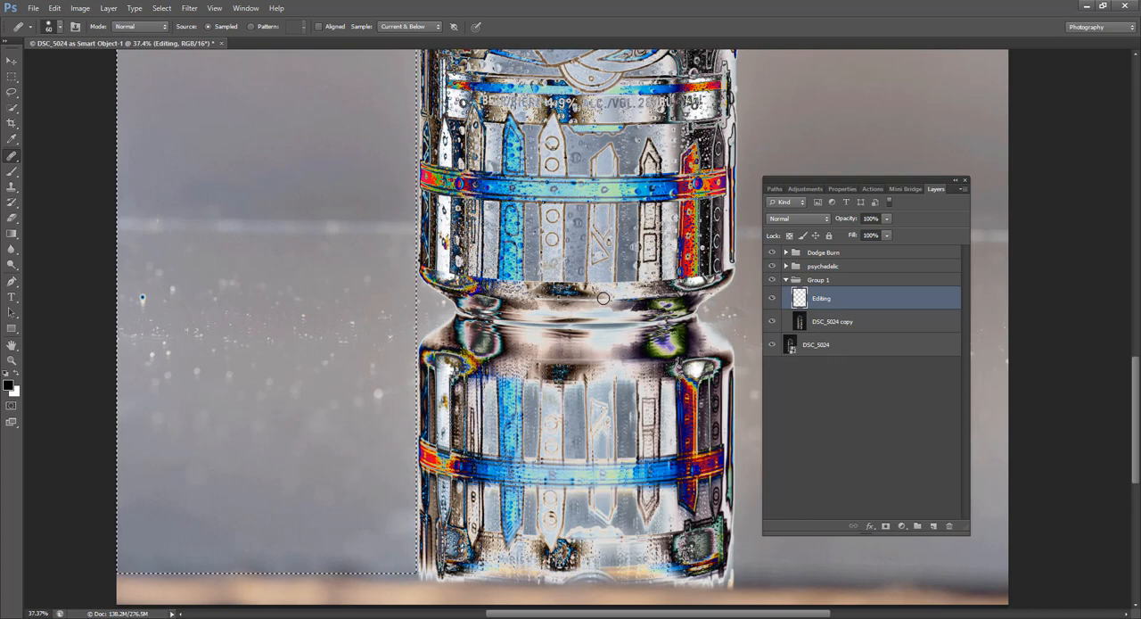
mouse_move(337, 267)
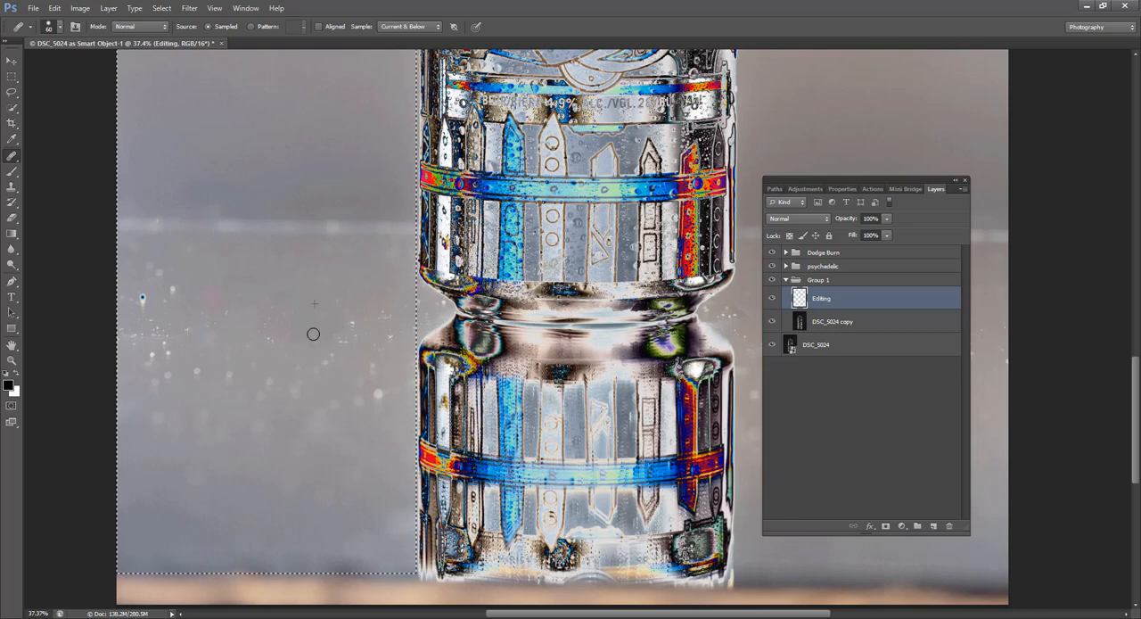
mouse_move(298, 392)
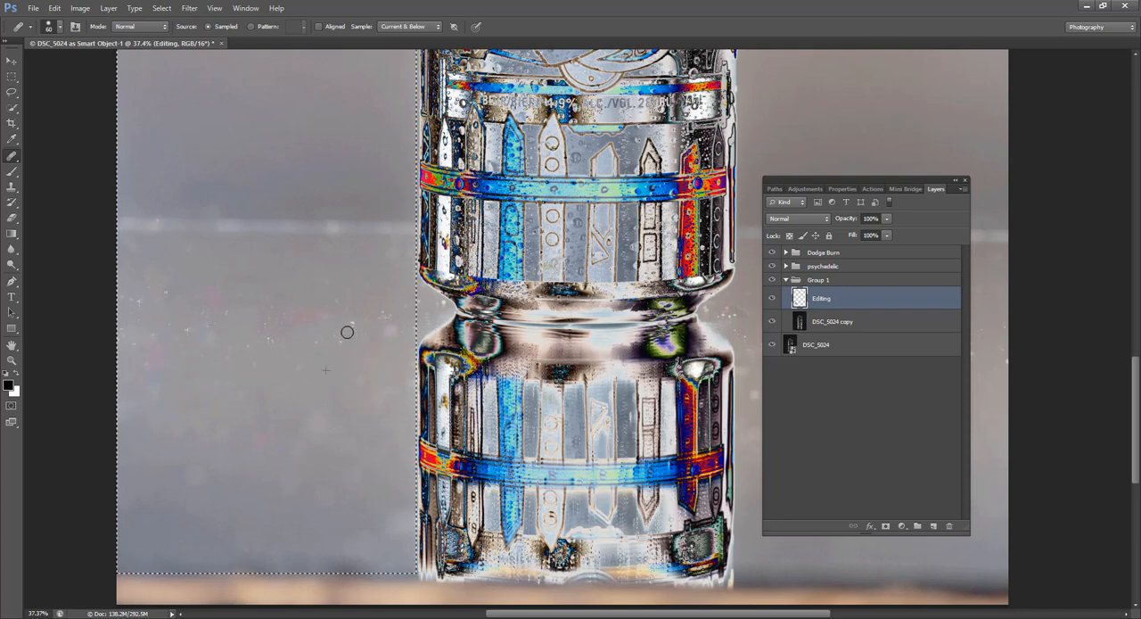
mouse_move(384, 327)
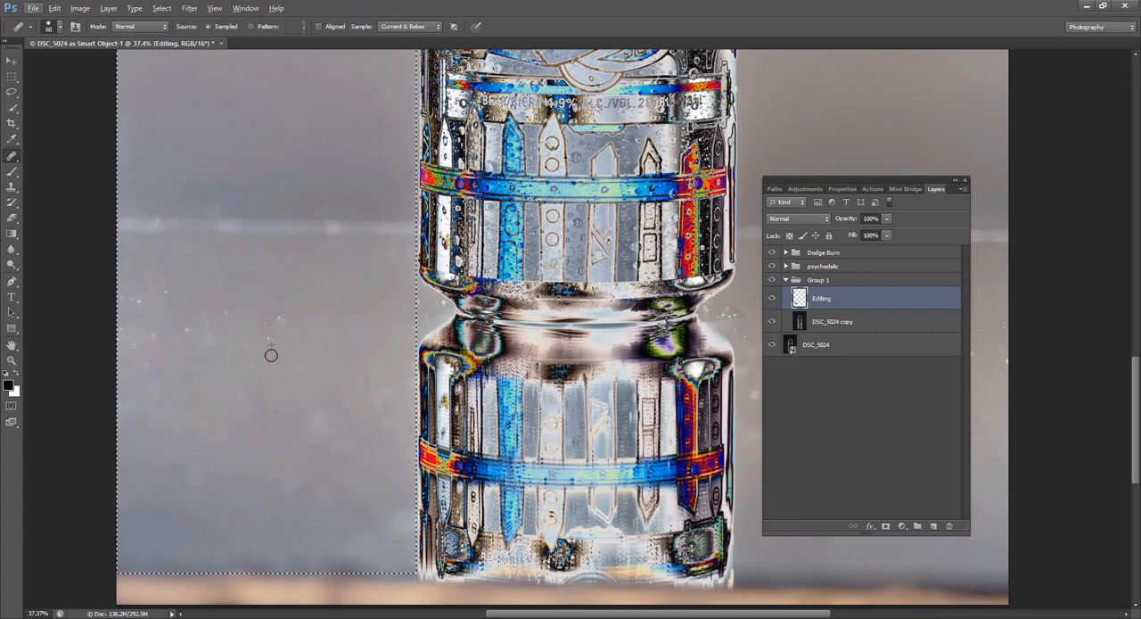
mouse_move(271, 336)
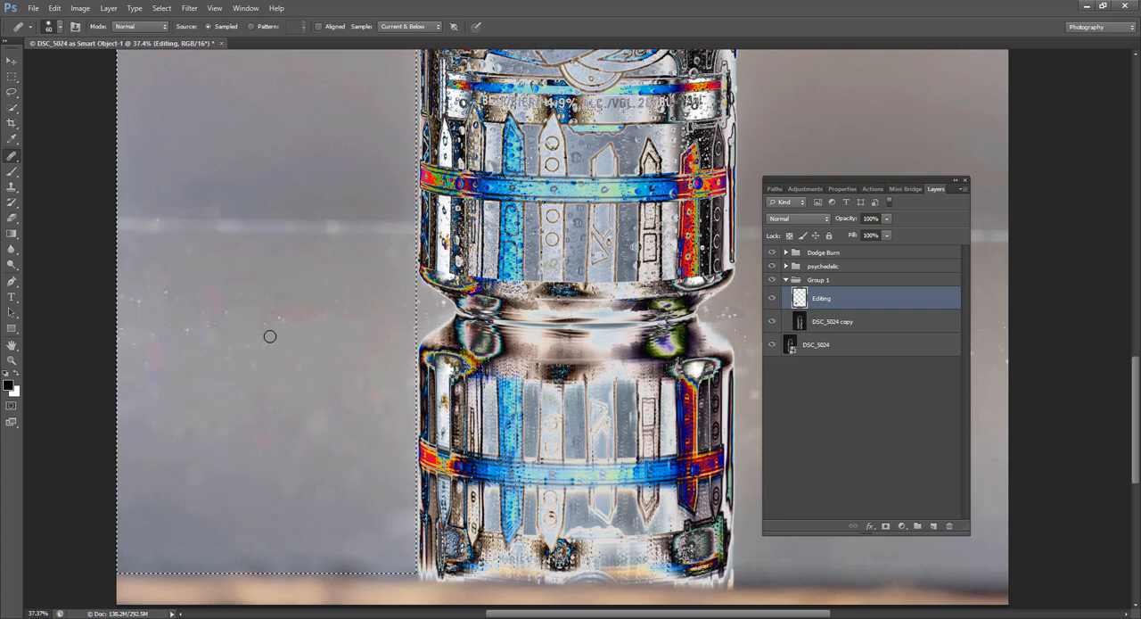
mouse_move(282, 319)
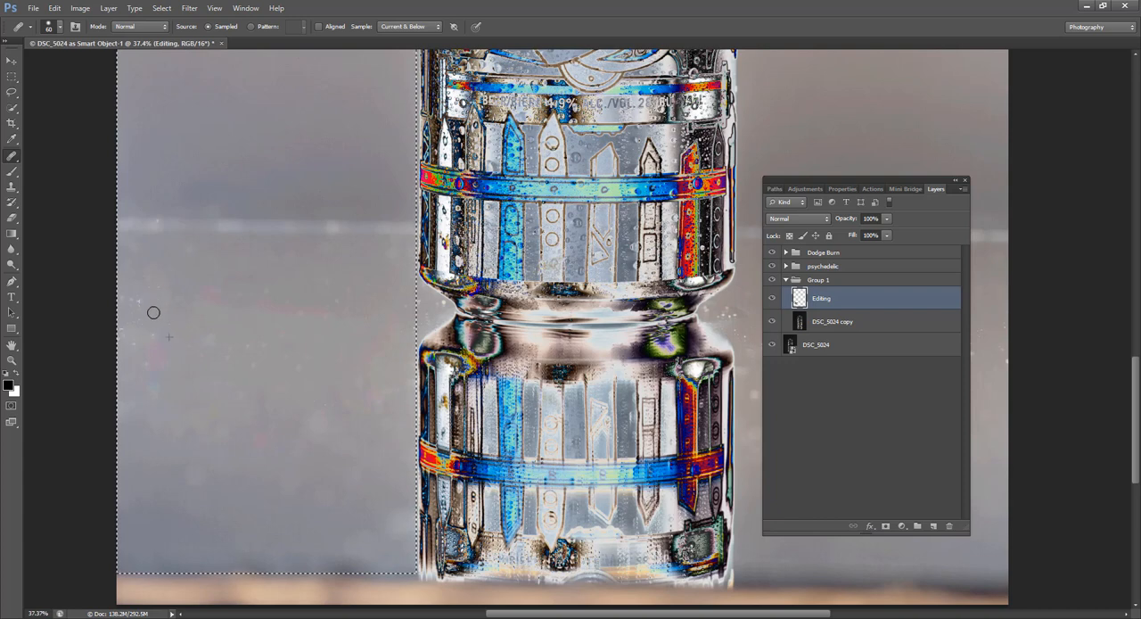
mouse_move(143, 335)
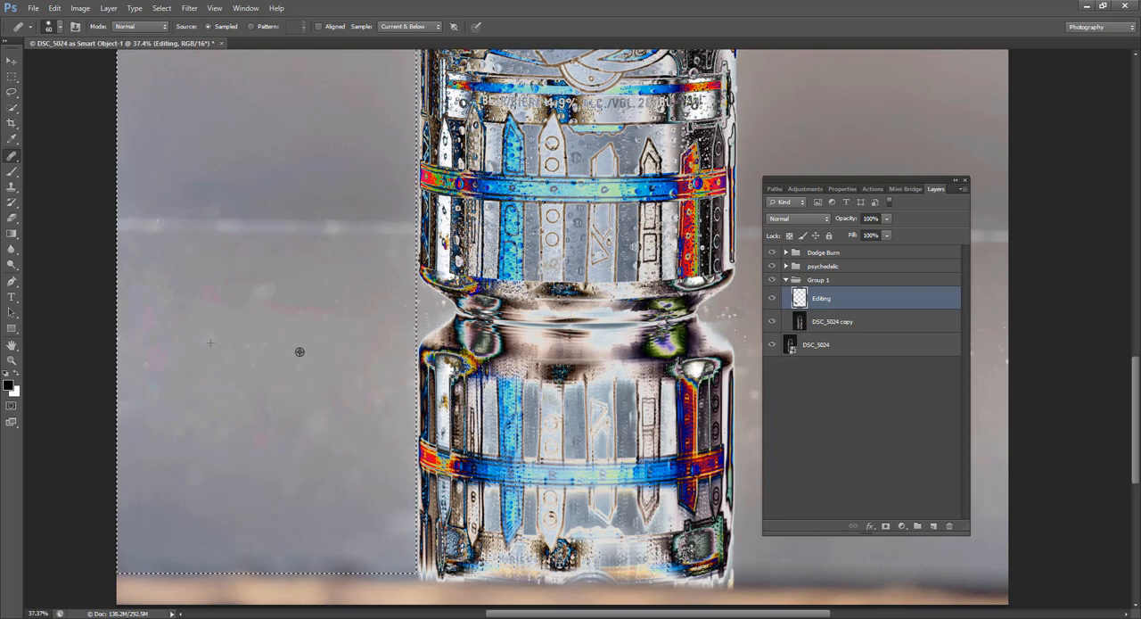
mouse_move(325, 281)
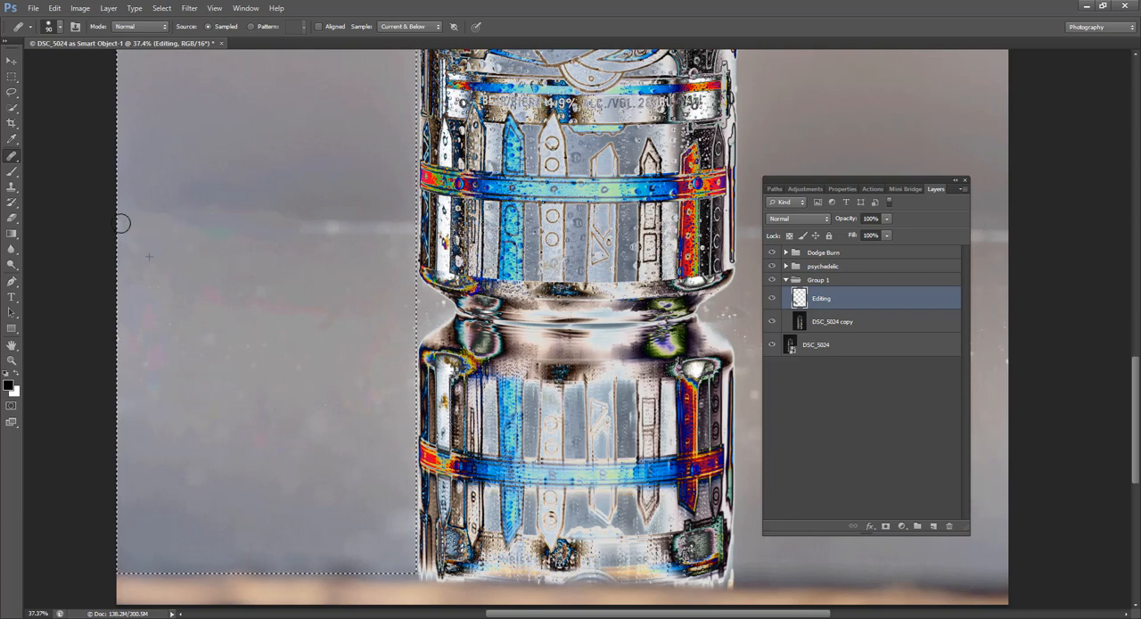
mouse_move(313, 228)
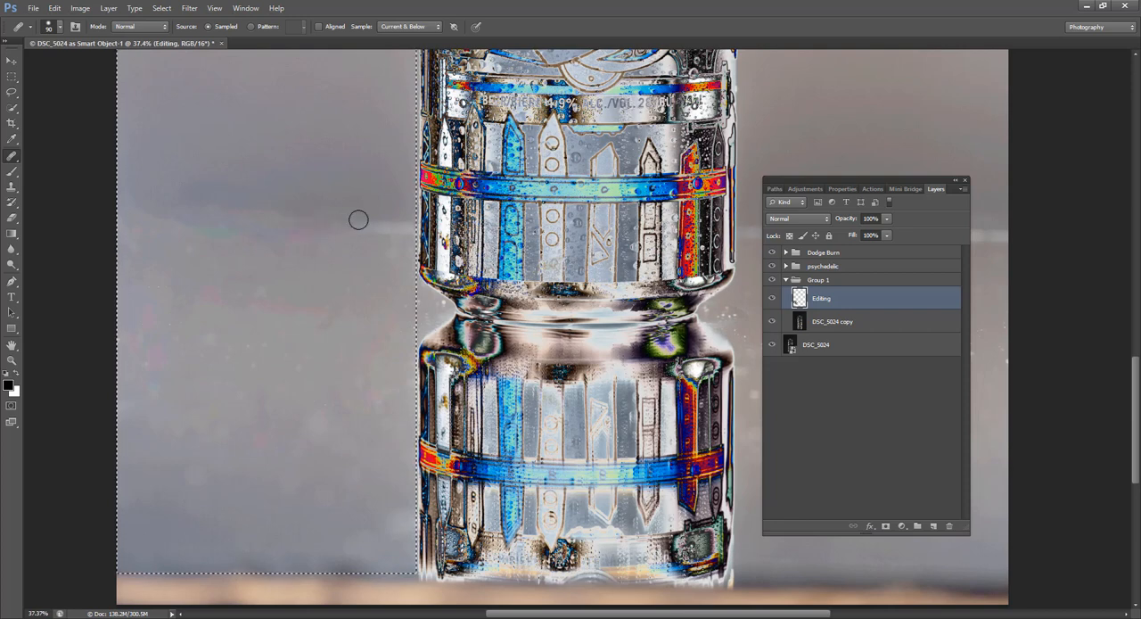
mouse_move(355, 284)
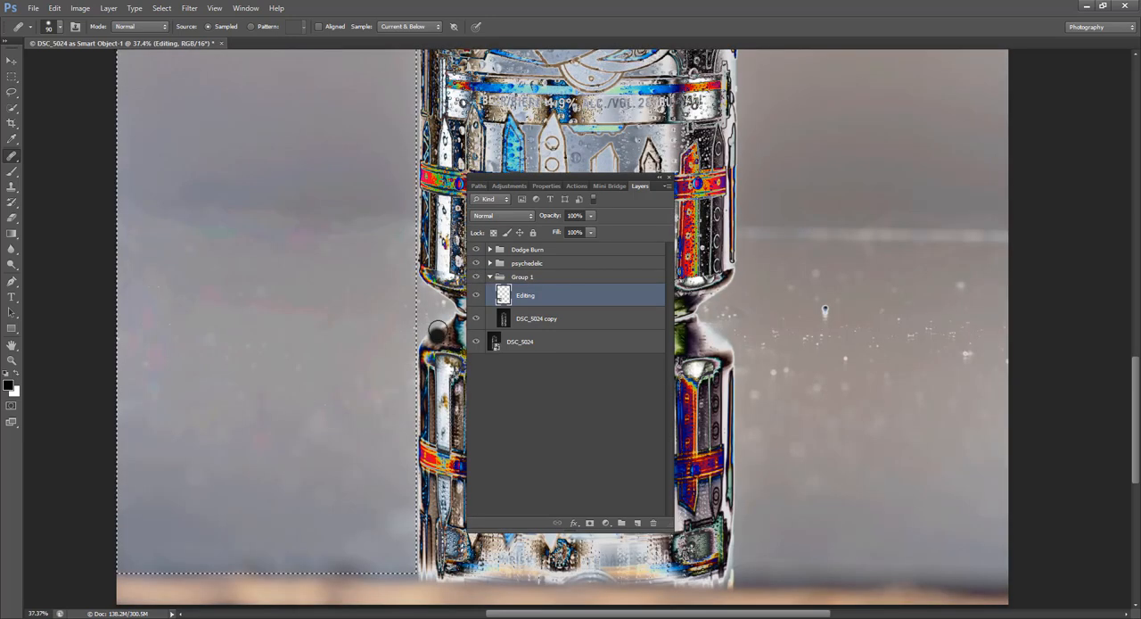
mouse_move(799, 455)
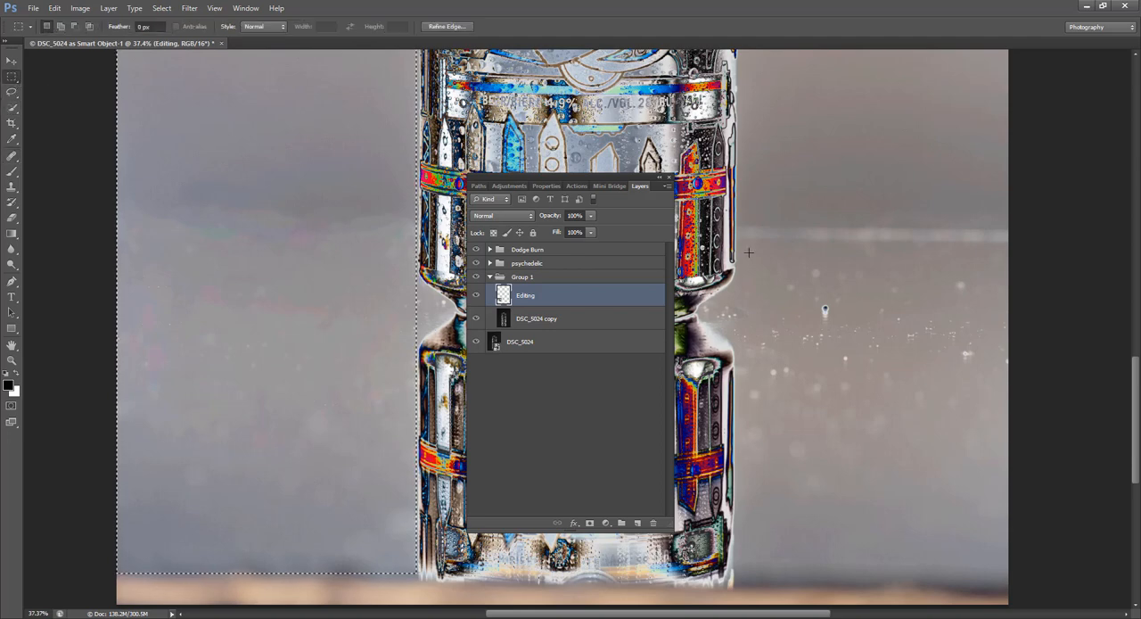
mouse_move(737, 139)
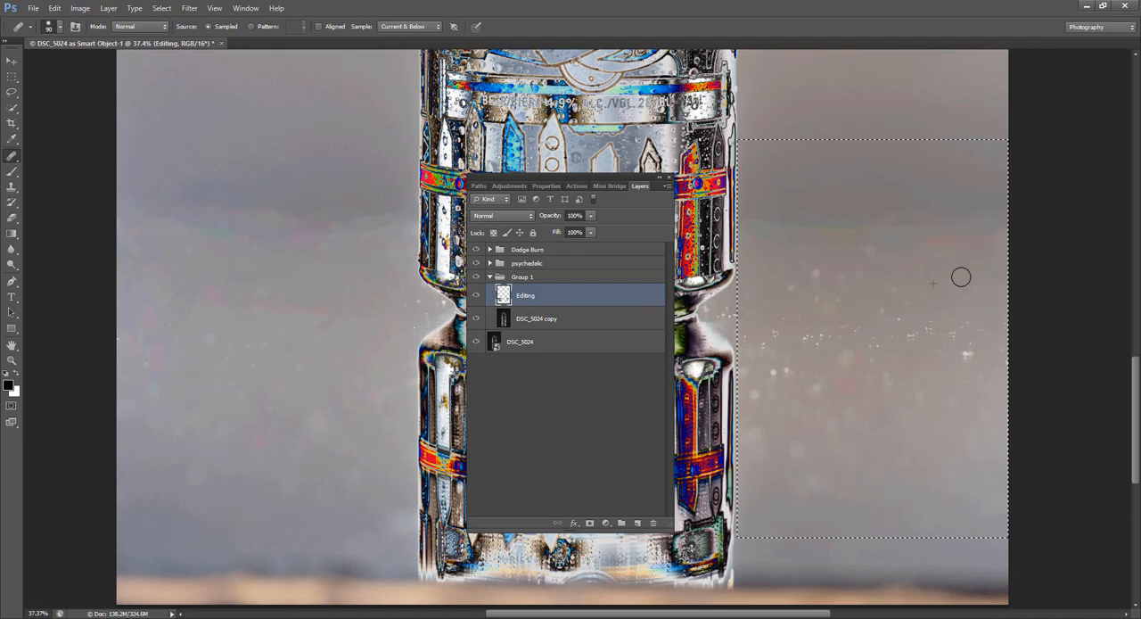
mouse_move(786, 281)
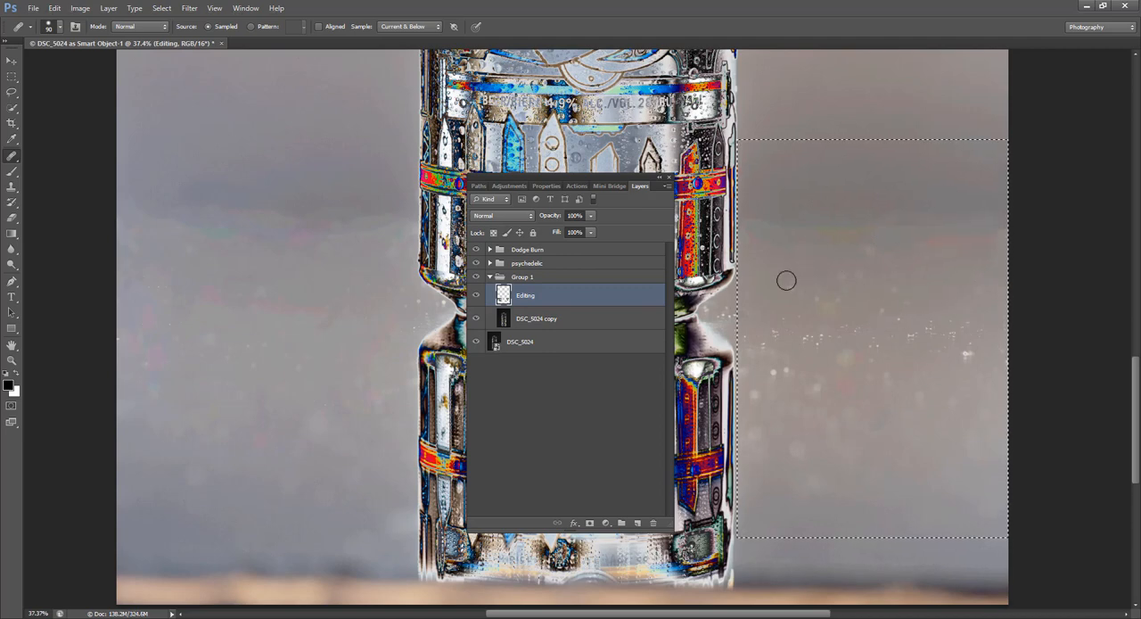
mouse_move(846, 278)
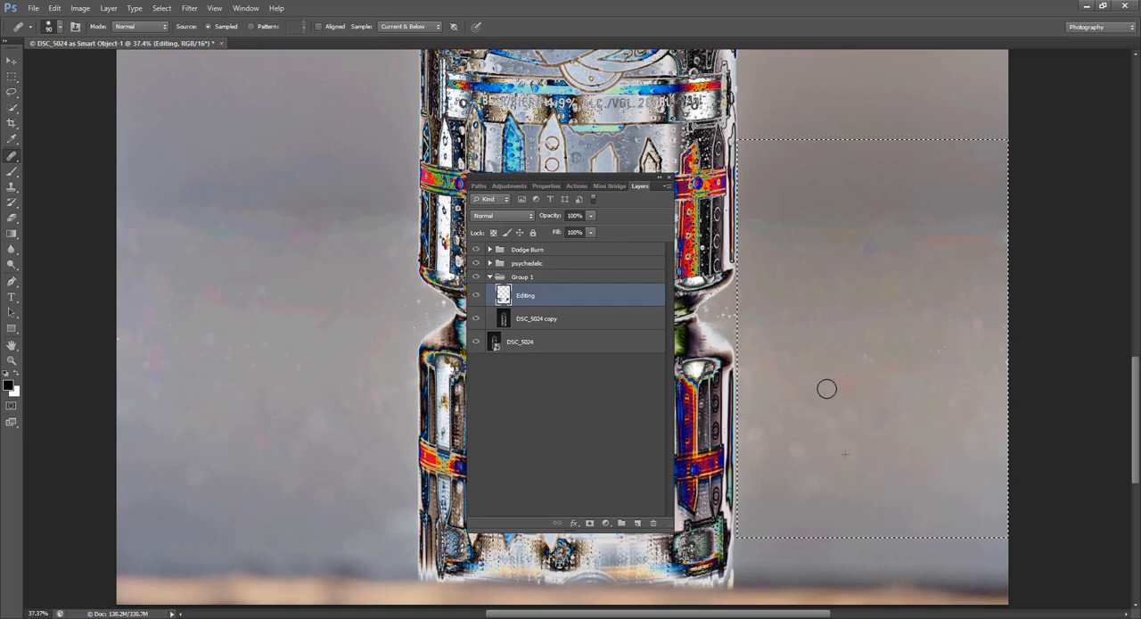
mouse_move(883, 417)
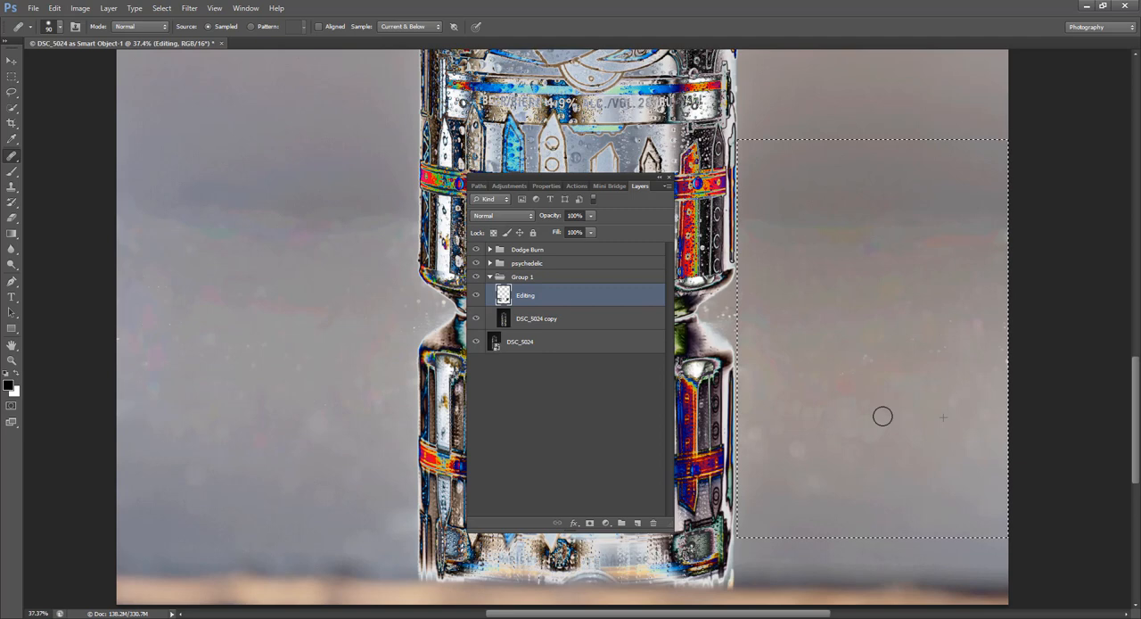
mouse_move(810, 410)
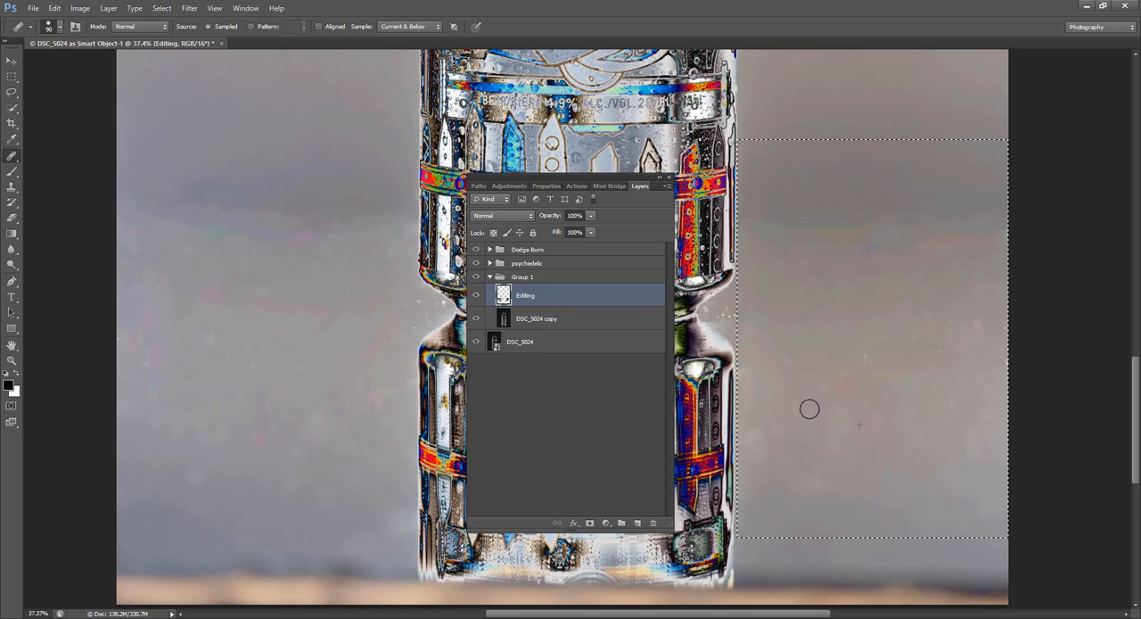
mouse_move(848, 411)
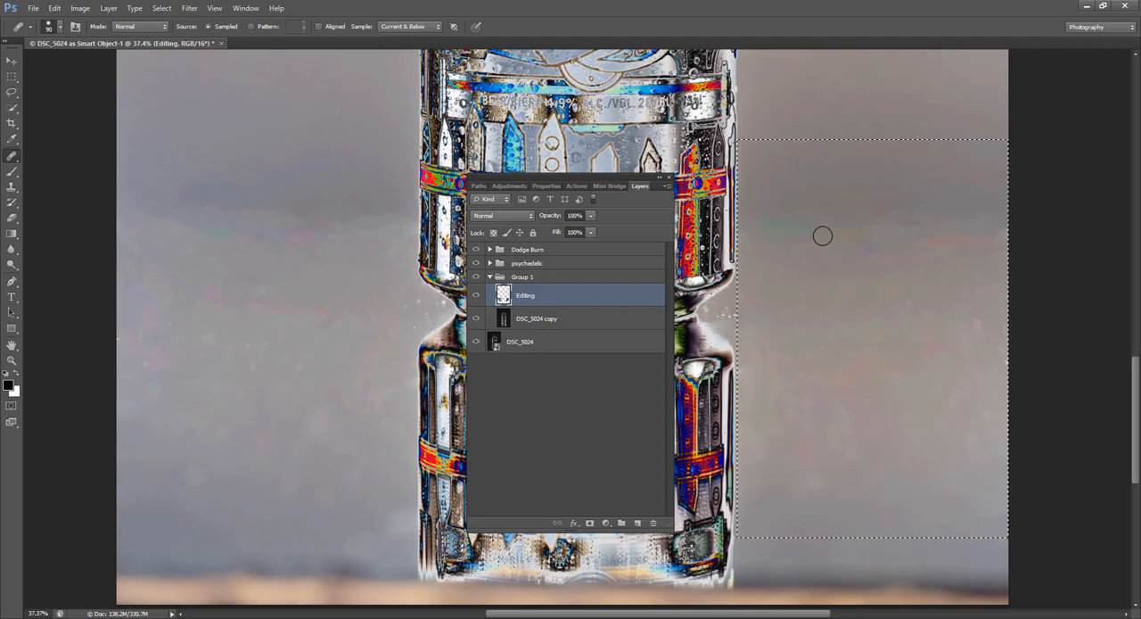
mouse_move(947, 221)
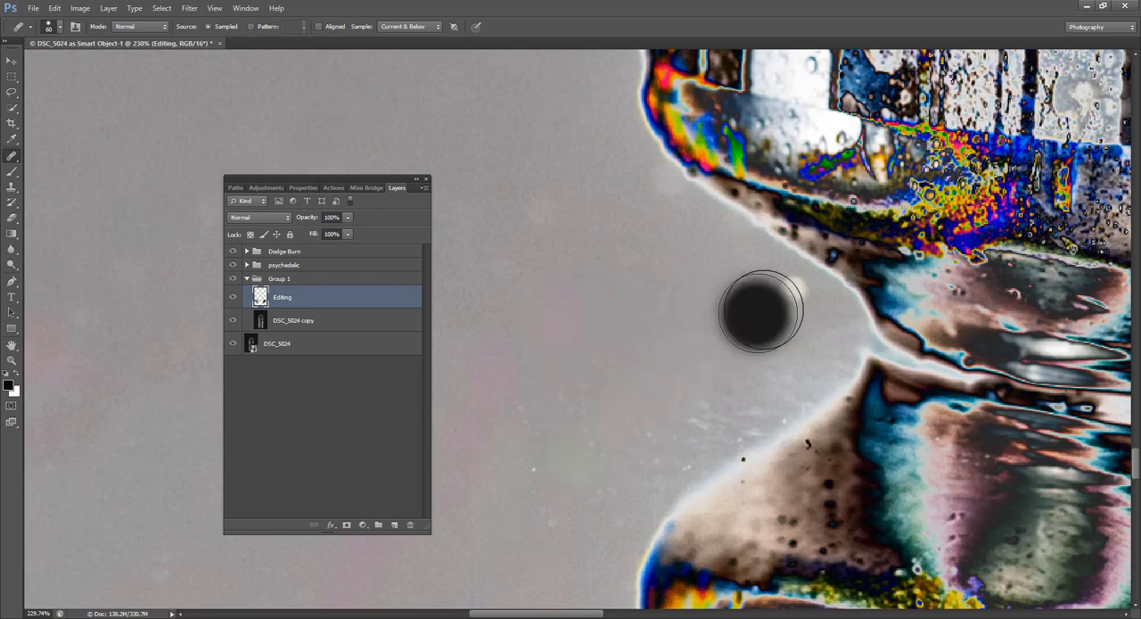
- Paint out the dark dust spot on the grey background with the Clone Stamp
drag(760, 310, 715, 396)
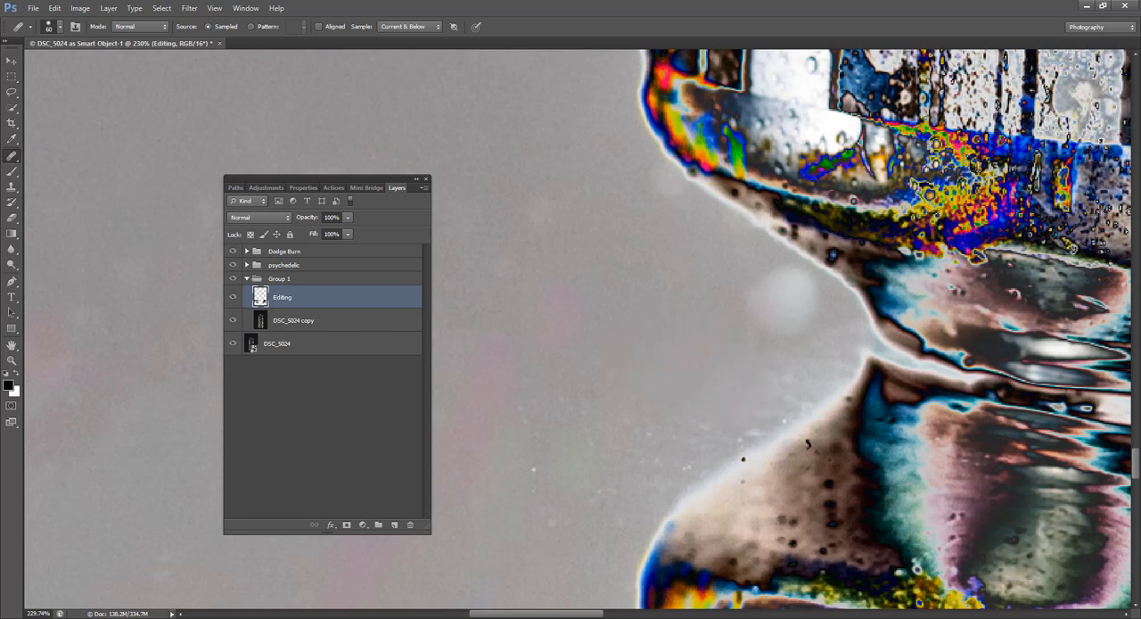
mouse_move(628, 304)
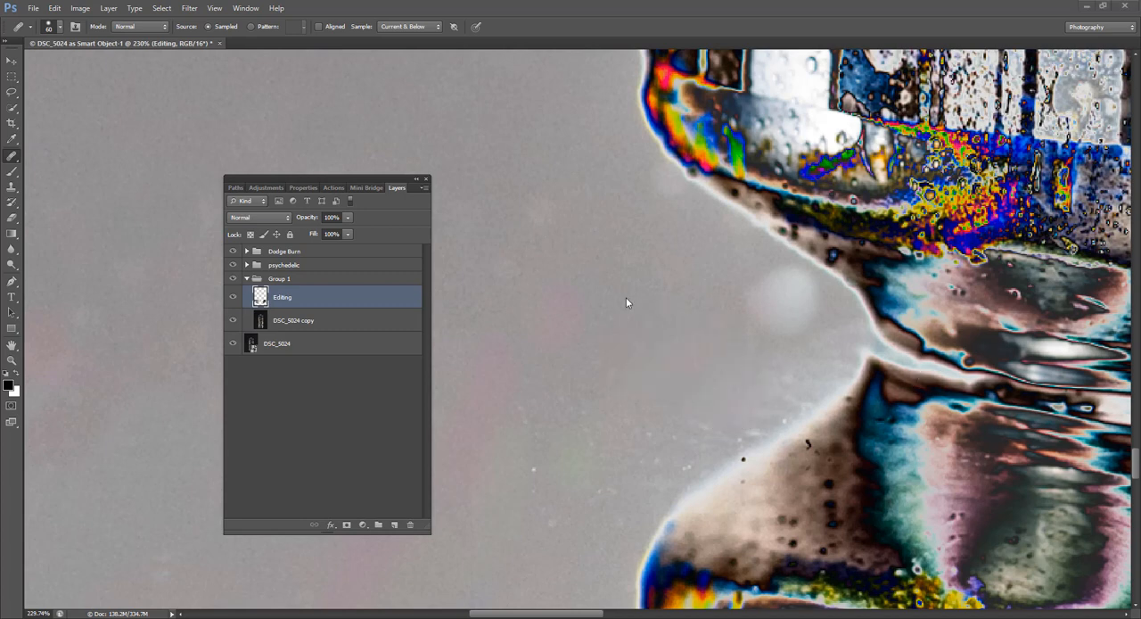
mouse_move(231, 232)
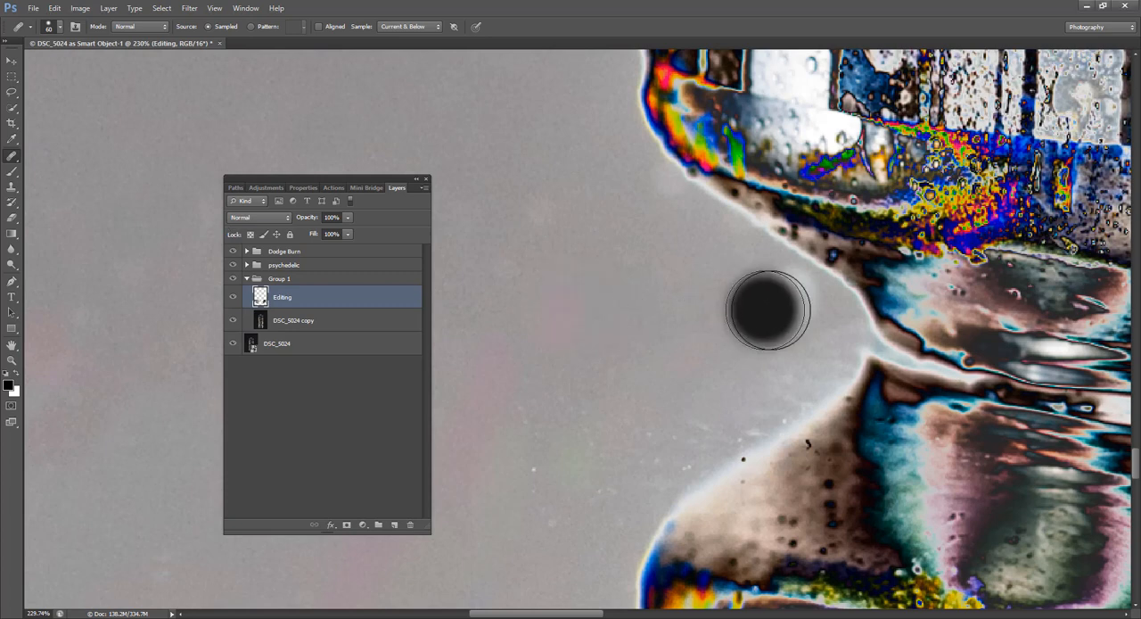
mouse_move(564, 300)
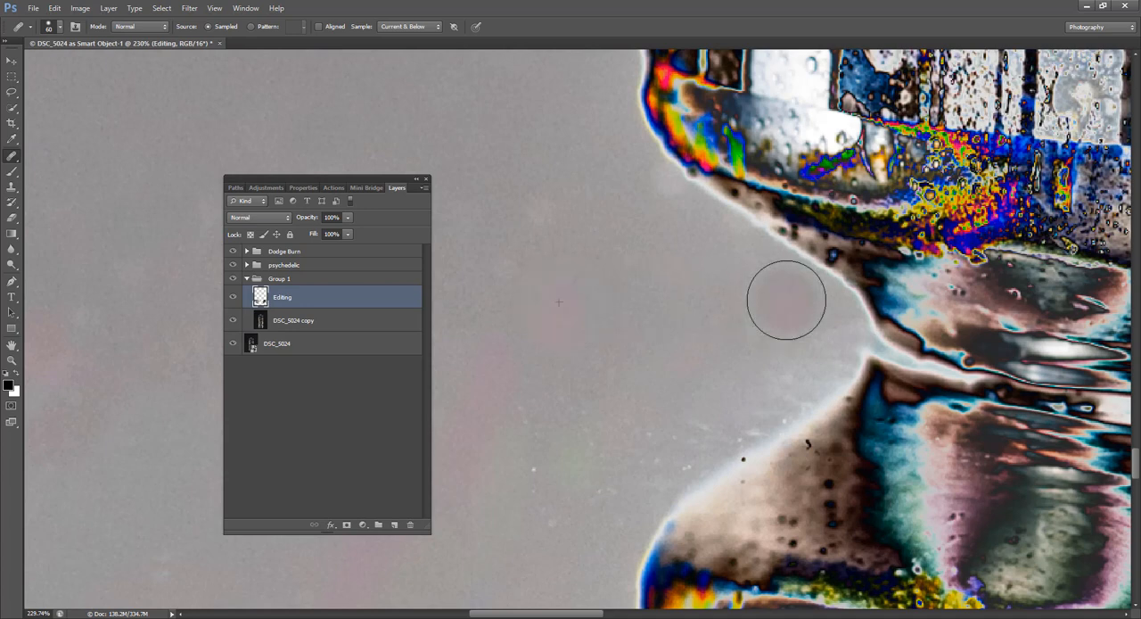
mouse_move(553, 303)
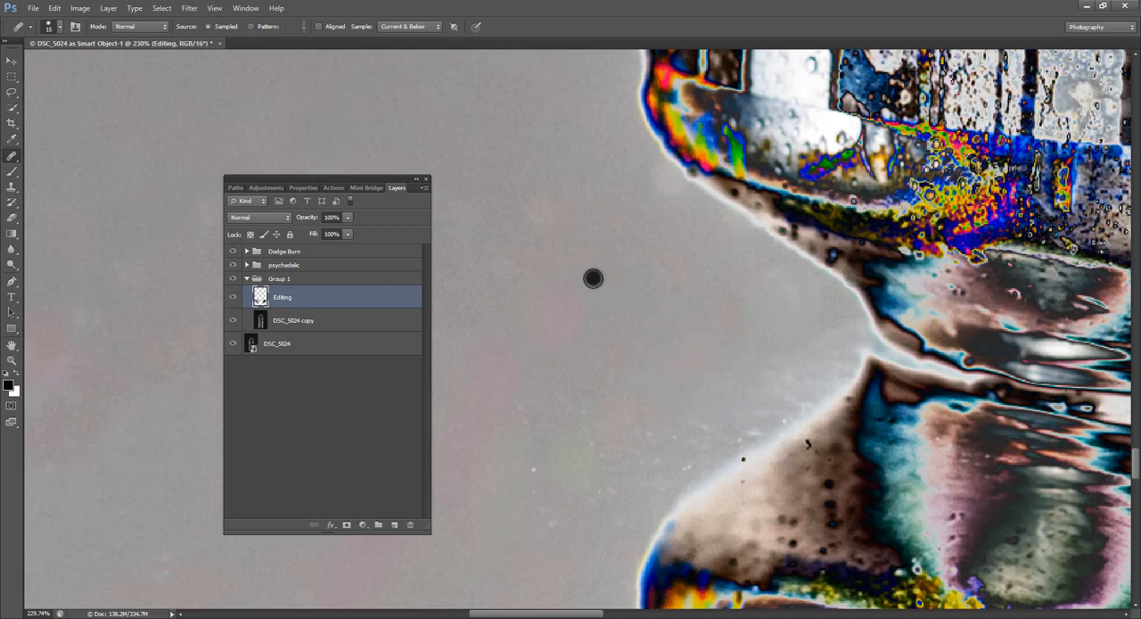
mouse_move(551, 526)
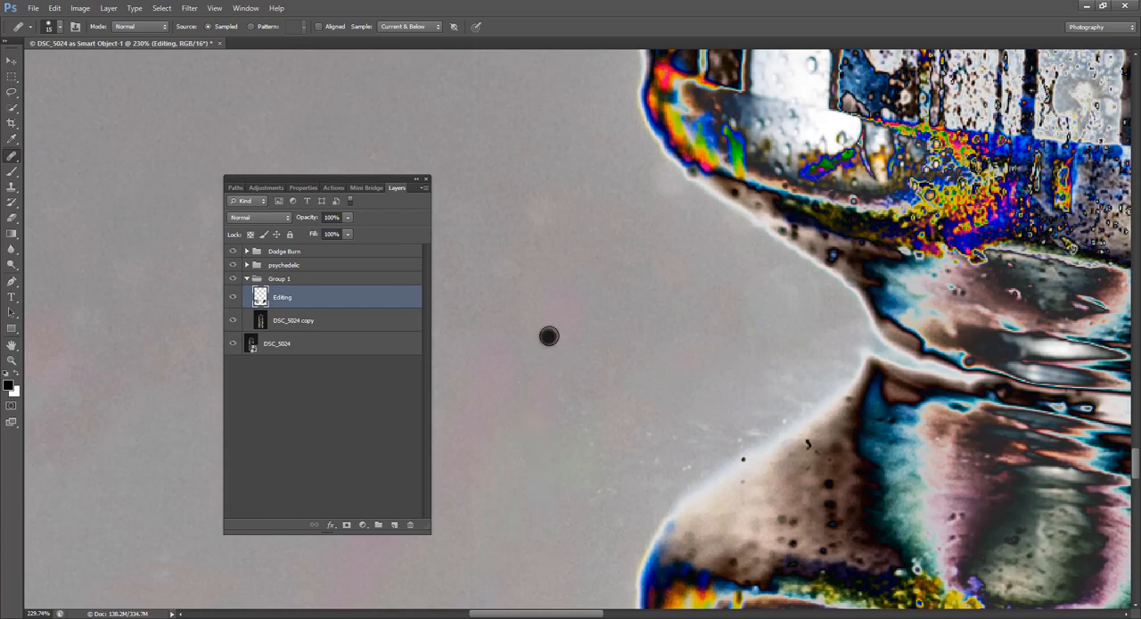
mouse_move(742, 291)
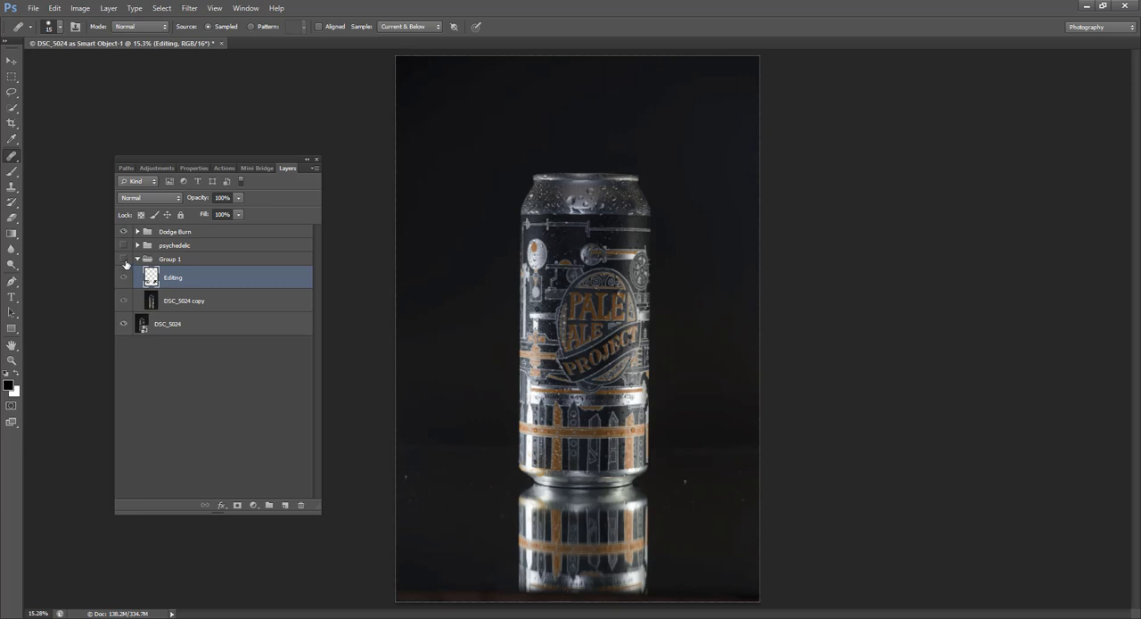
- Collapse Group 1 and select it beneath the psychedelic group for stamping visible layers
click(125, 259)
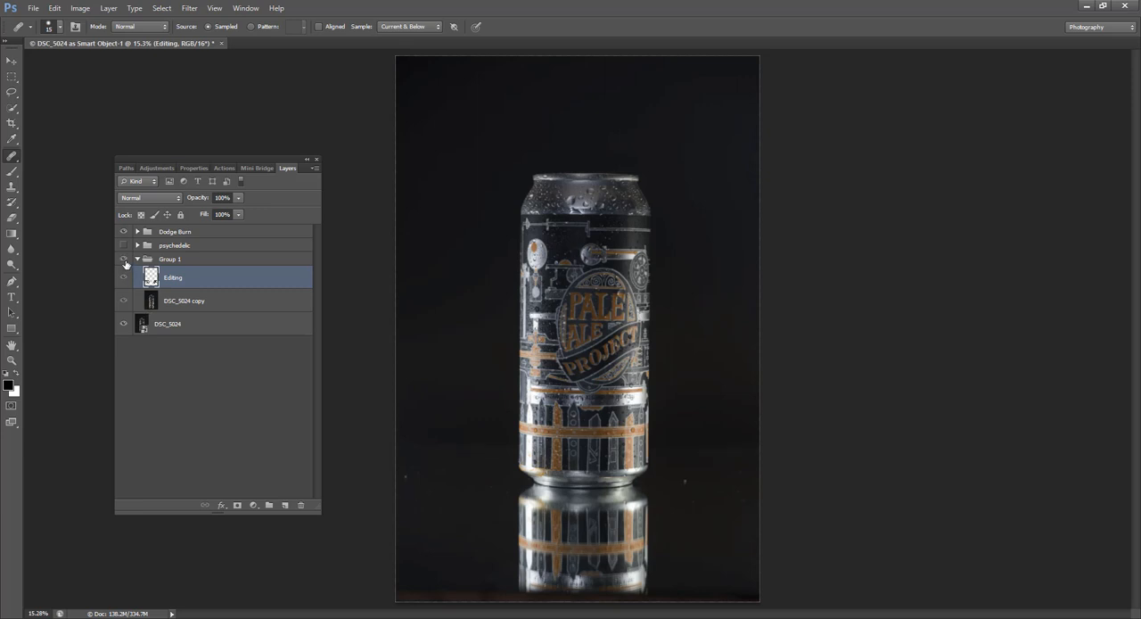
mouse_move(125, 278)
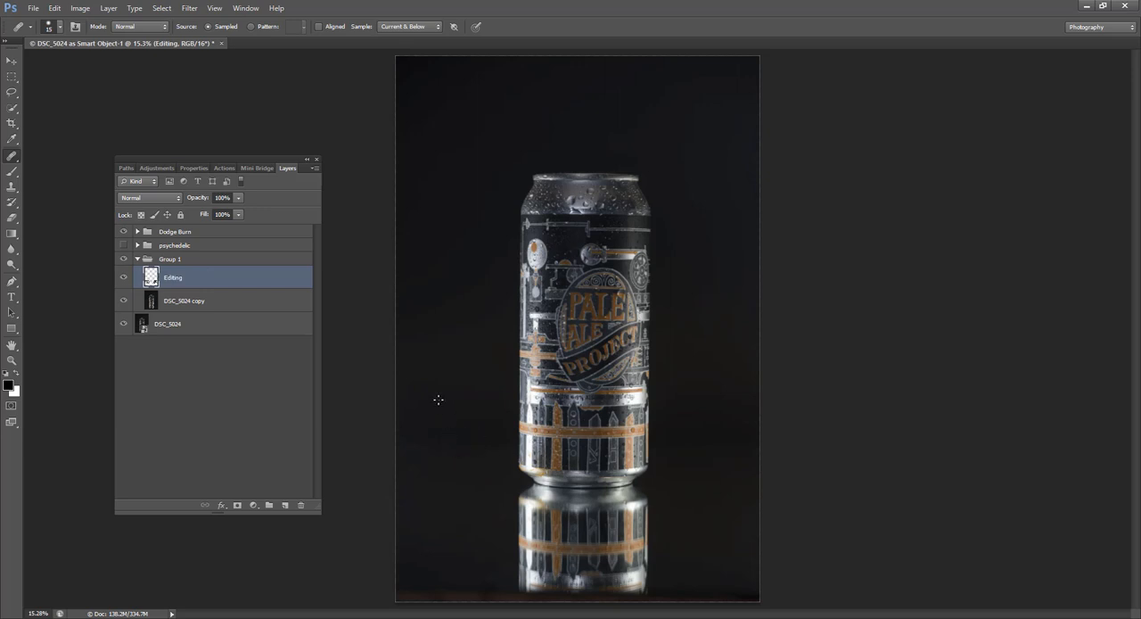
mouse_move(457, 425)
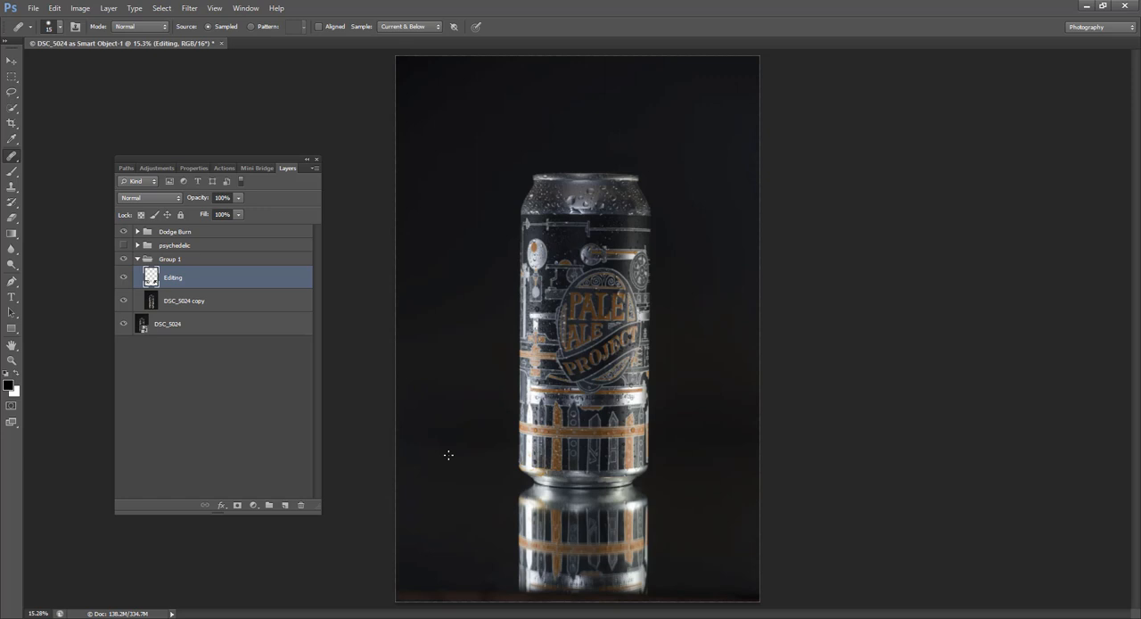
mouse_move(468, 435)
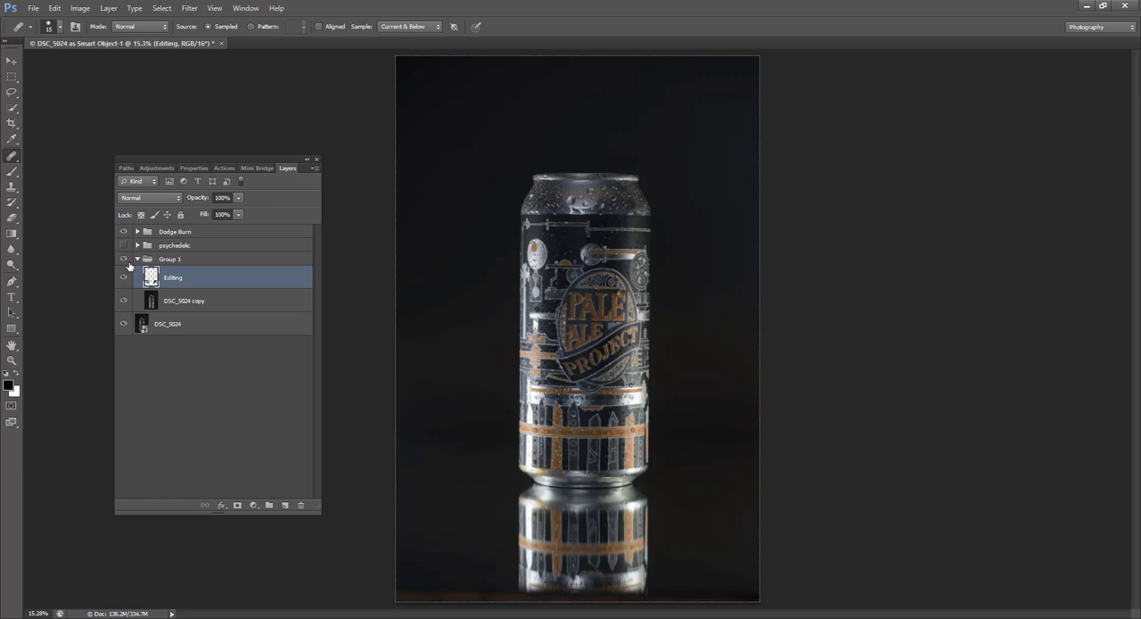
click(136, 259)
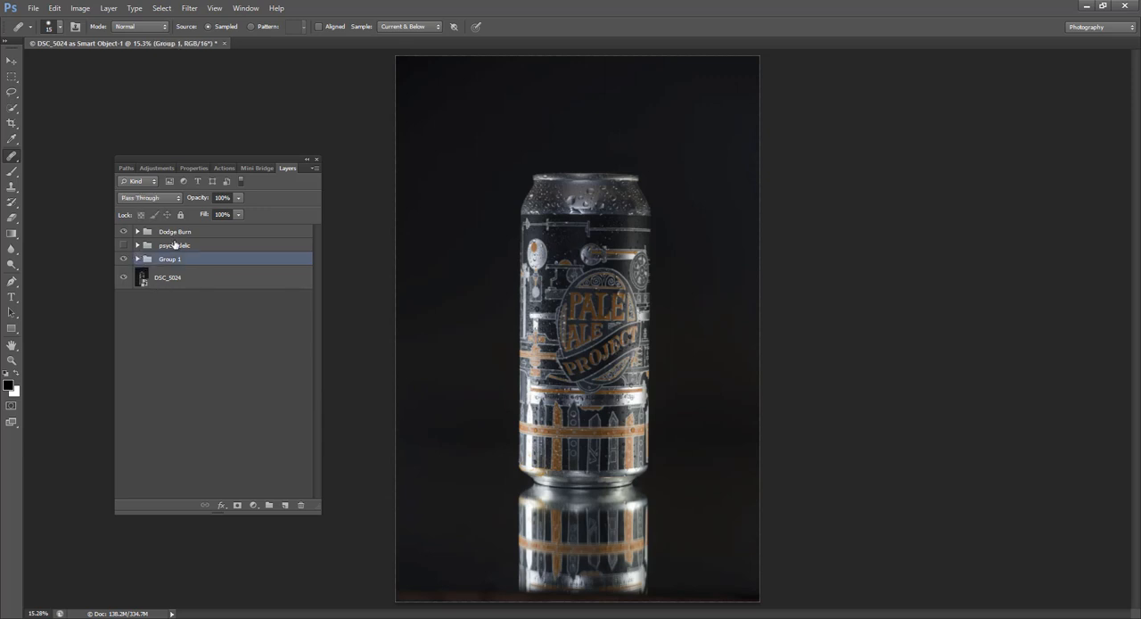
mouse_move(174, 272)
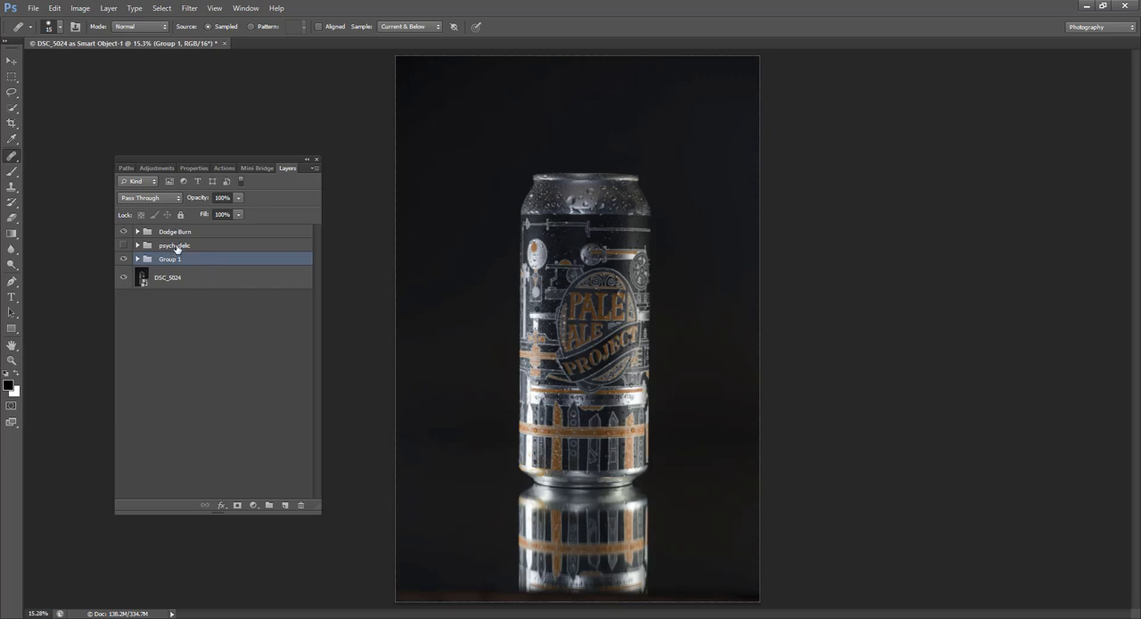
click(175, 246)
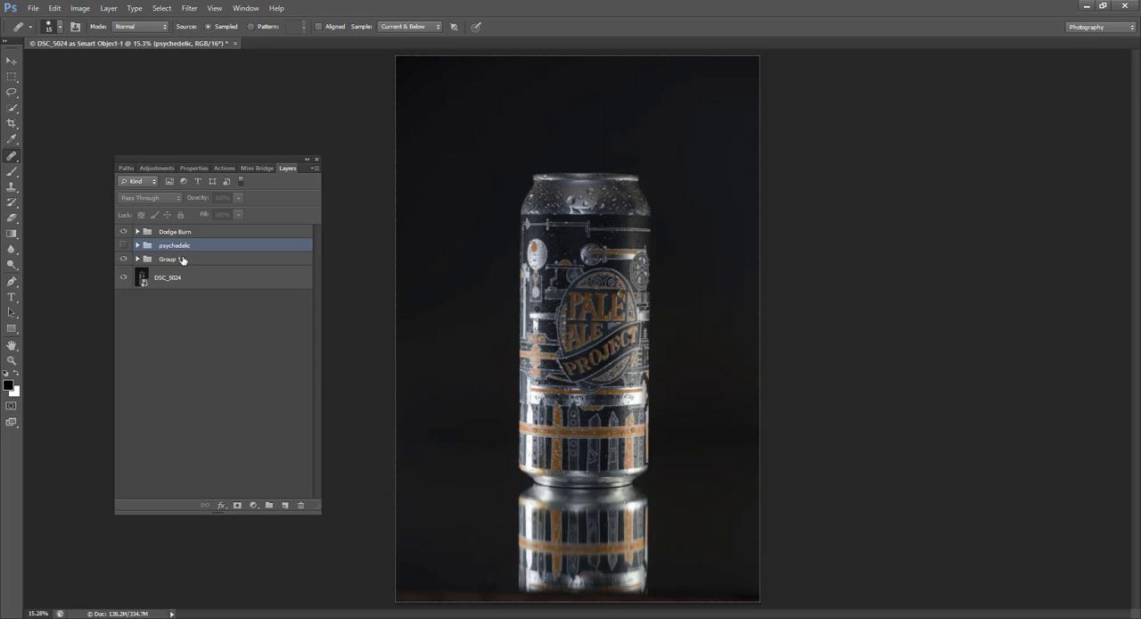
click(169, 259)
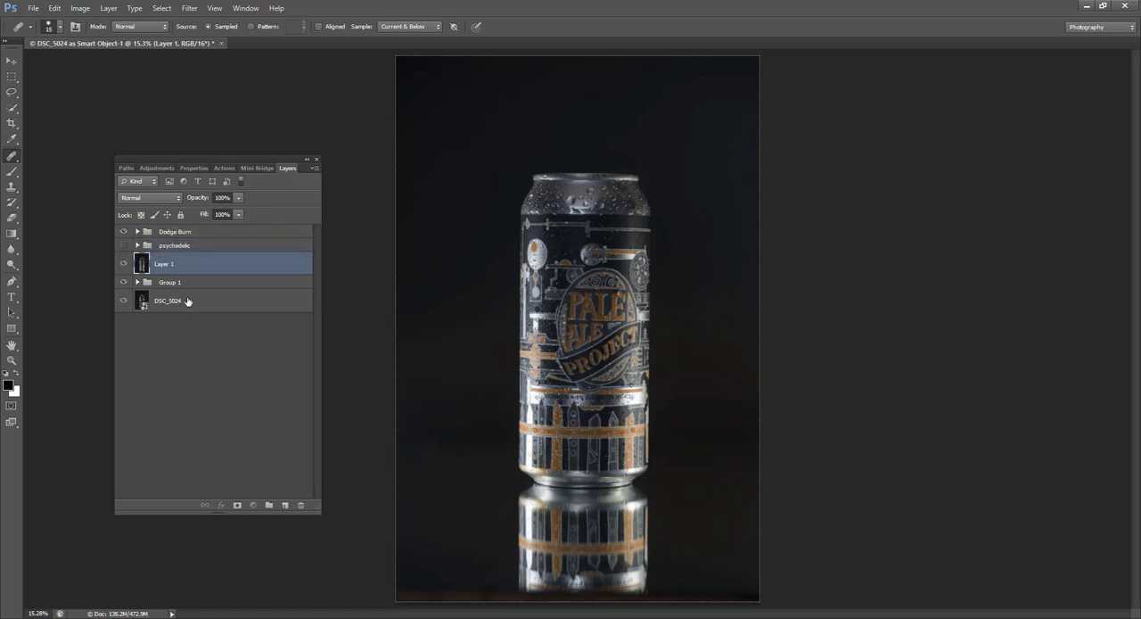
mouse_move(186, 292)
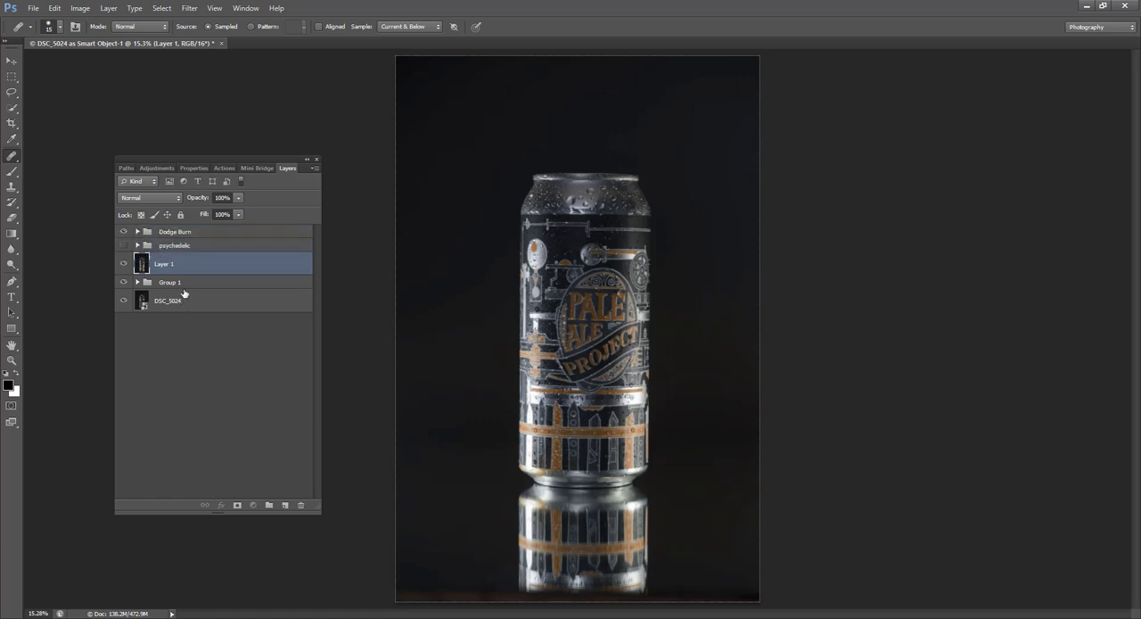
- Rename the stamped combined-image layer to 'Topaz Adjust'
double_click(164, 264)
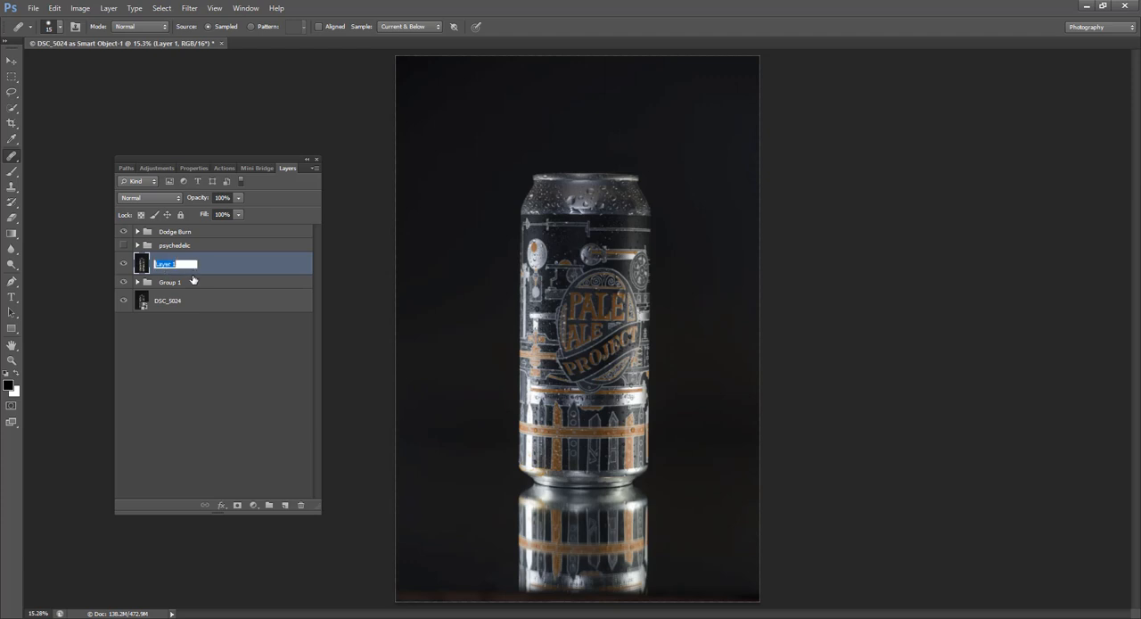
text(Topaz Adjust)
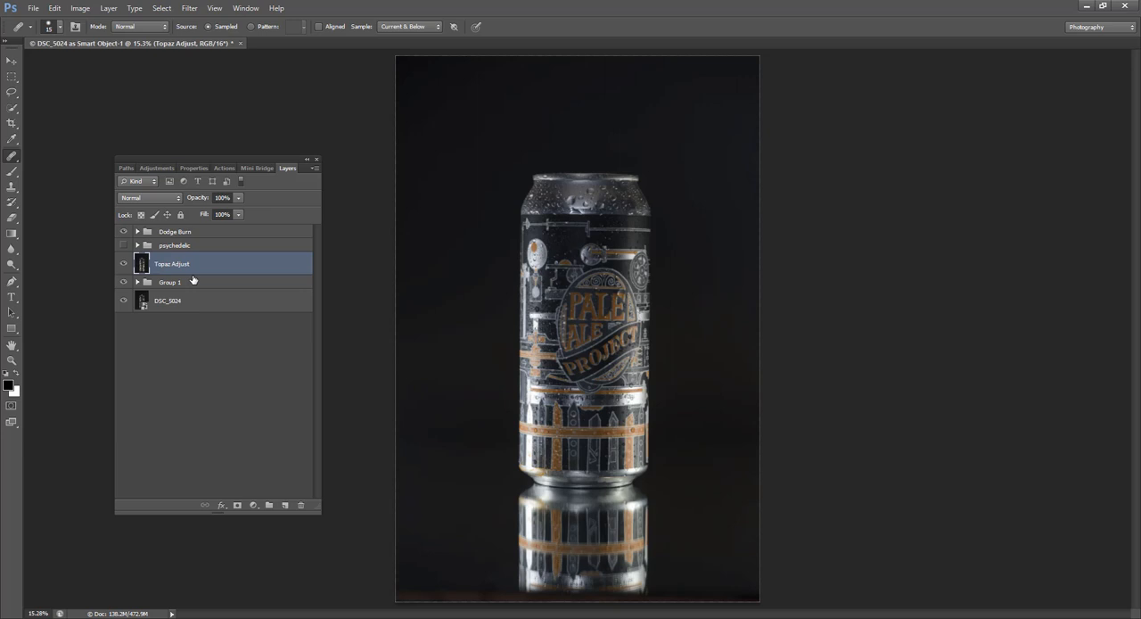
mouse_move(190, 7)
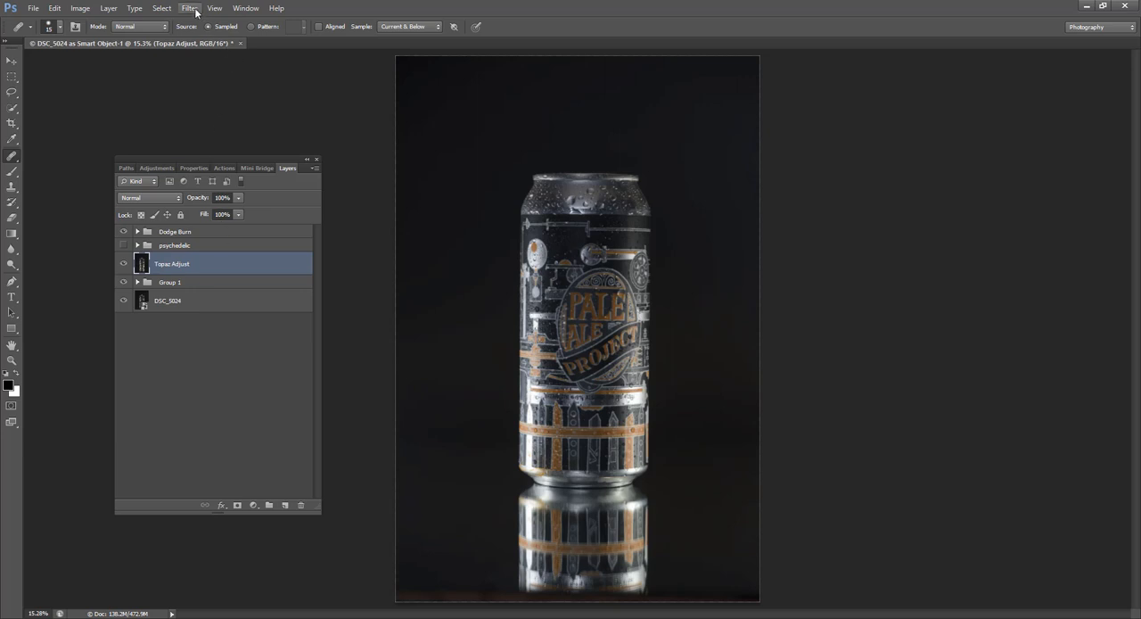
- Launch the Topaz Adjust 5 filter from Filter > Topaz Labs on the Topaz Adjust layer
click(189, 7)
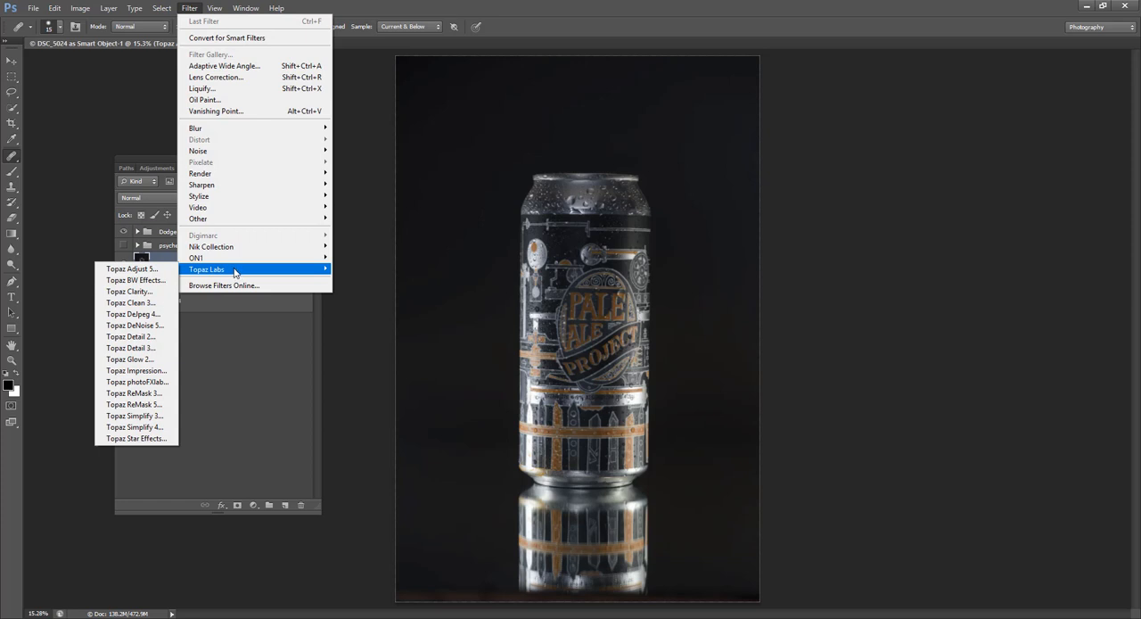
mouse_move(201, 186)
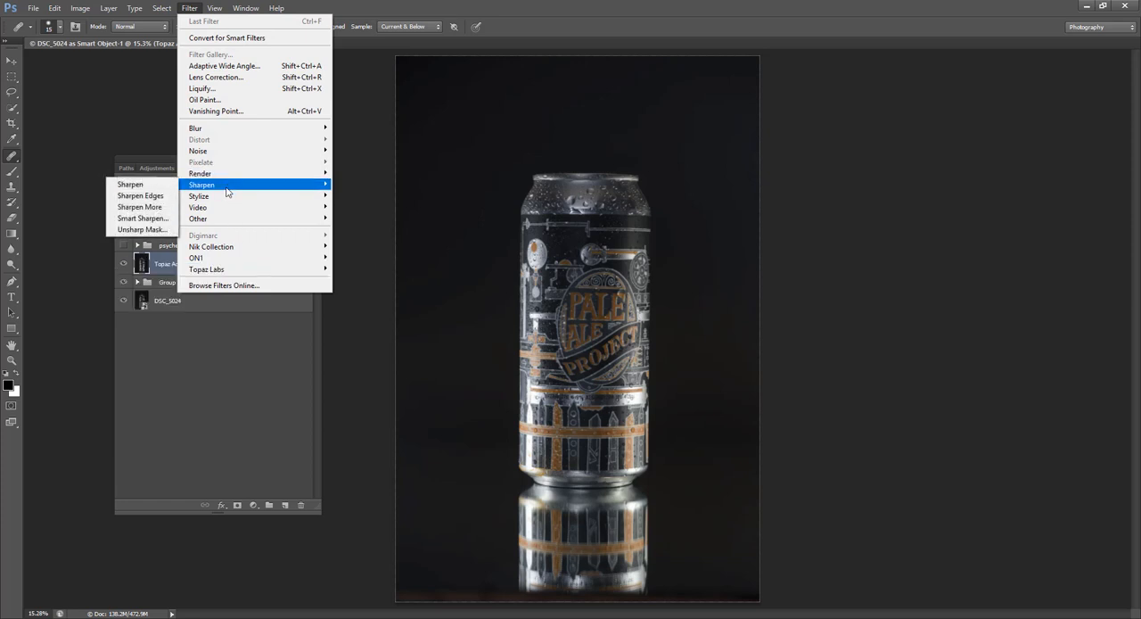
mouse_move(200, 196)
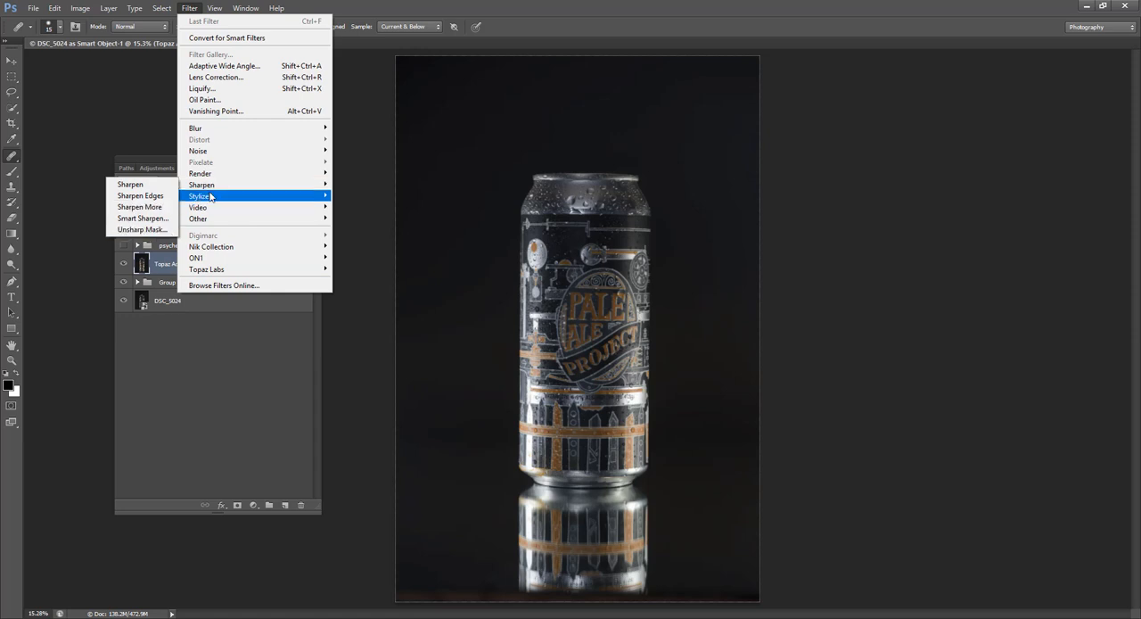
mouse_move(207, 270)
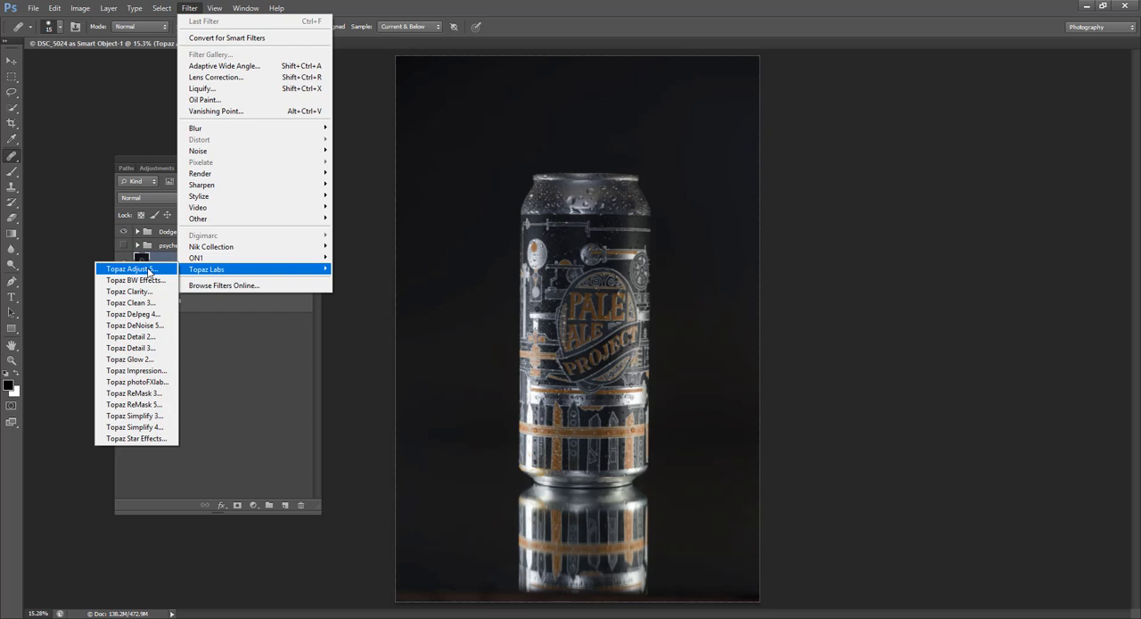
click(129, 269)
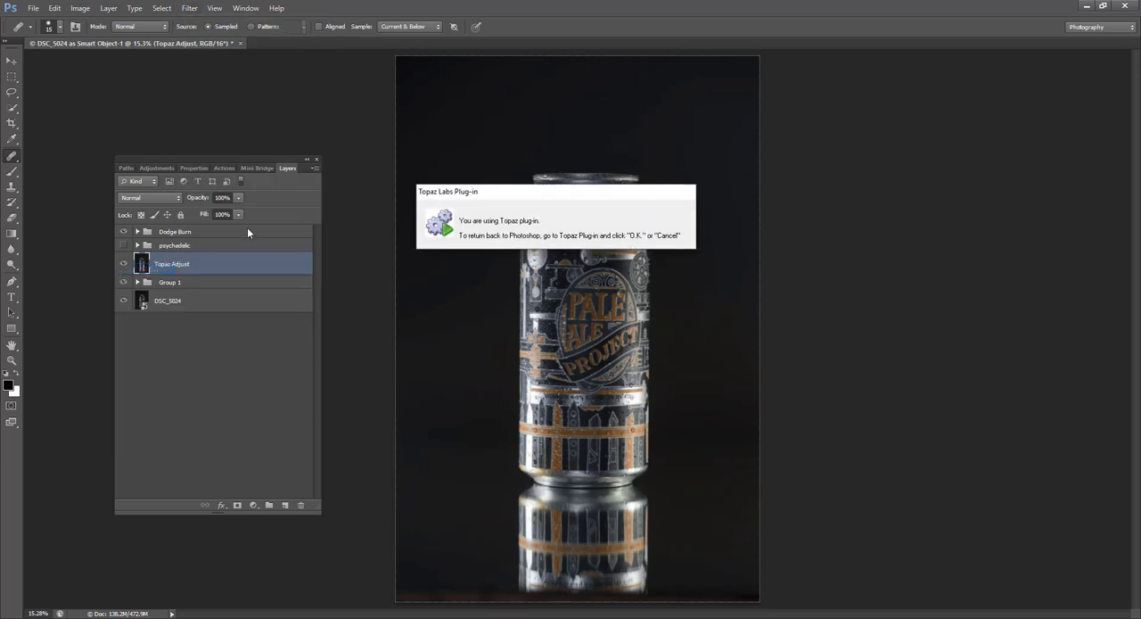
click(556, 221)
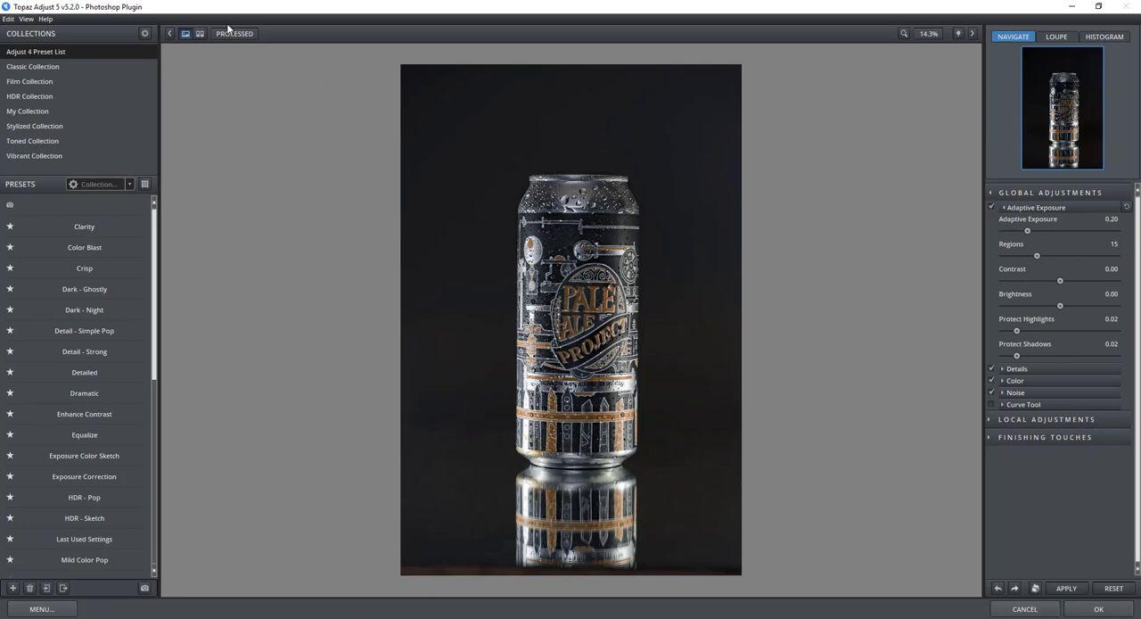
- Keep the Adaptive Exposure settings and accept them, rendering the result back to Photoshop
click(234, 32)
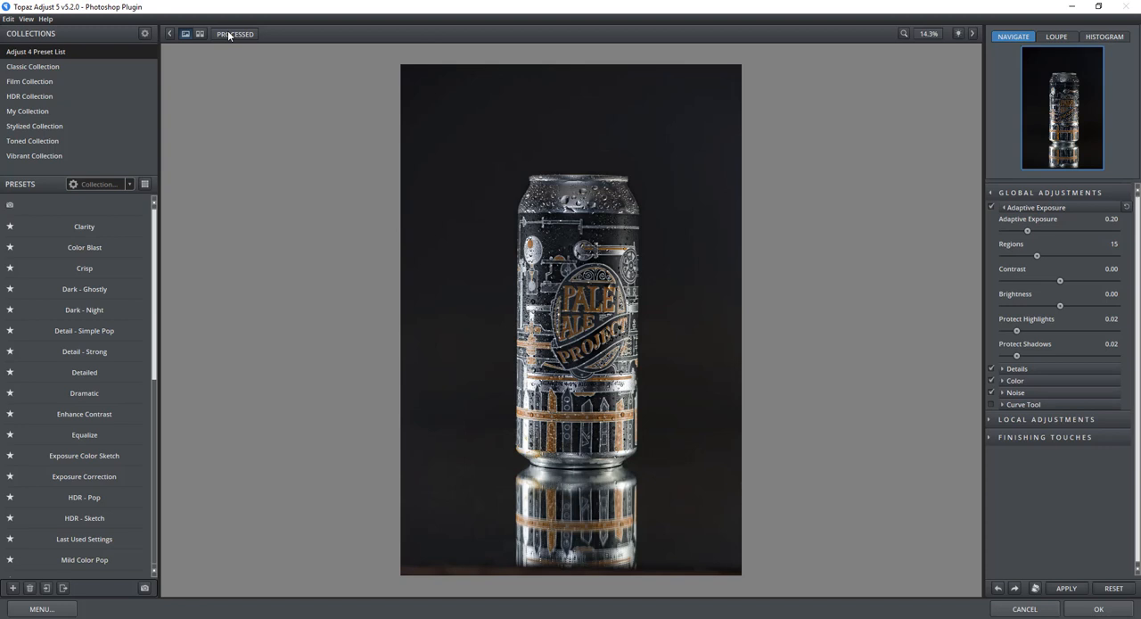
mouse_move(632, 349)
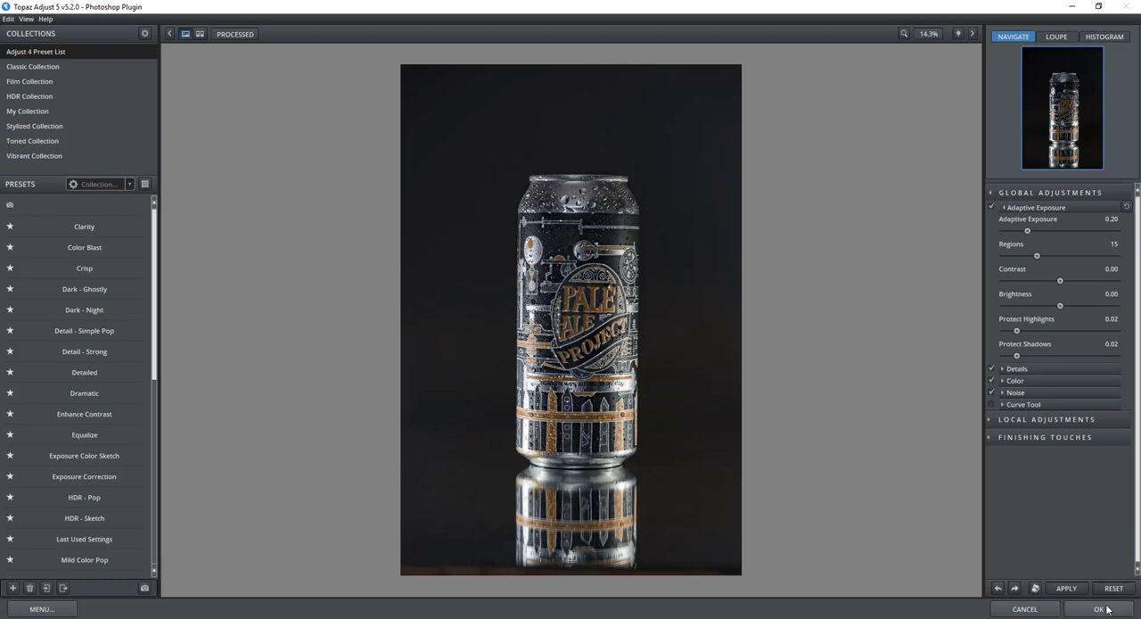
click(1098, 608)
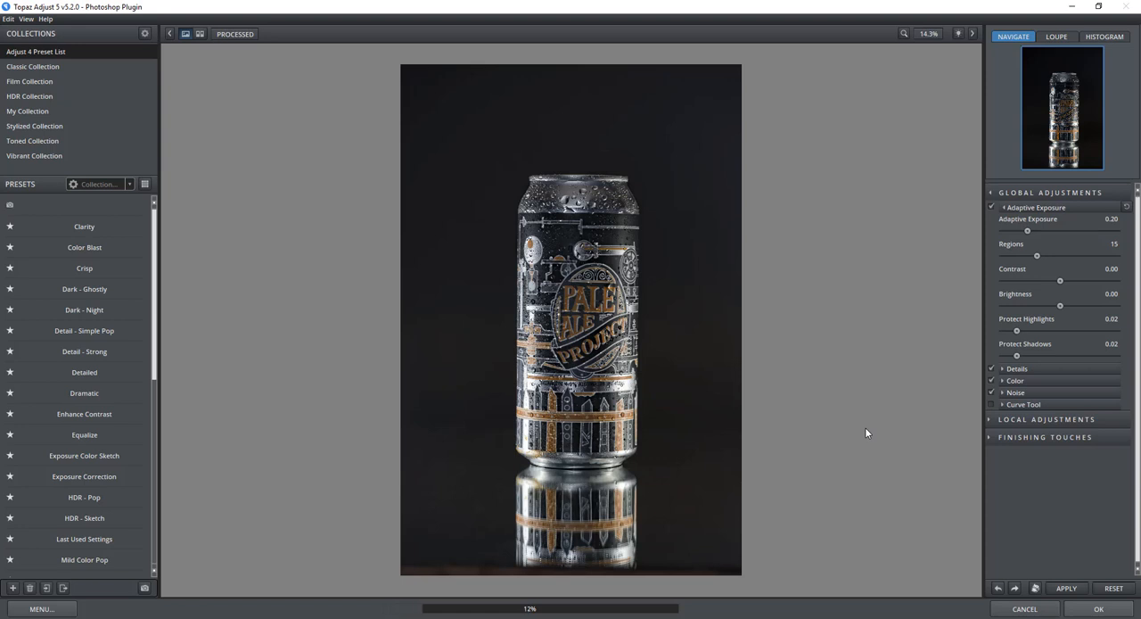
click(1099, 610)
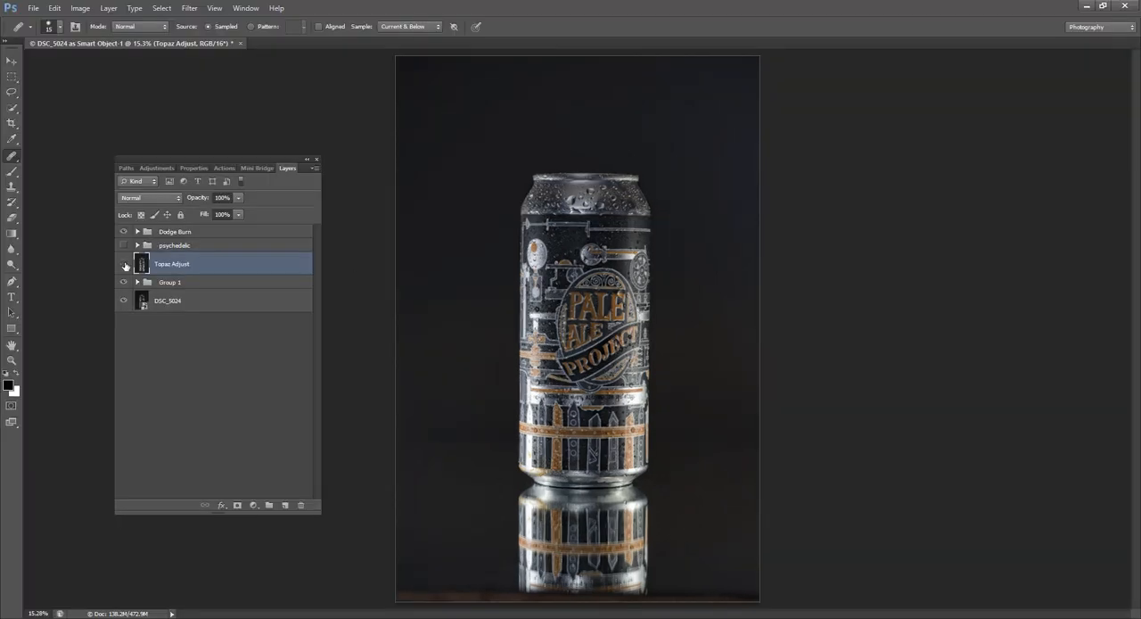
- Add a black layer mask to the Topaz Adjust layer to hide its effect
click(125, 264)
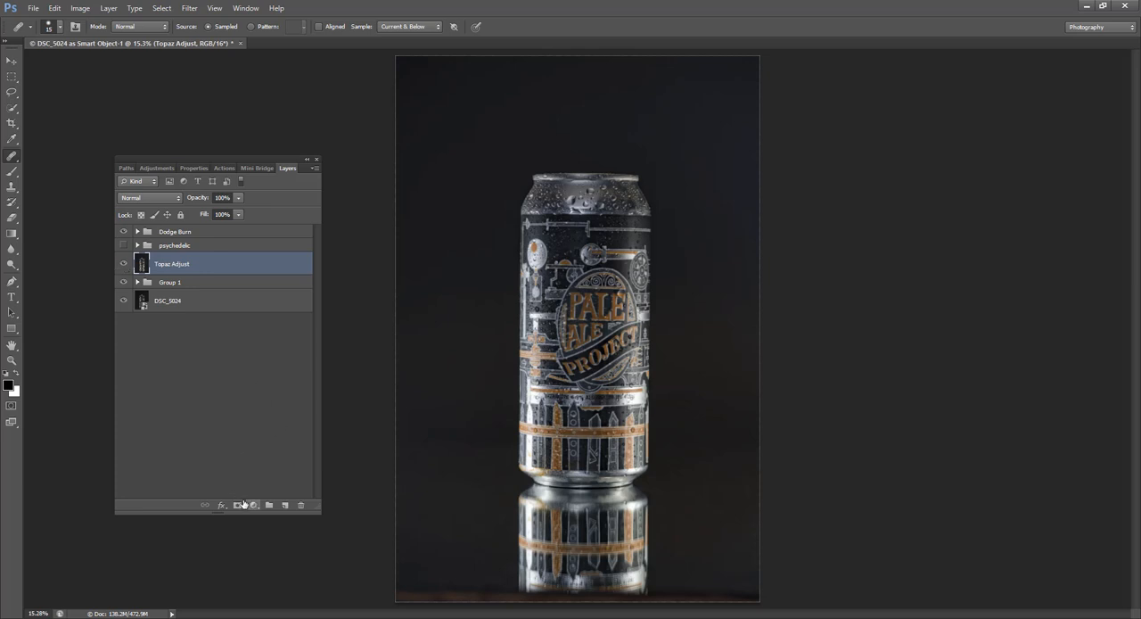
click(237, 505)
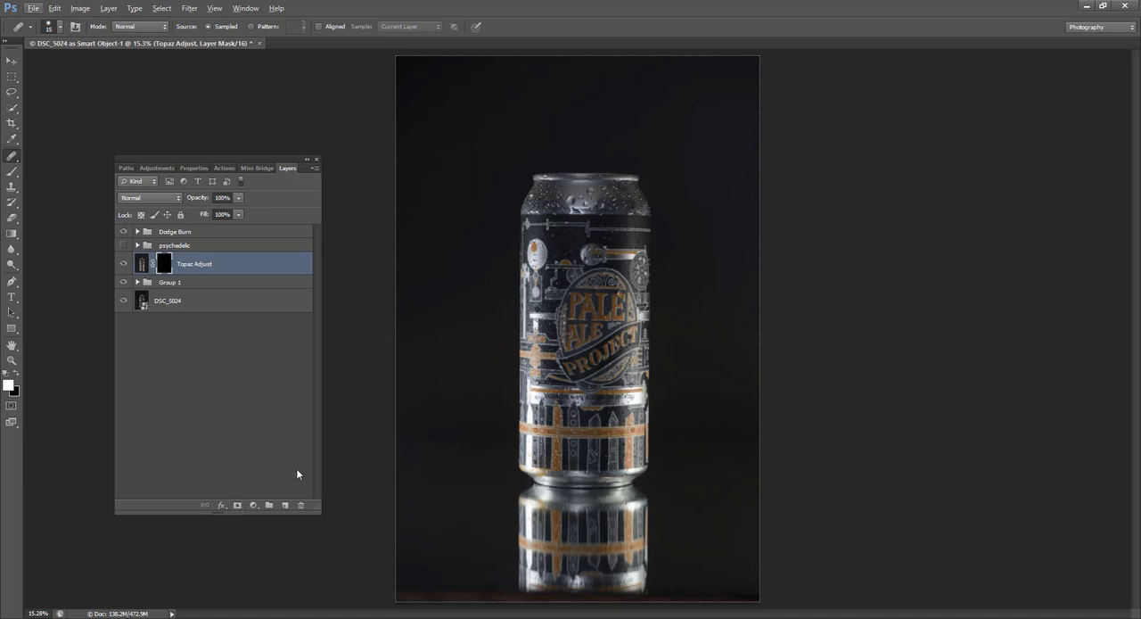
mouse_move(239, 369)
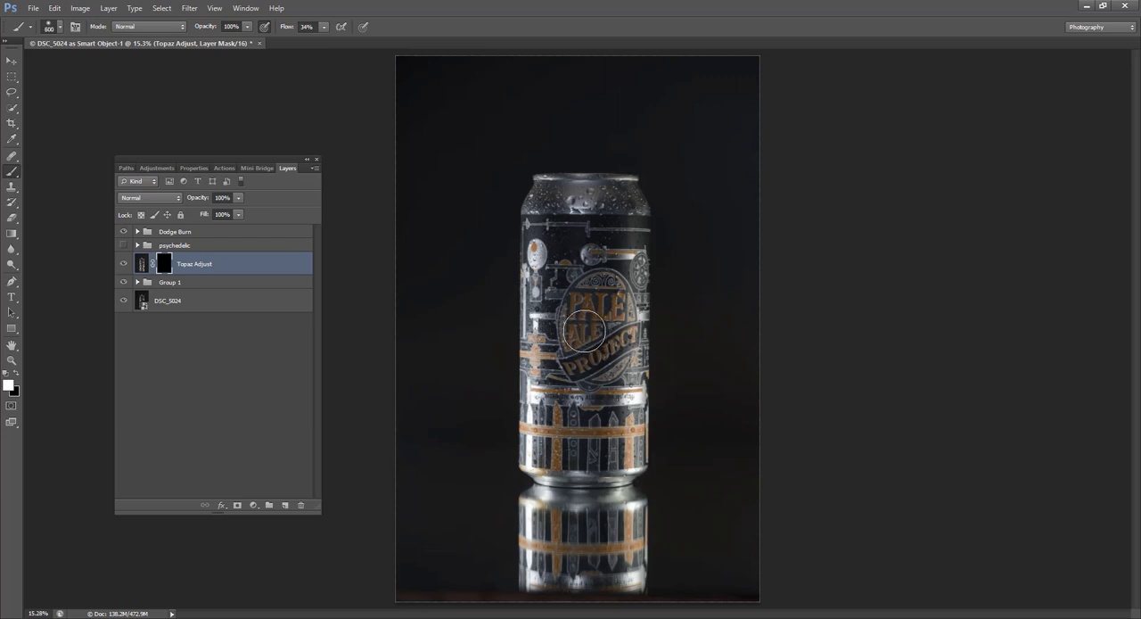
mouse_move(571, 343)
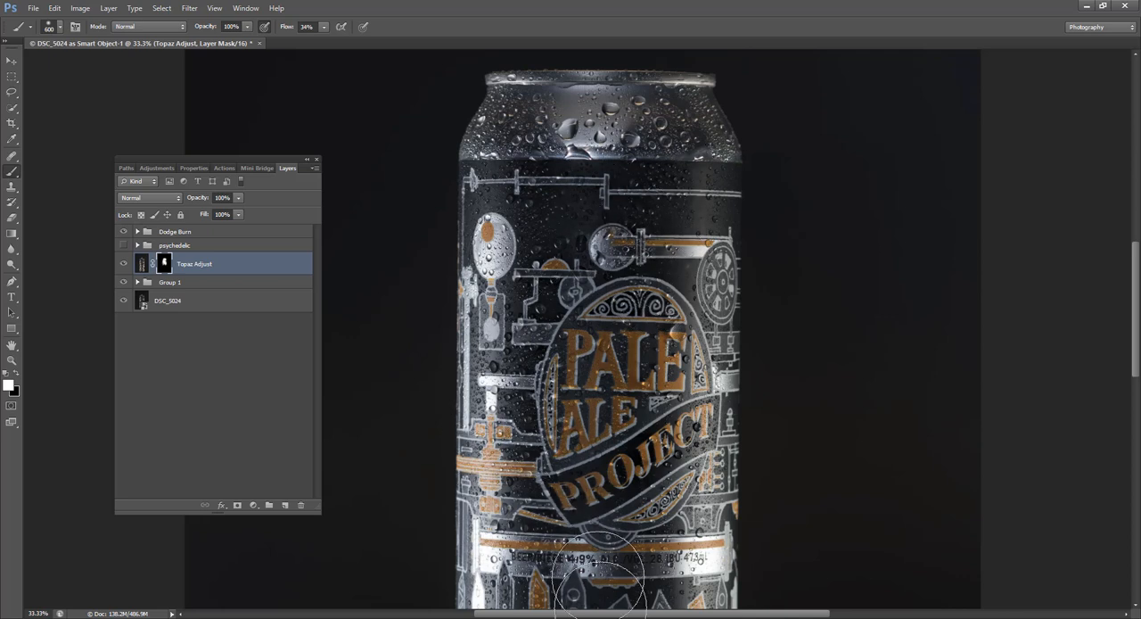
mouse_move(695, 228)
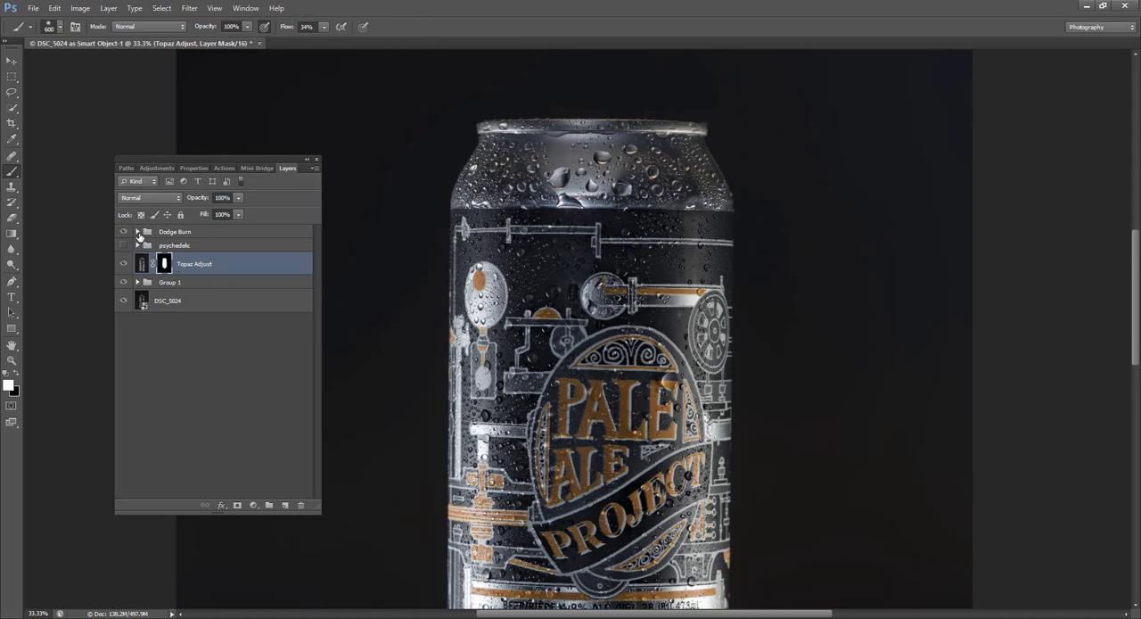
- Expand the Dodge Burn group and reveal the Topaz effect on the upper can through its mask
click(137, 231)
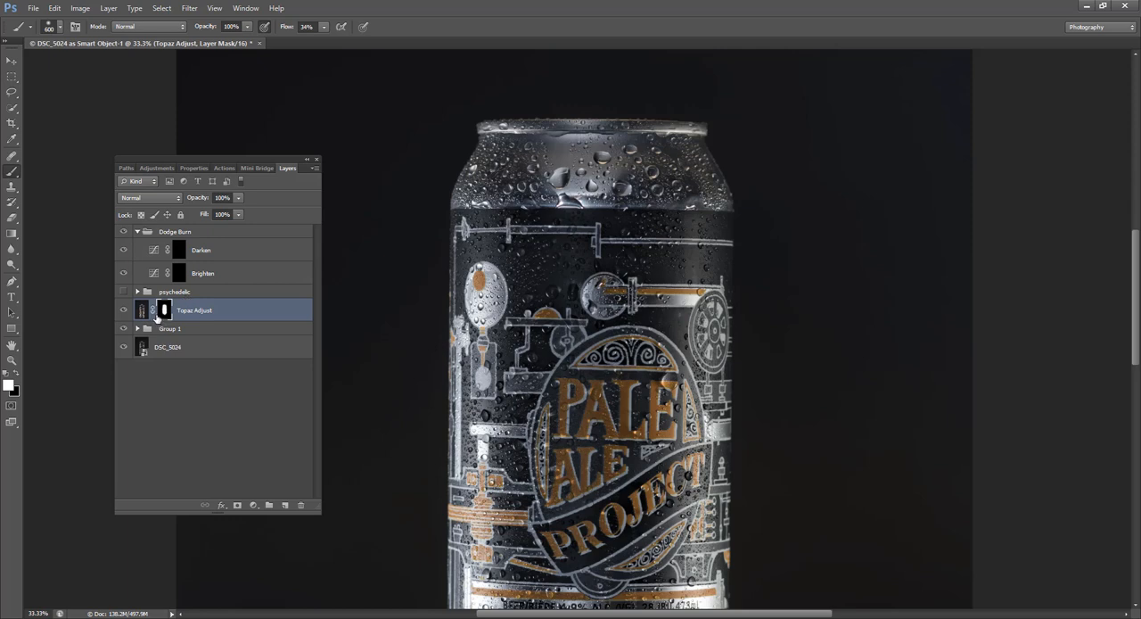
mouse_move(264, 278)
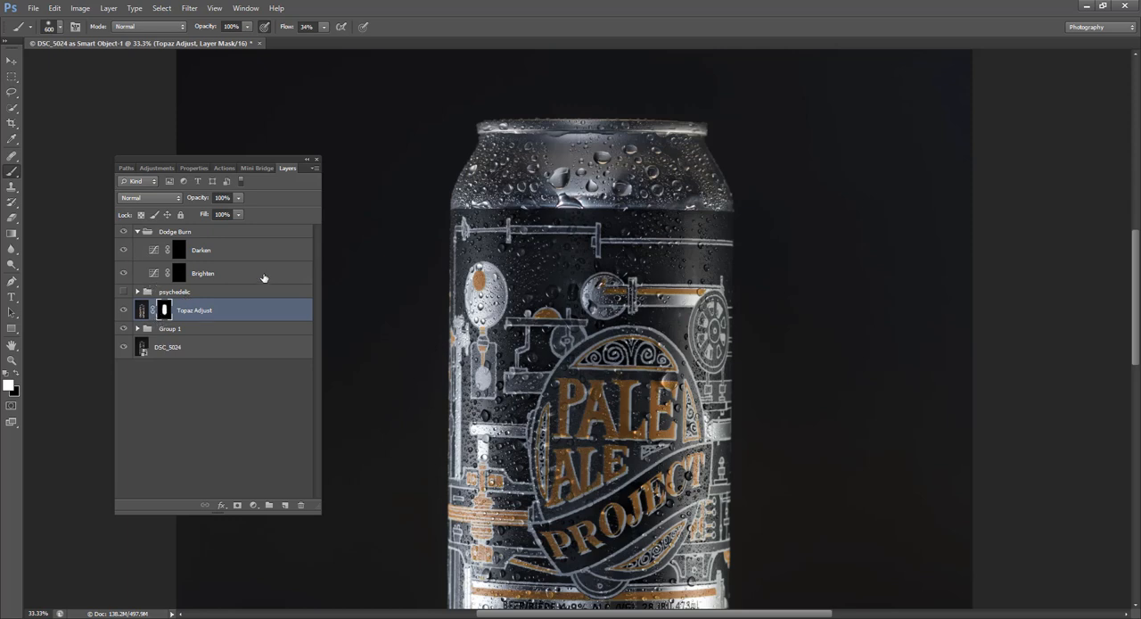
mouse_move(401, 360)
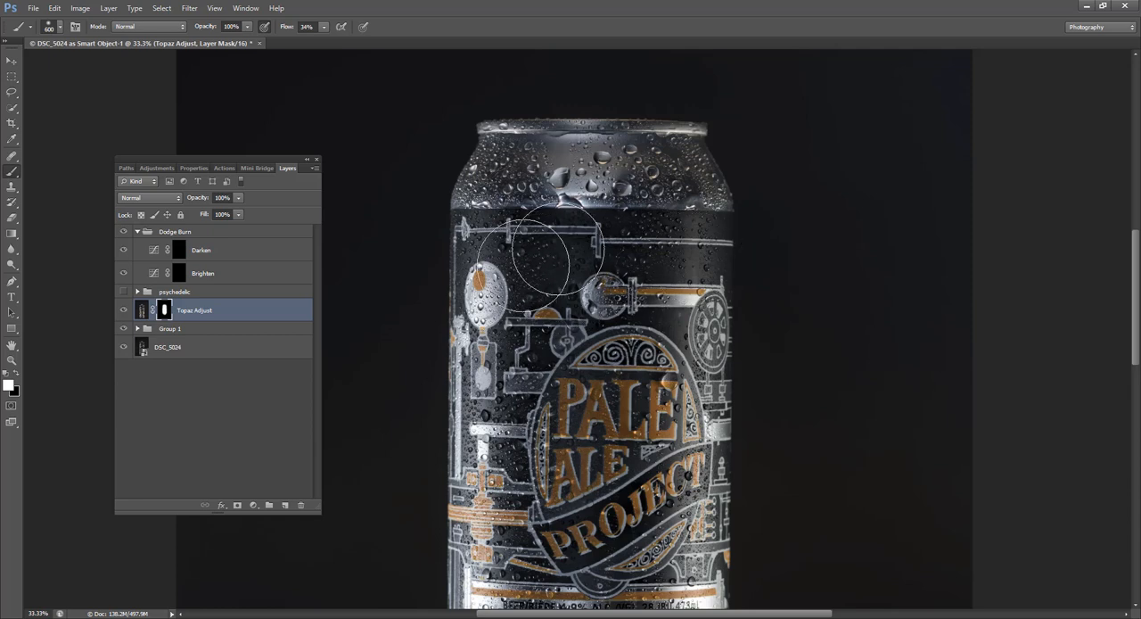
drag(536, 259, 585, 214)
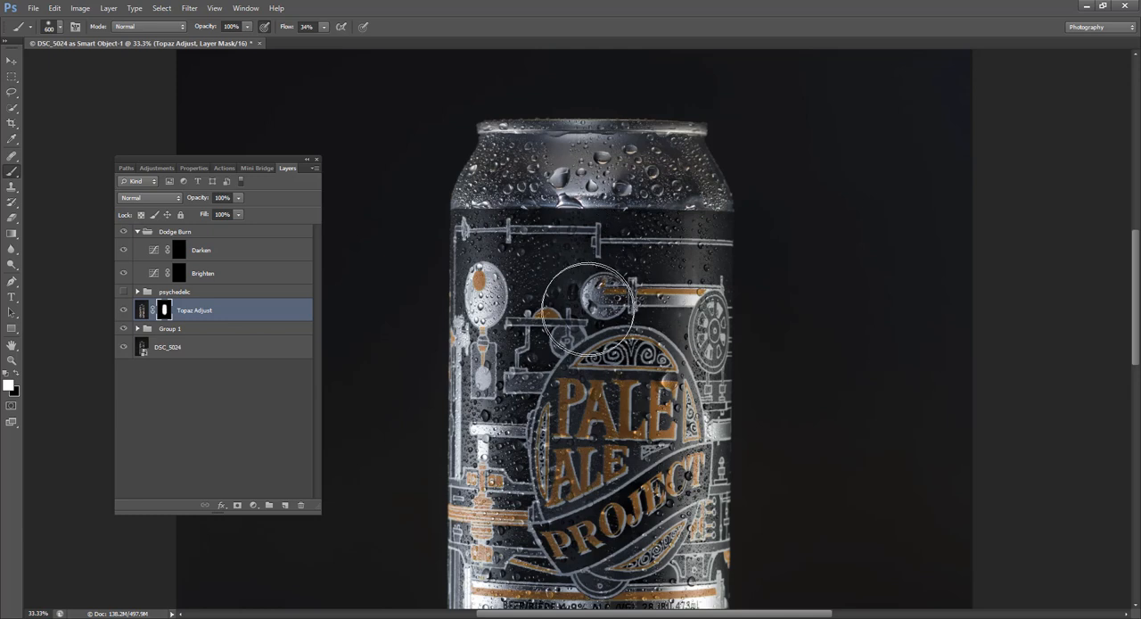
mouse_move(642, 396)
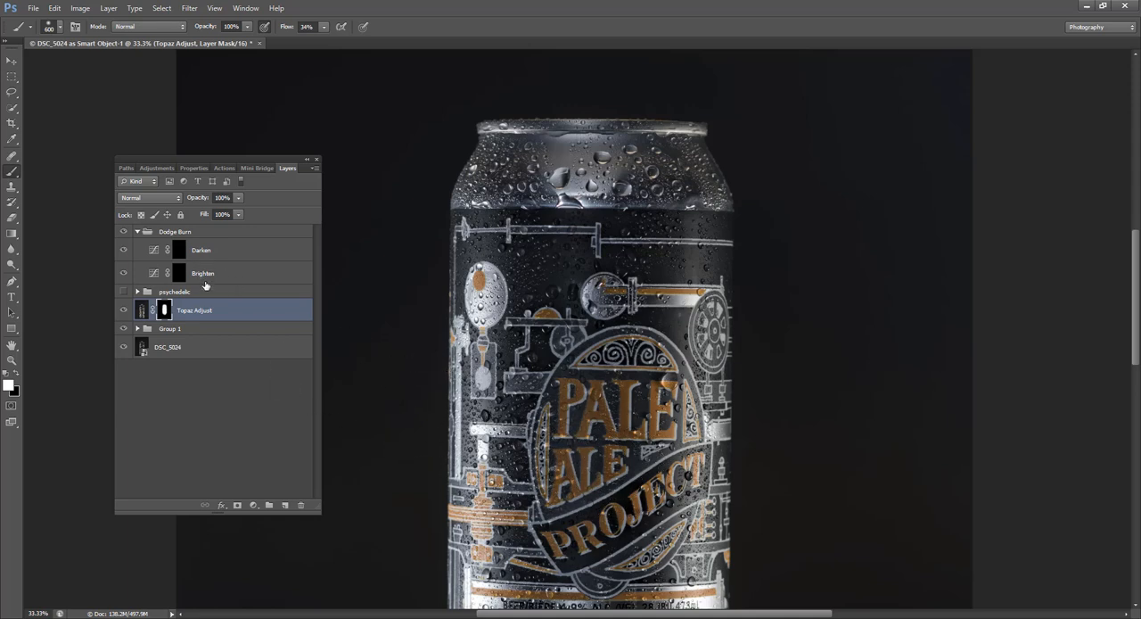
- Paint white into the Brighten layer mask over the can's top details
click(204, 273)
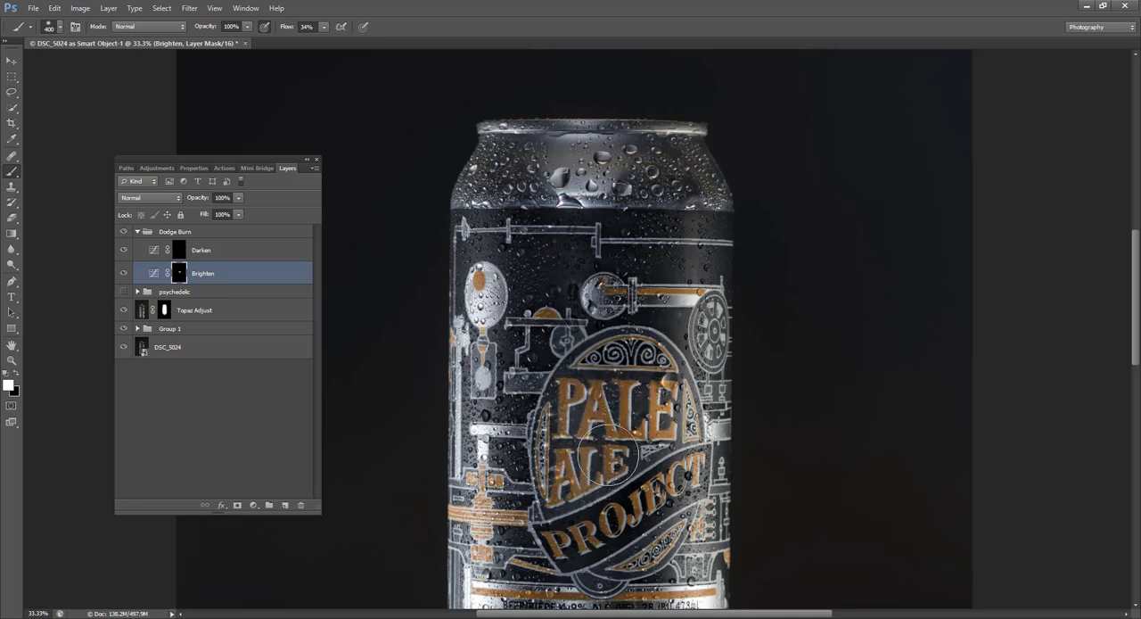
drag(616, 455, 616, 339)
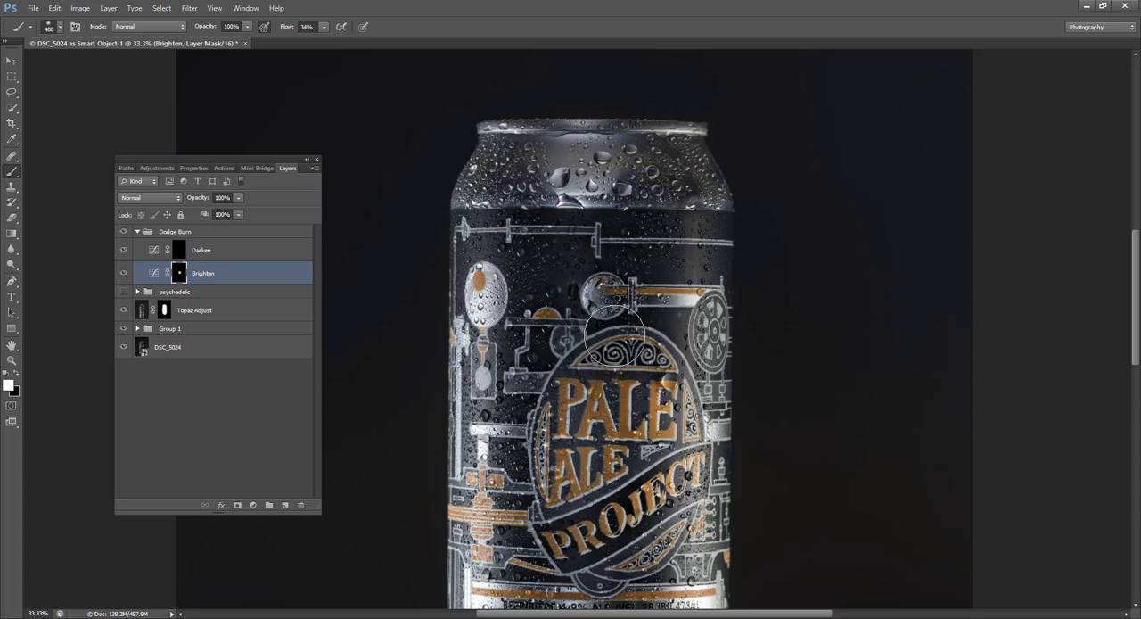
drag(616, 338, 514, 217)
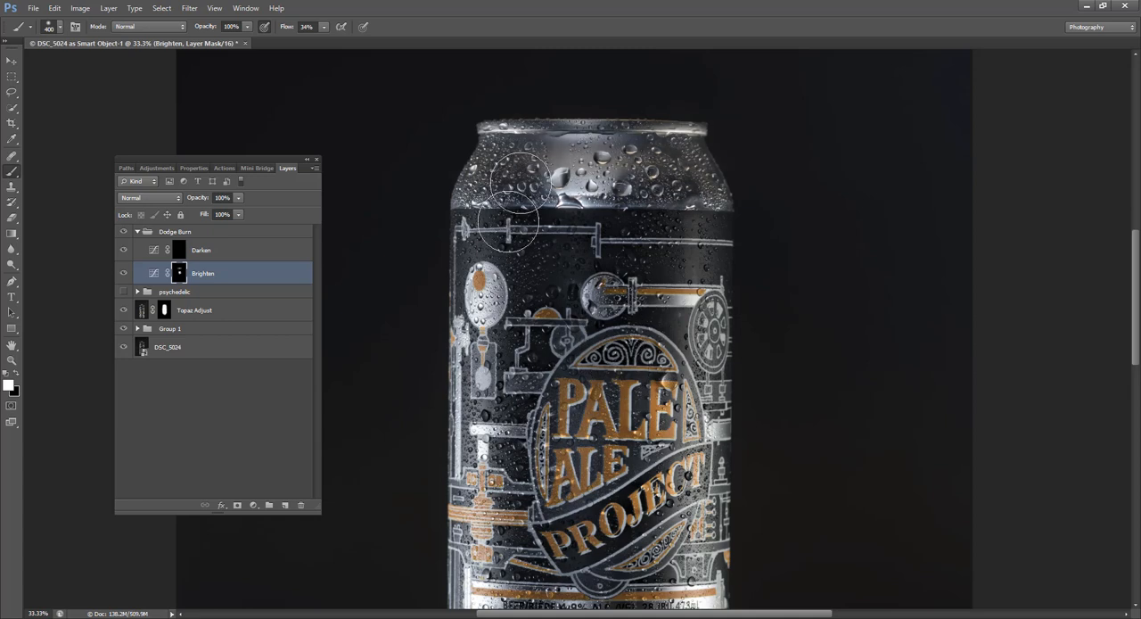
scroll(down, 3)
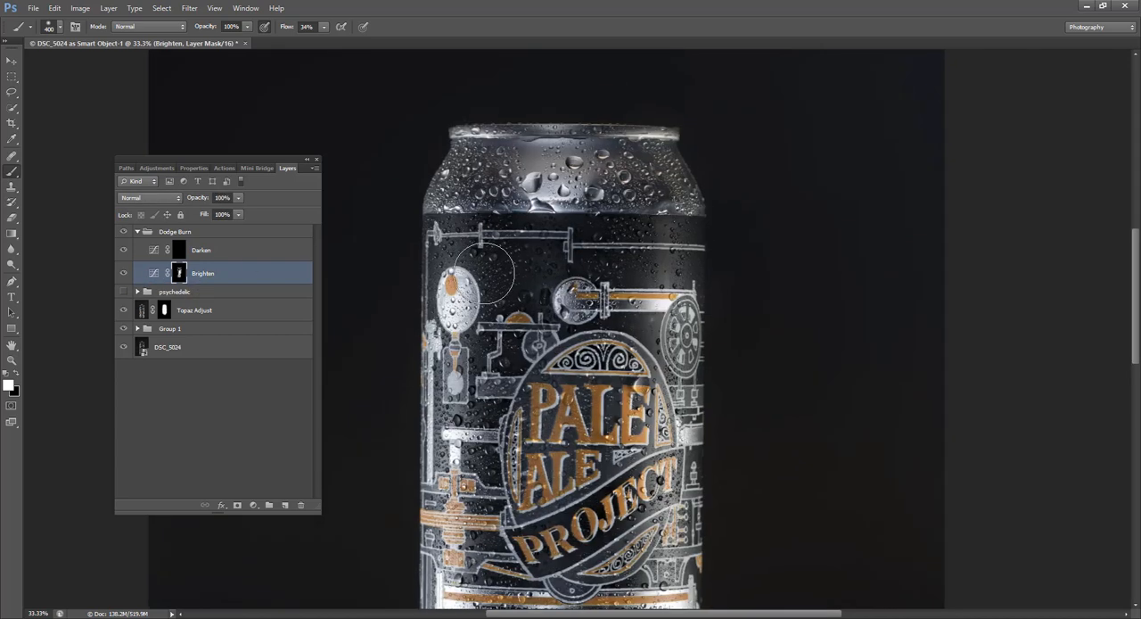
- Paint white into the Darken layer mask over the background and lower can
click(200, 249)
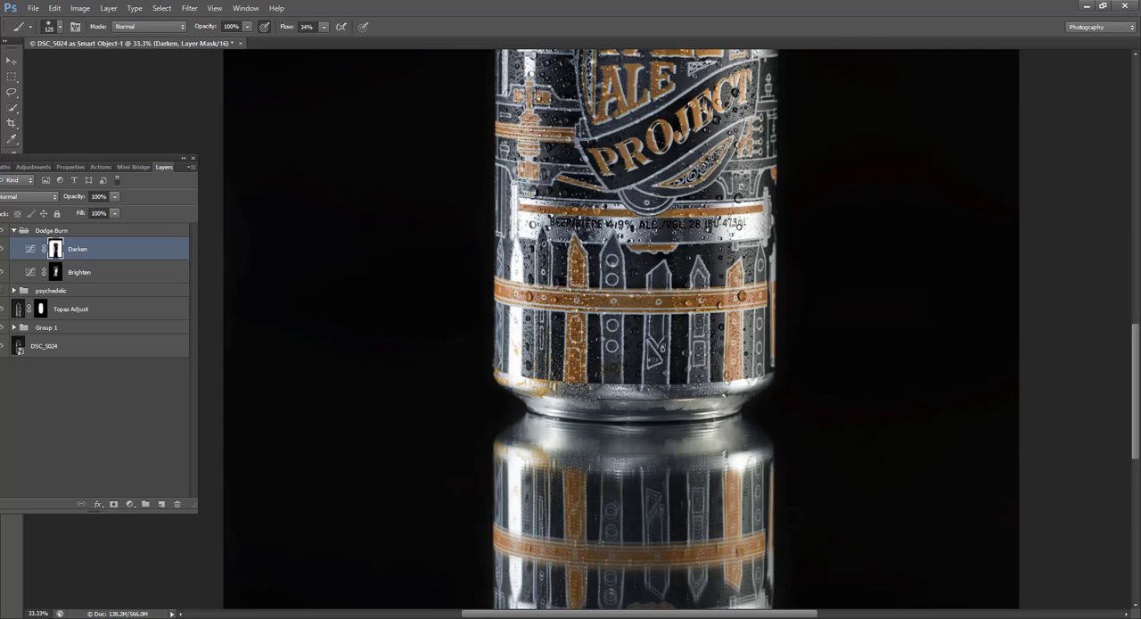
scroll(down, 3)
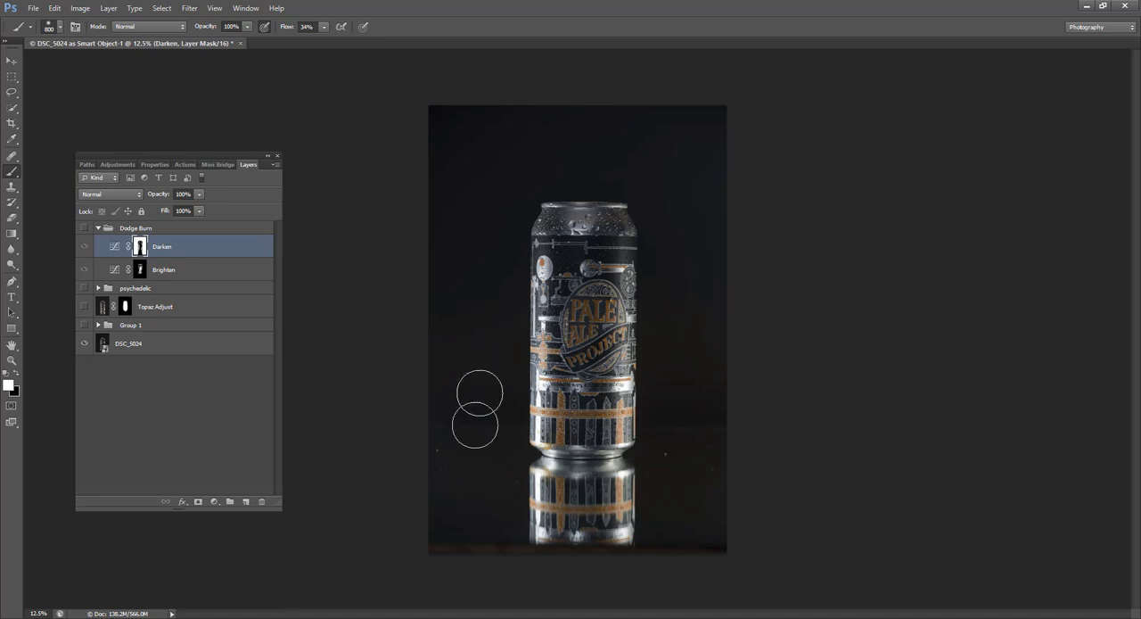
mouse_move(571, 300)
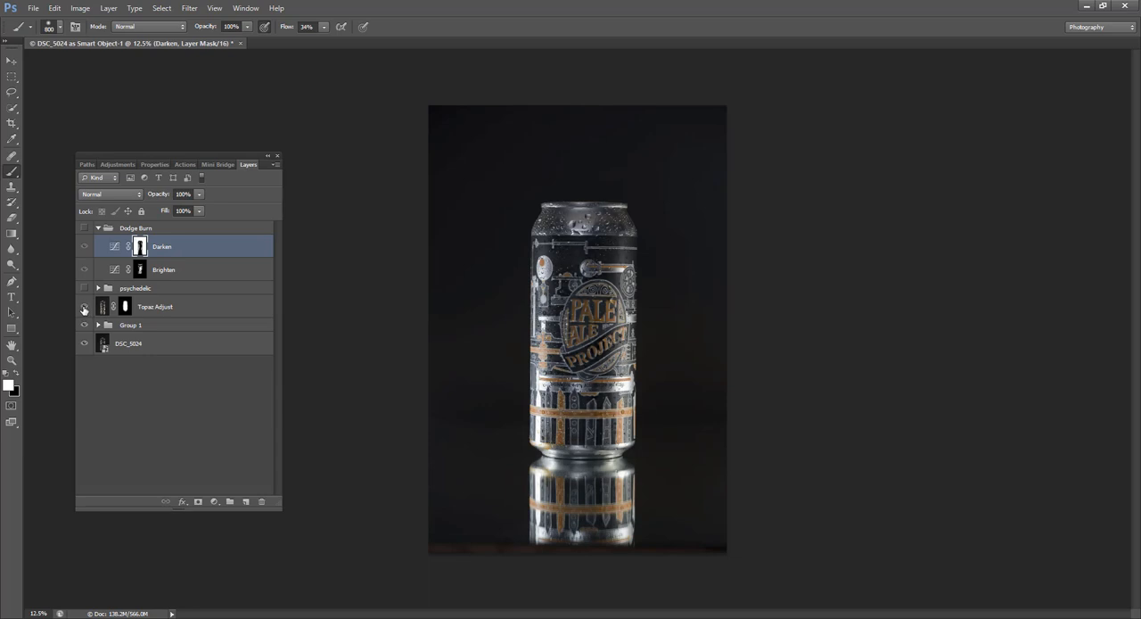
click(84, 307)
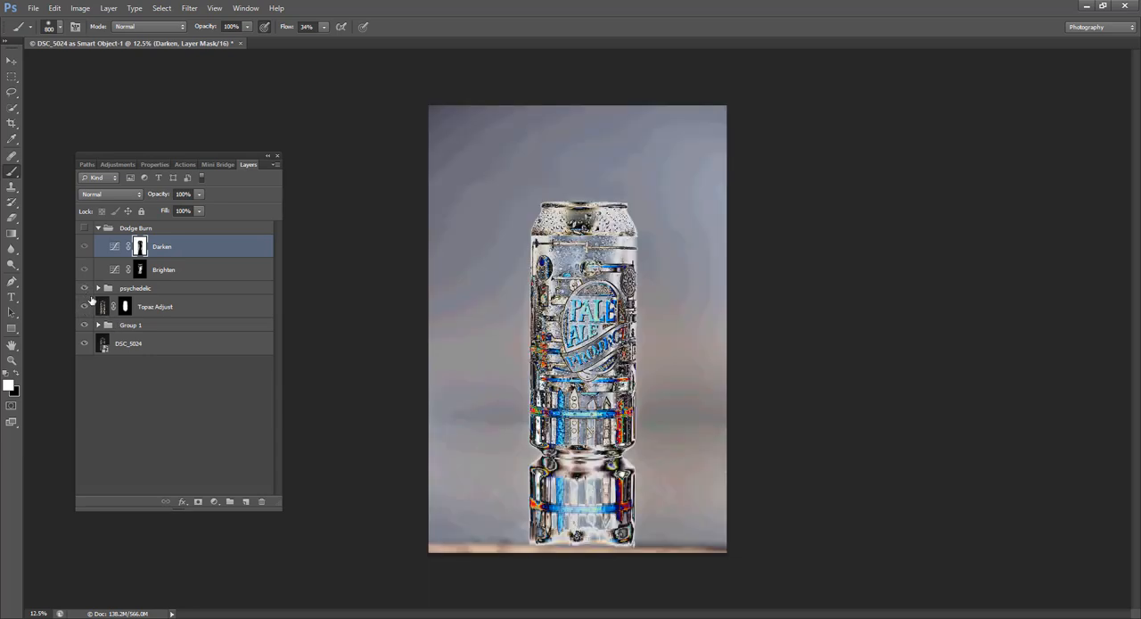
click(84, 289)
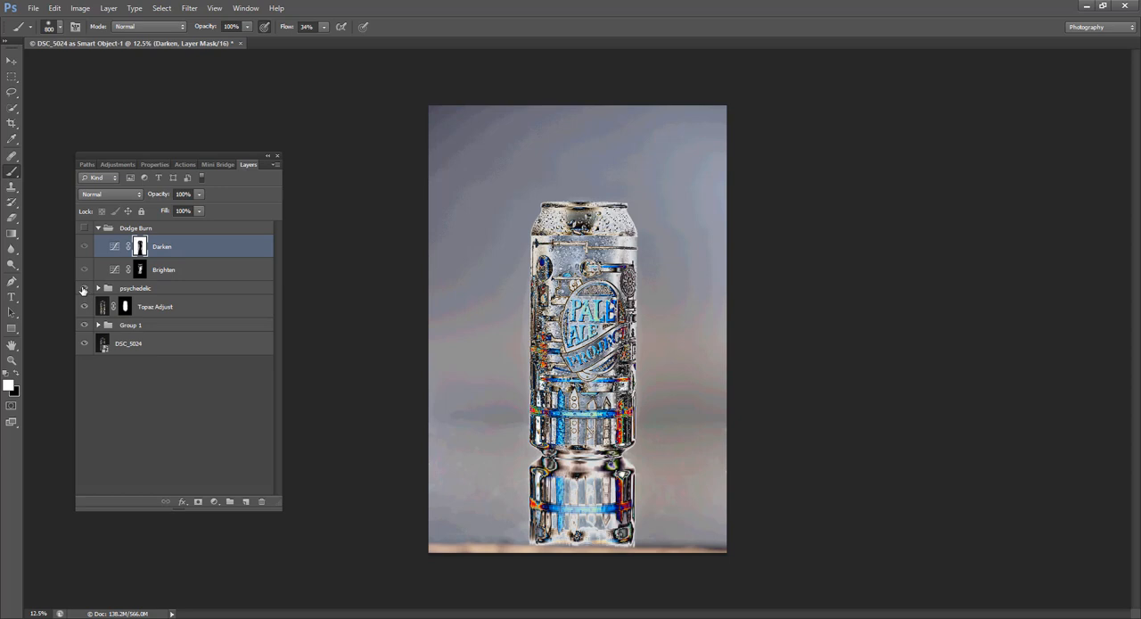
mouse_move(84, 289)
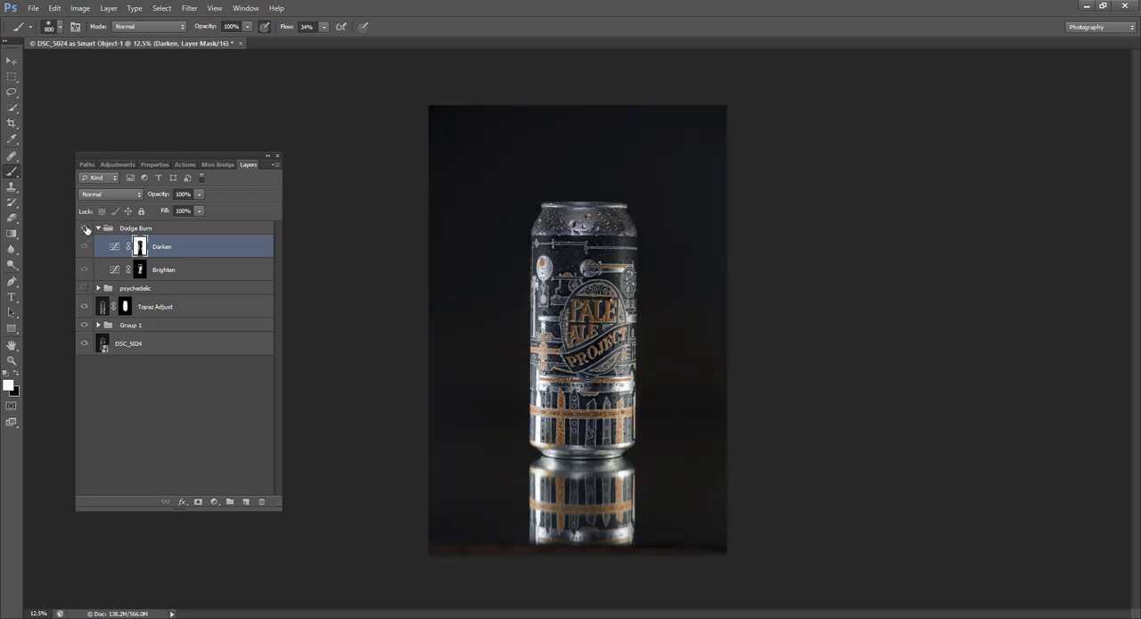
click(84, 246)
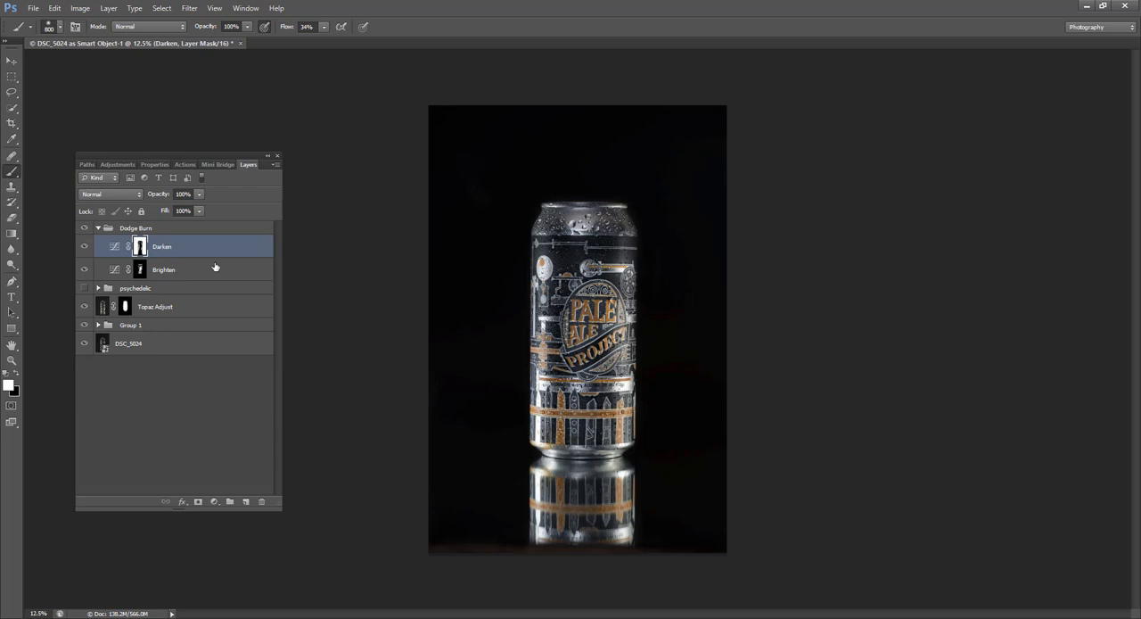
click(610, 282)
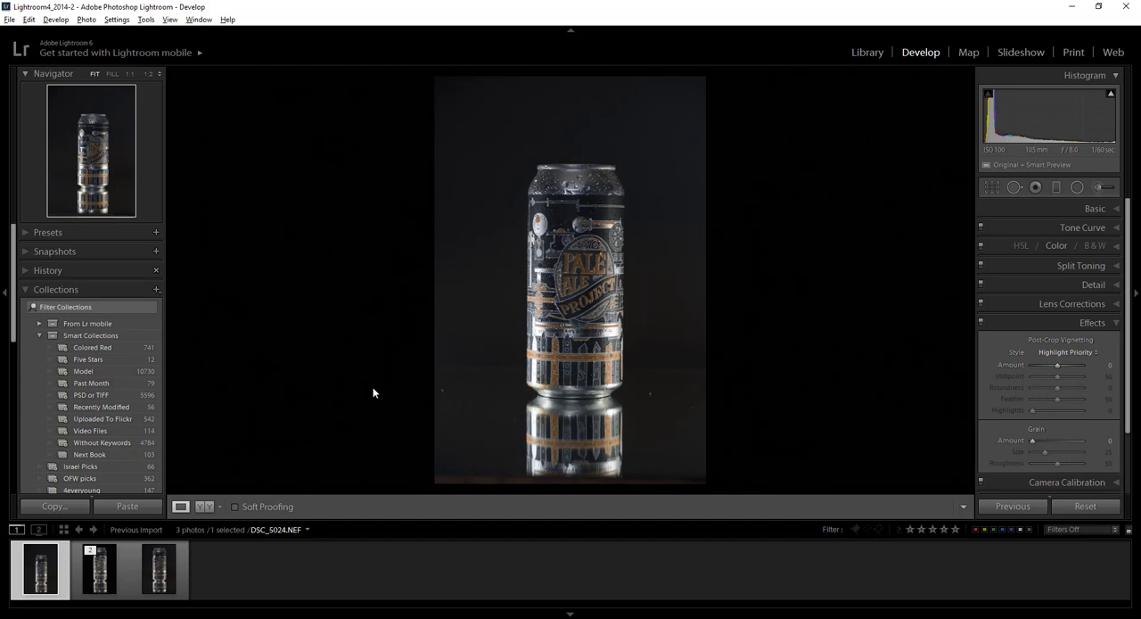
mouse_move(369, 389)
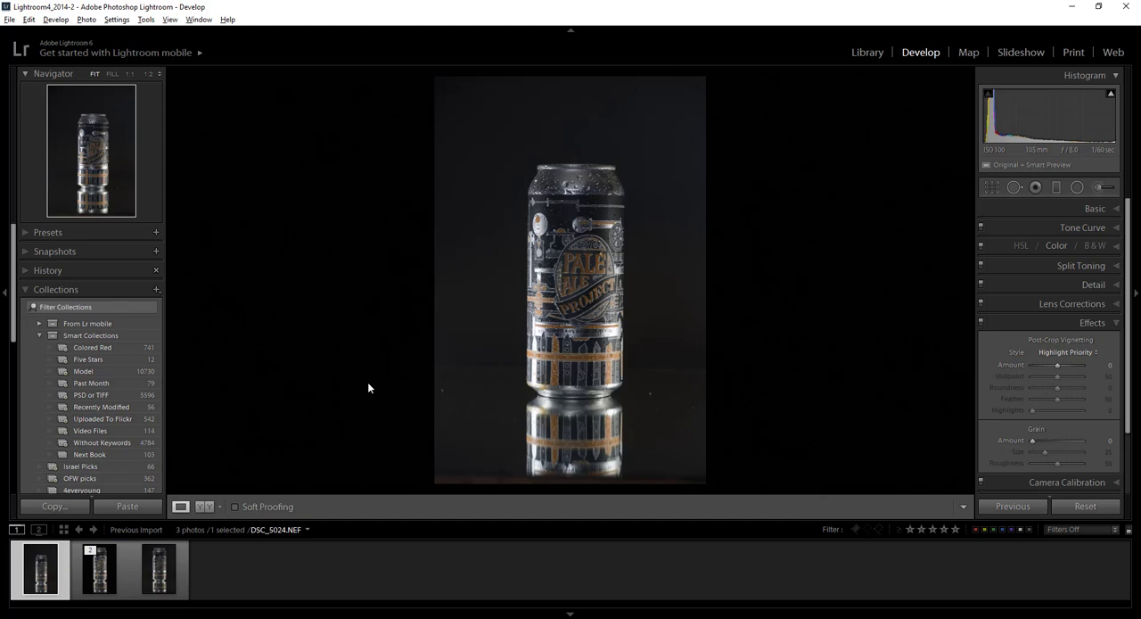
mouse_move(411, 298)
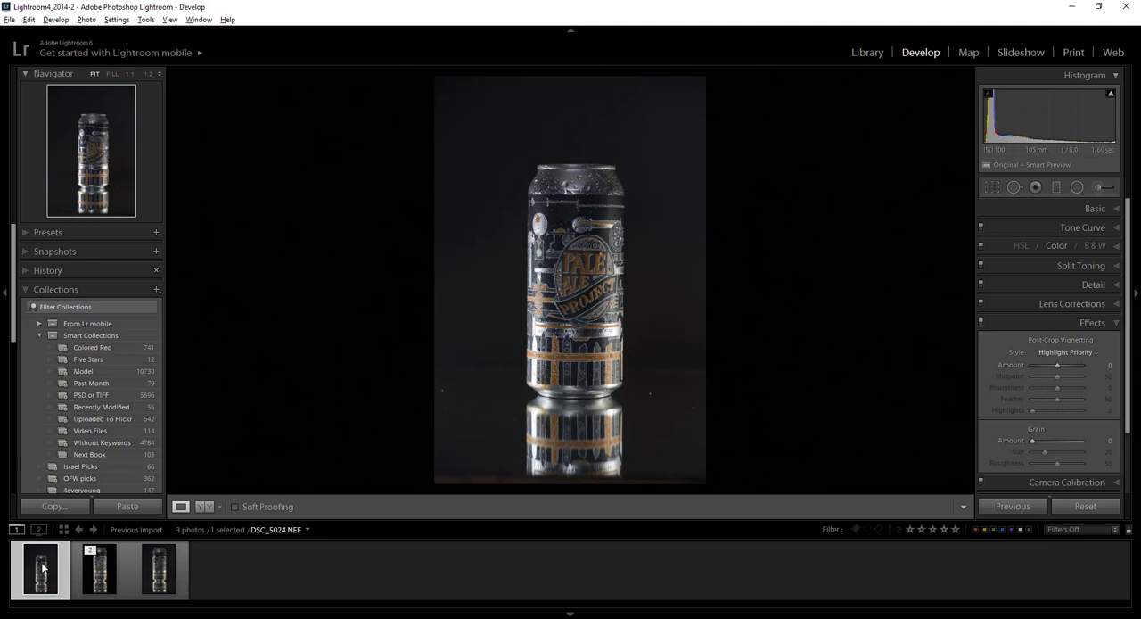
- Create a virtual copy of the can photo from the filmstrip context menu
right_click(39, 569)
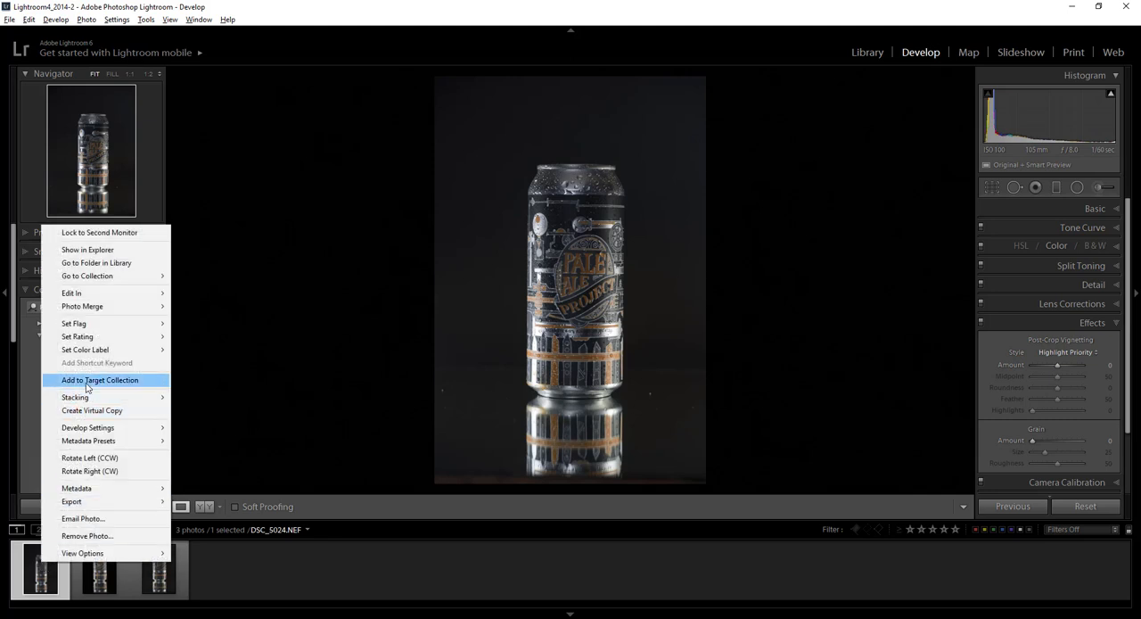
mouse_move(87, 250)
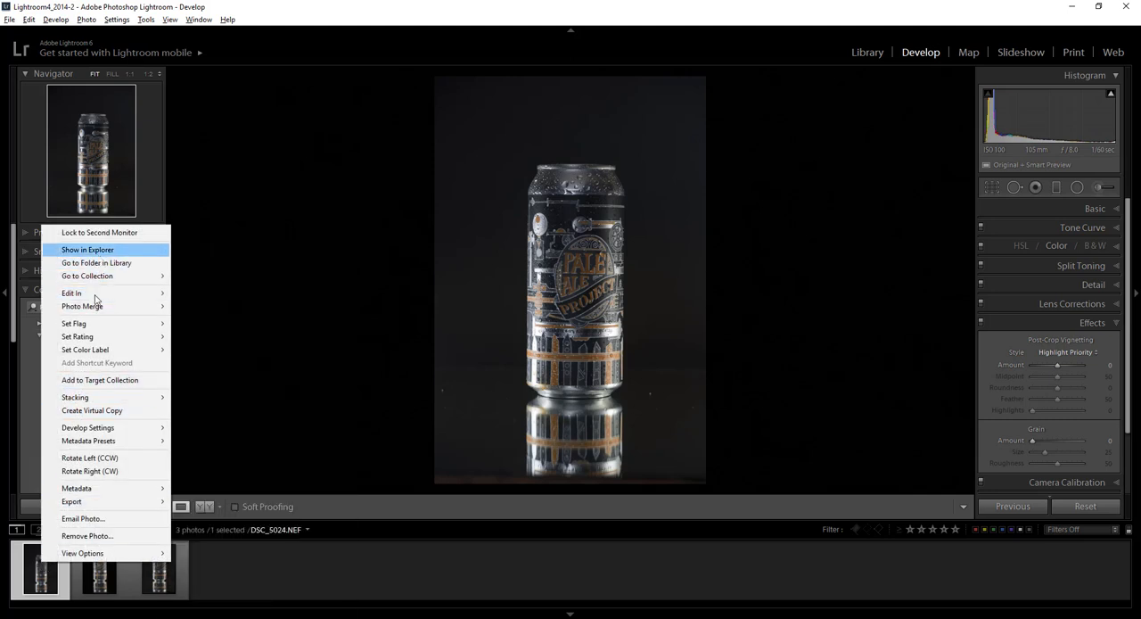
mouse_move(93, 411)
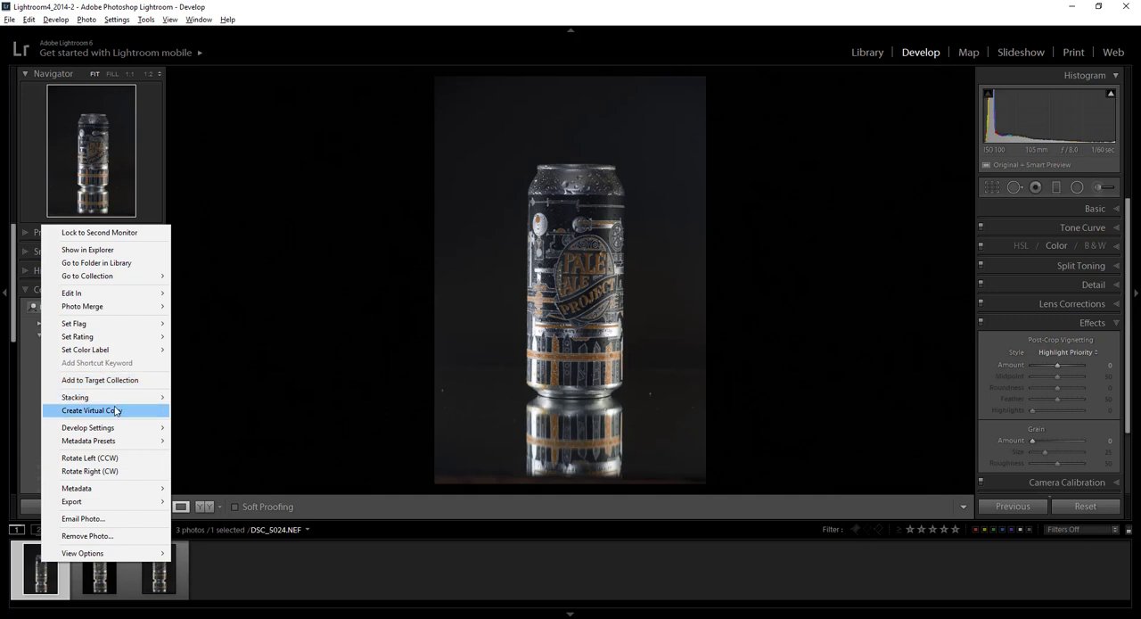
click(89, 410)
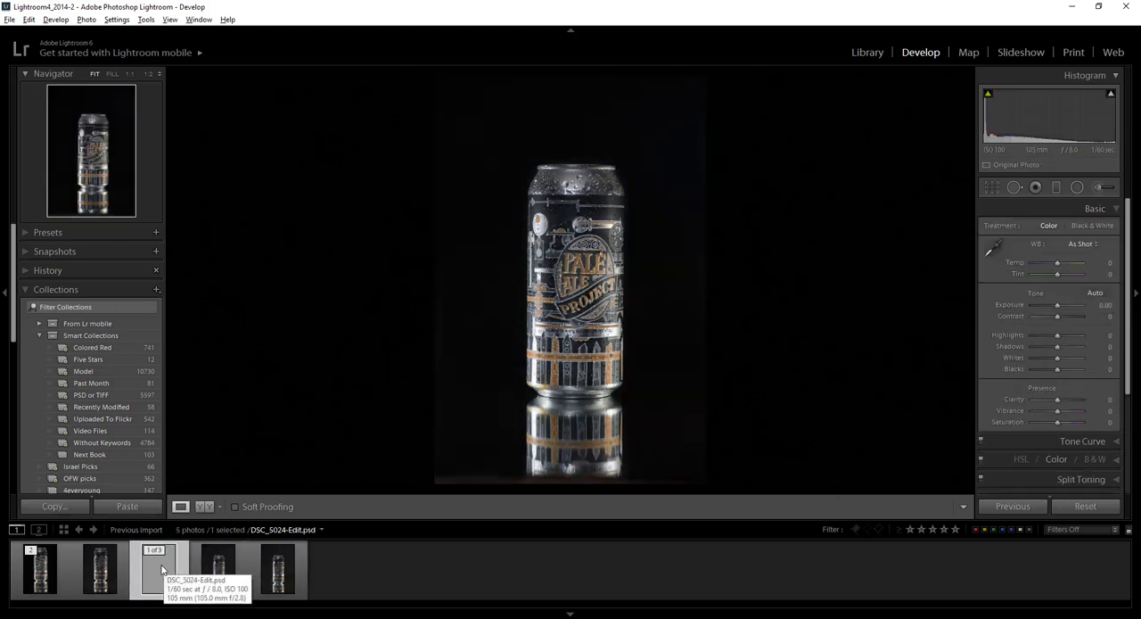
- Select the PSD copy and start the Crop Overlay to frame a tall, narrow crop around the can
click(159, 569)
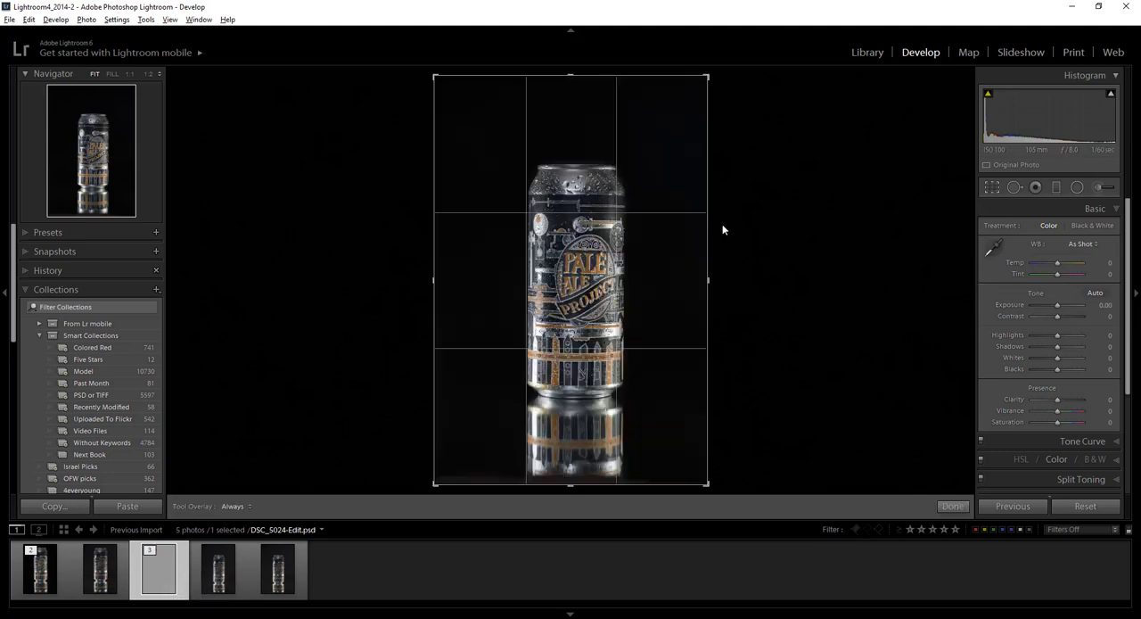
click(992, 187)
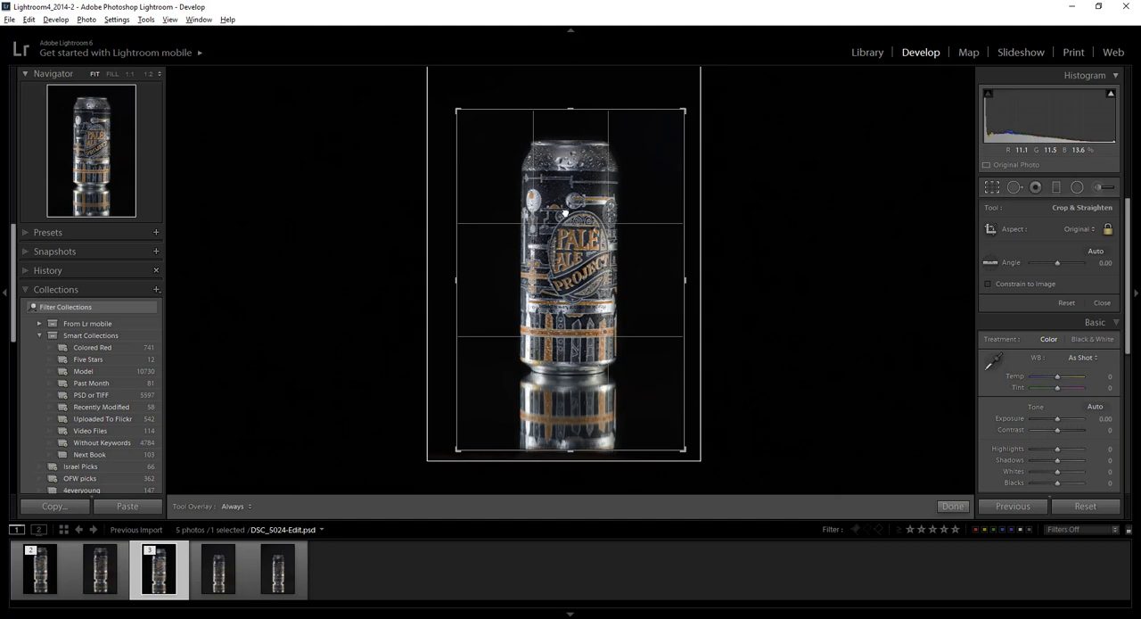
mouse_move(616, 264)
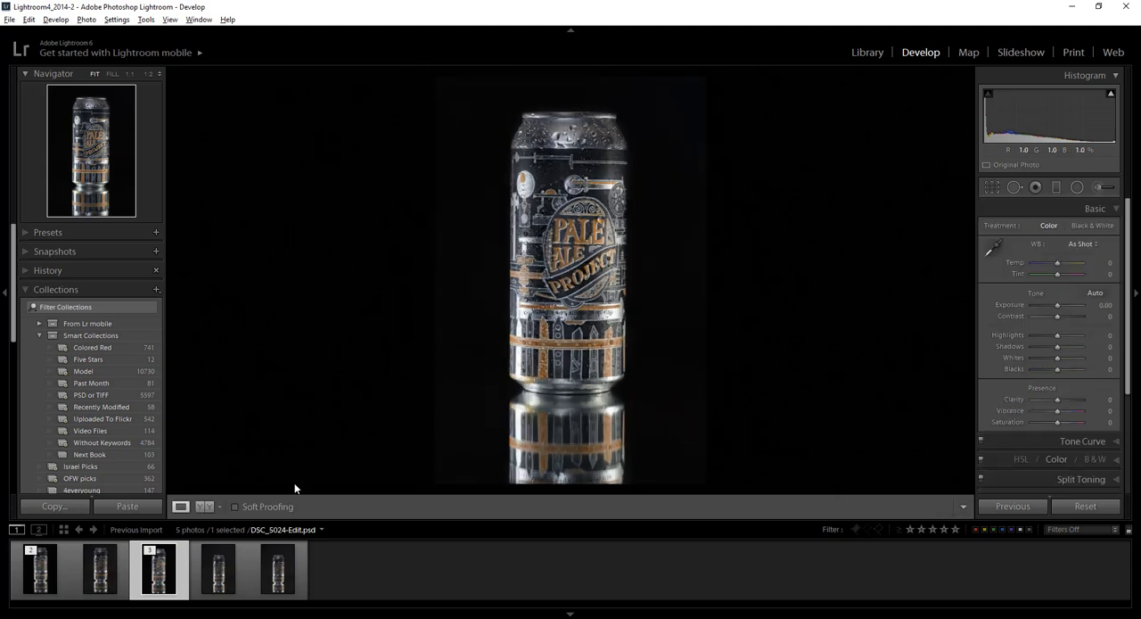
- On the raw virtual copy, set Exposure about +0.24 and Contrast +21
click(275, 568)
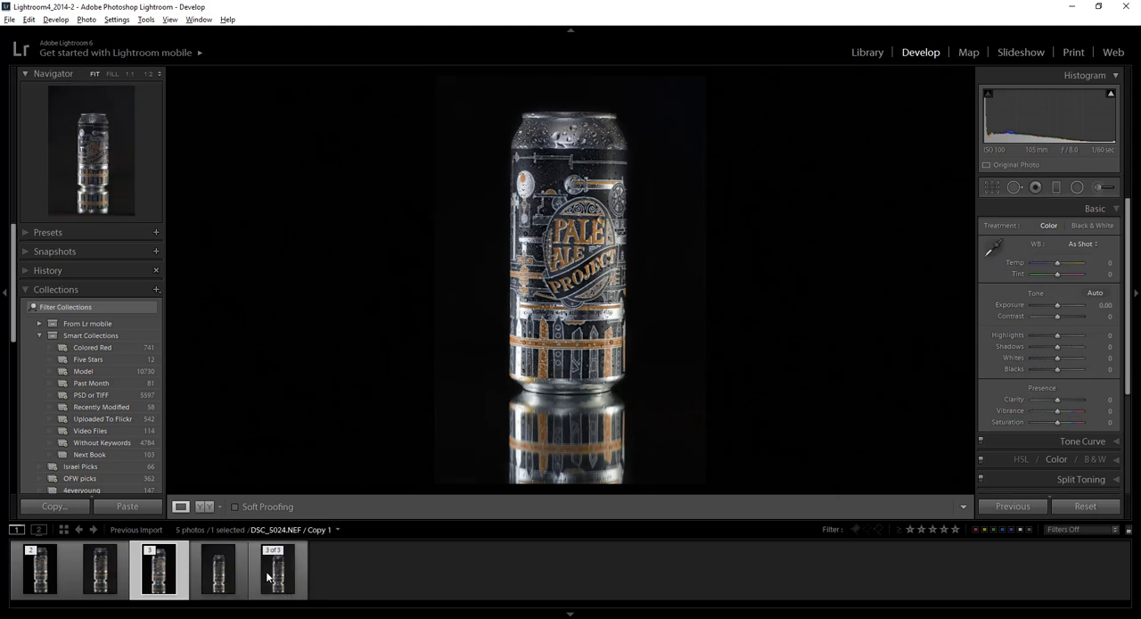
click(278, 569)
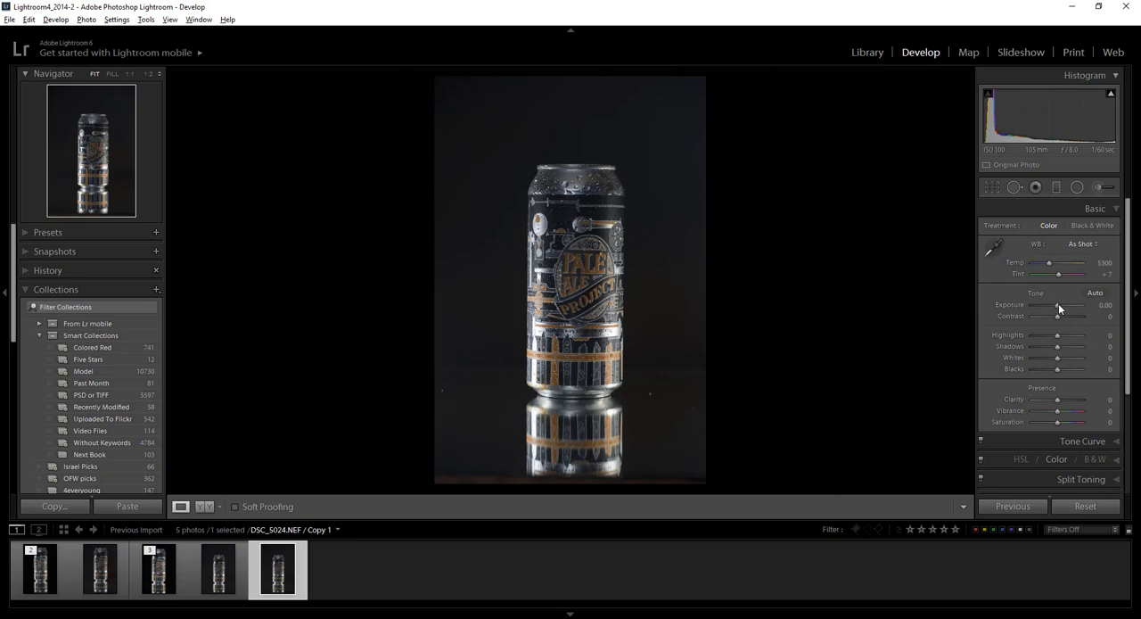
drag(1079, 305, 1052, 305)
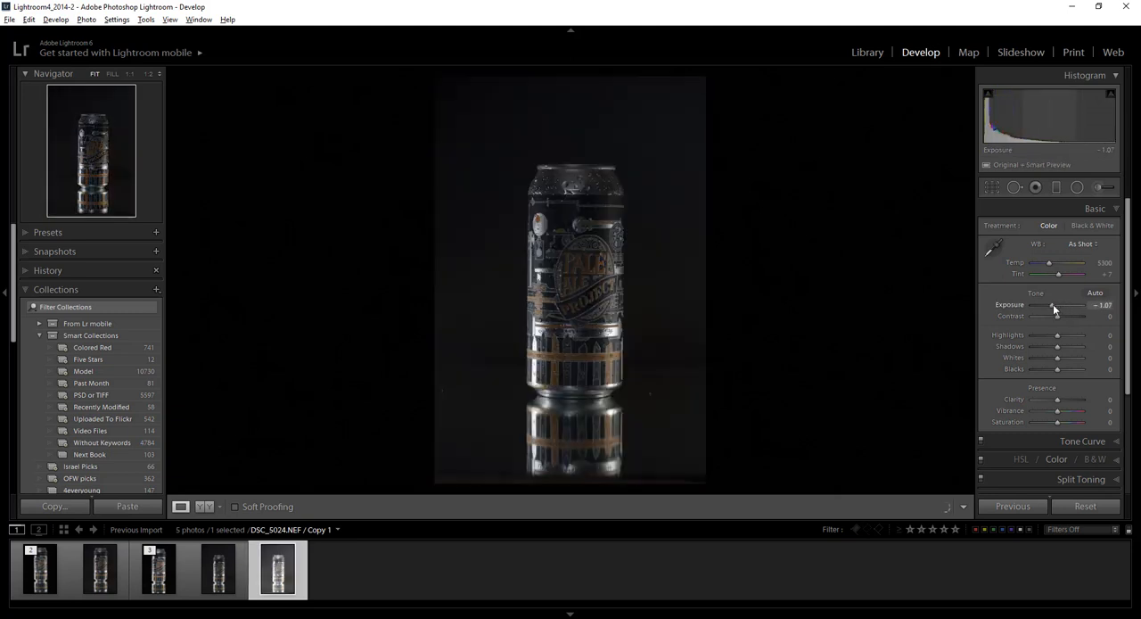
drag(1053, 305, 1084, 305)
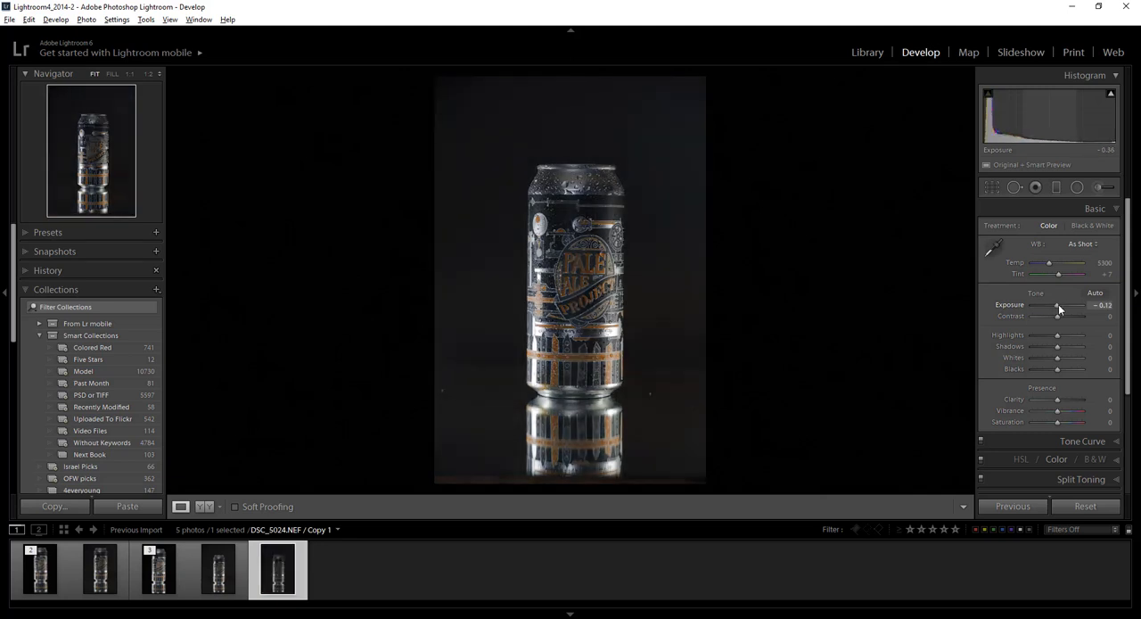
drag(1058, 305, 1074, 305)
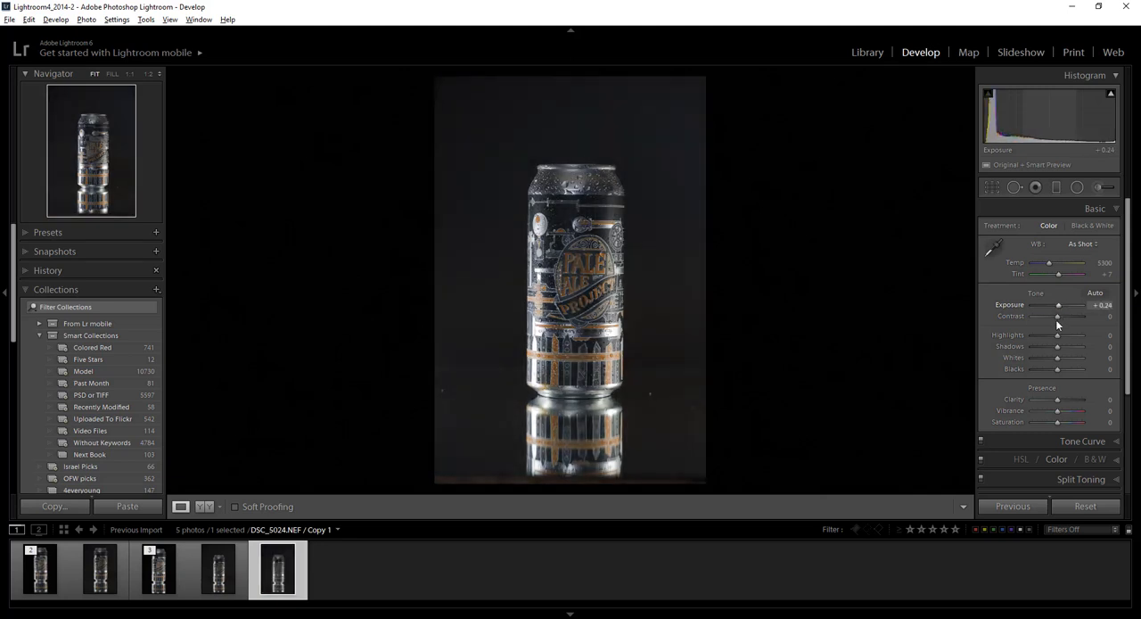
drag(1060, 317, 1067, 317)
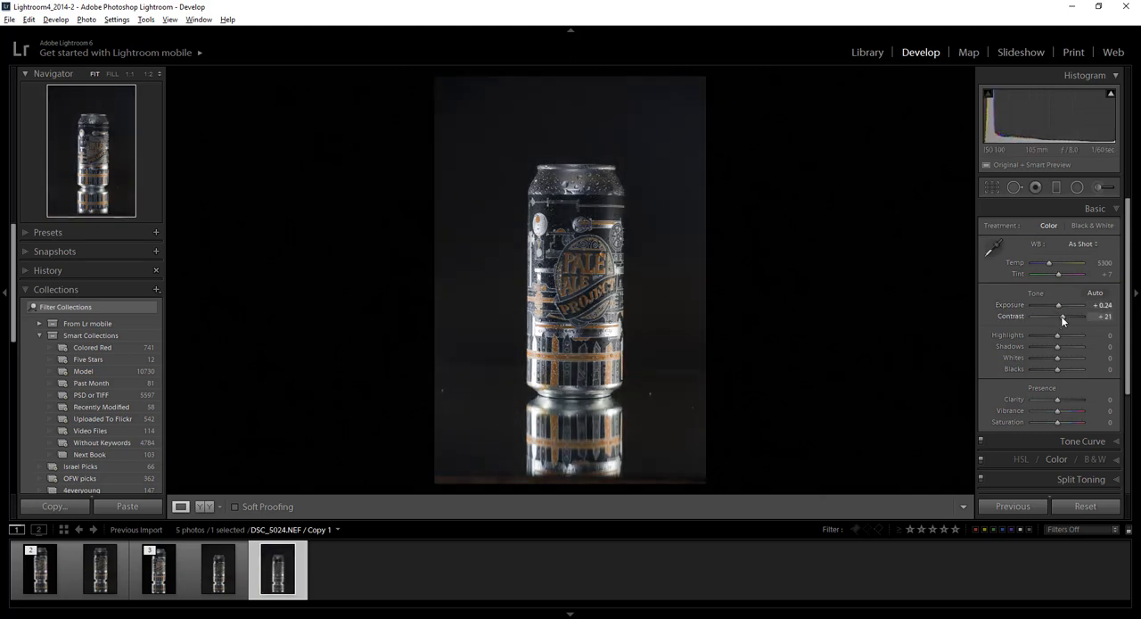
- Set Highlights to about +50 and Shadows to +37
drag(1056, 335, 1070, 335)
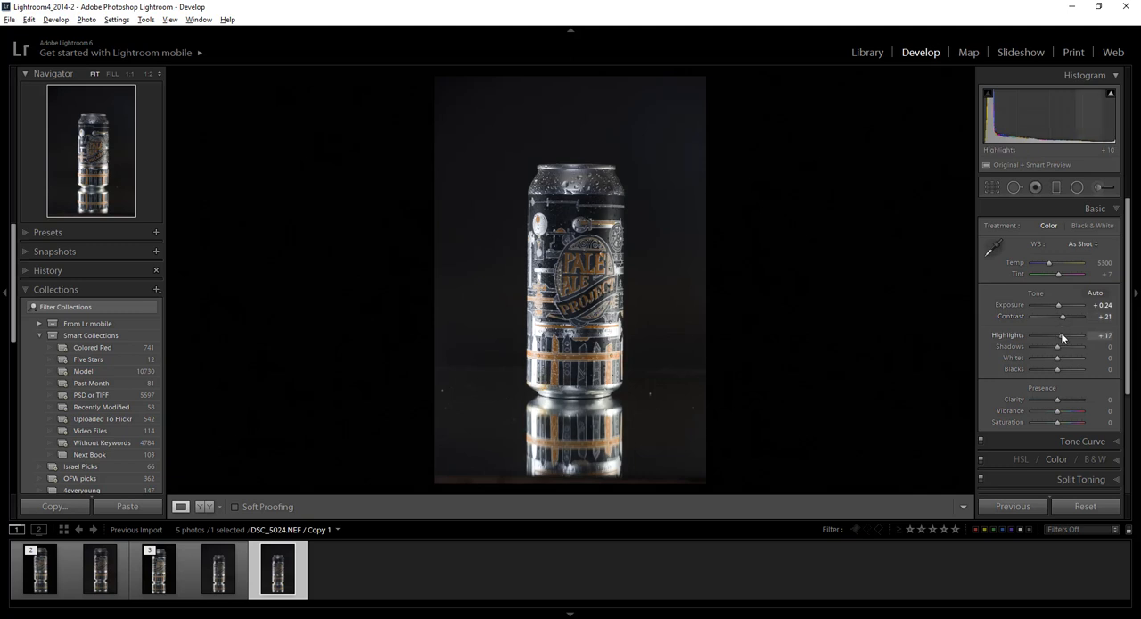
drag(1070, 335, 1056, 336)
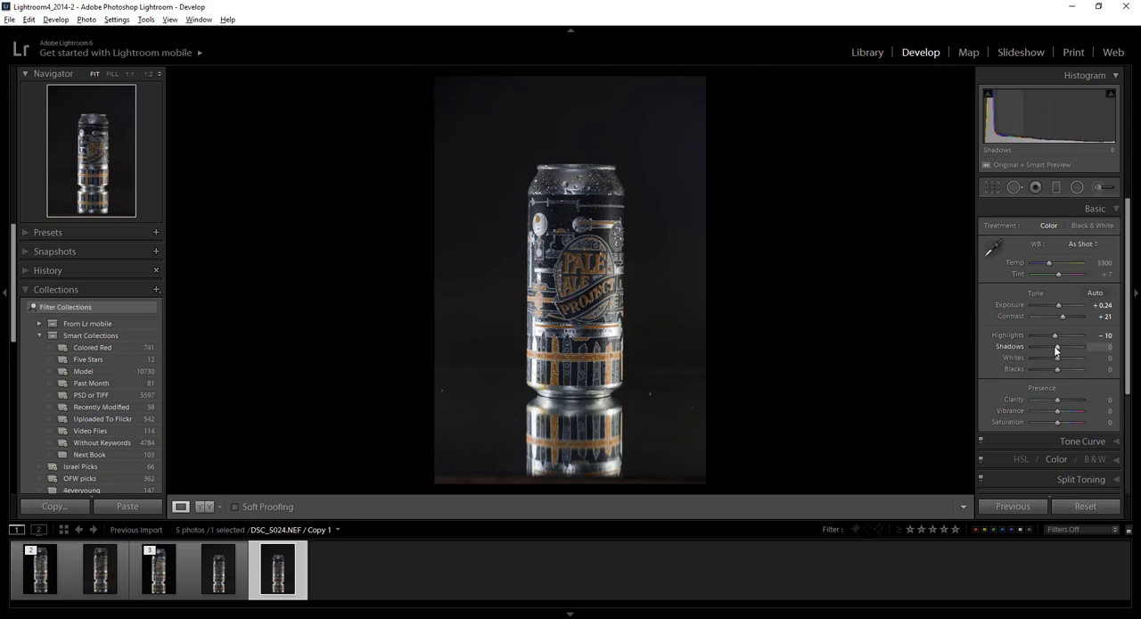
drag(1056, 346, 1063, 346)
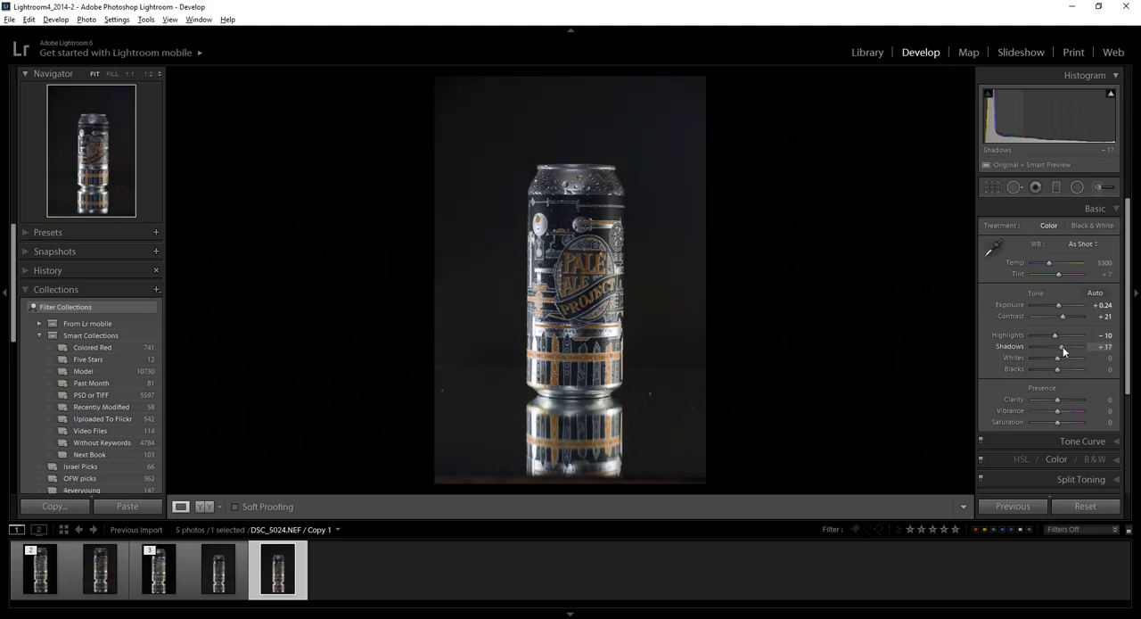
drag(1070, 346, 1059, 346)
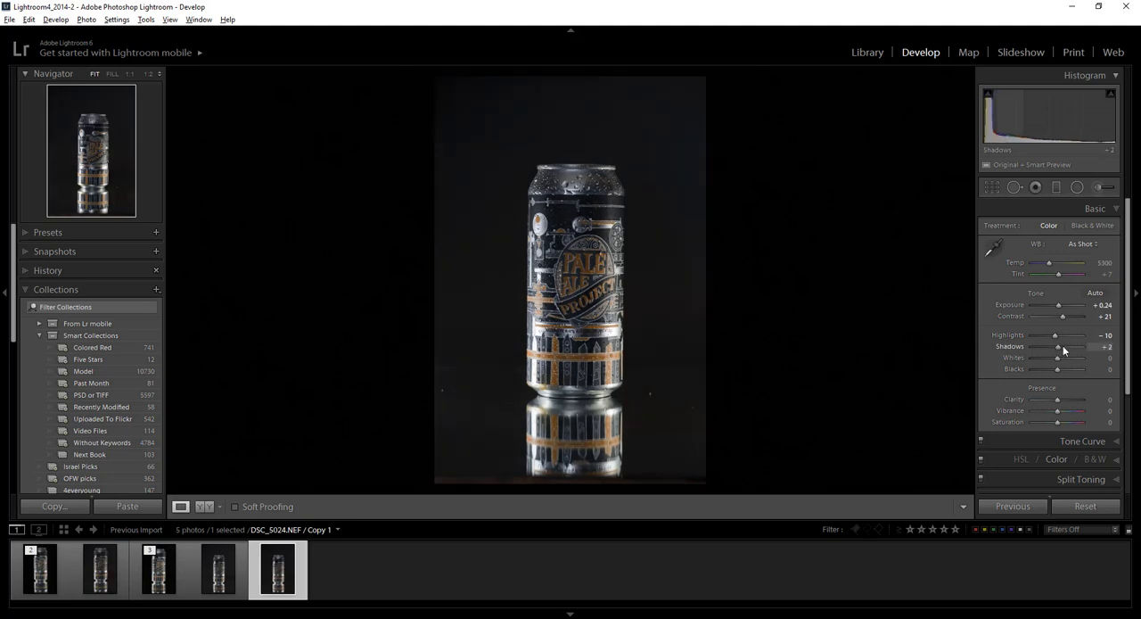
drag(1056, 346, 1073, 346)
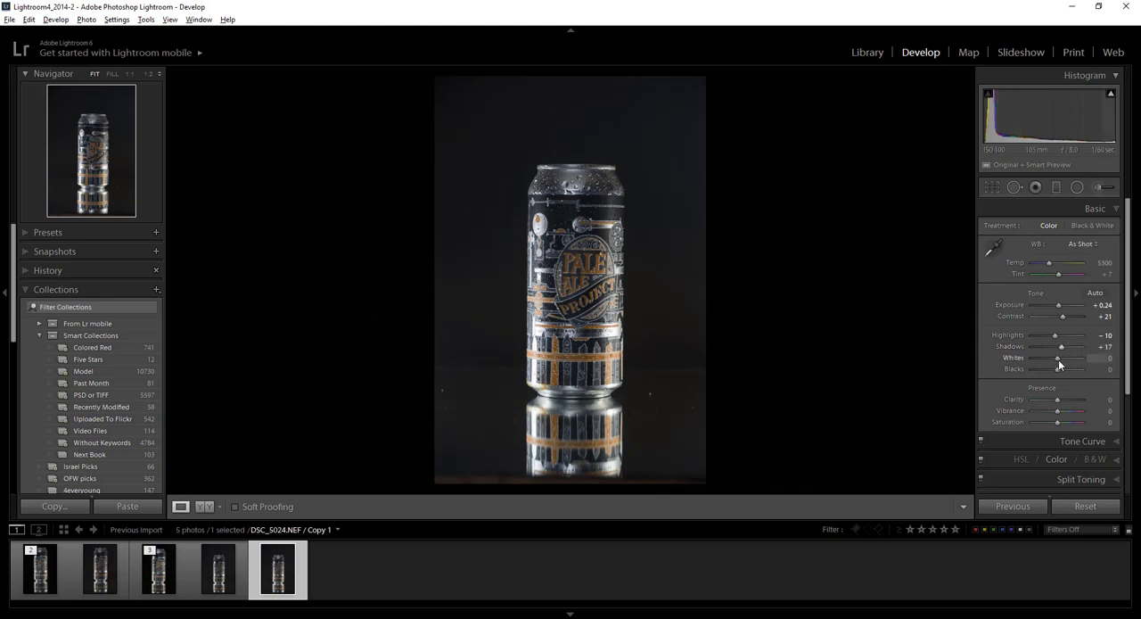
- Set Whites to about +26, deepen the Blacks and add Clarity +17
drag(1055, 357, 1085, 357)
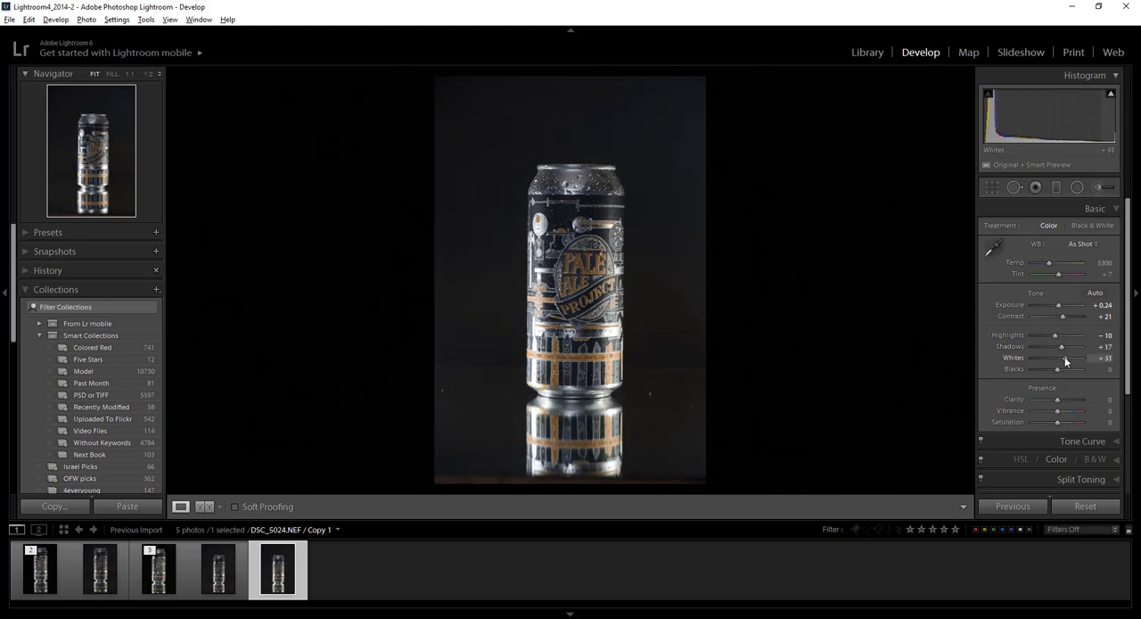
drag(1070, 369, 1049, 369)
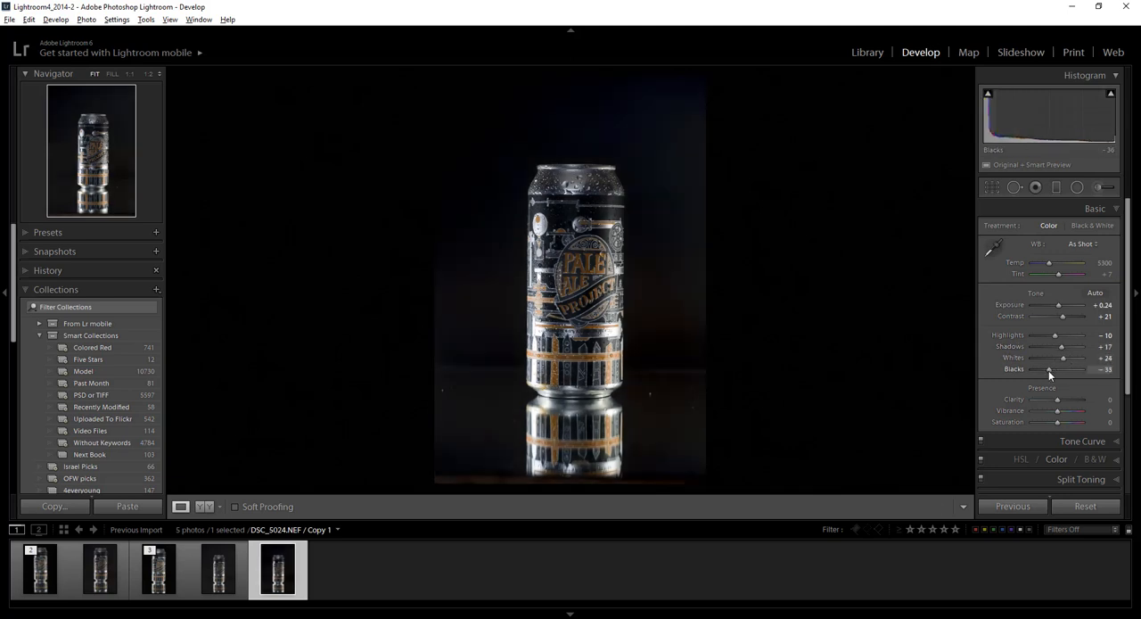
drag(1049, 370, 1059, 369)
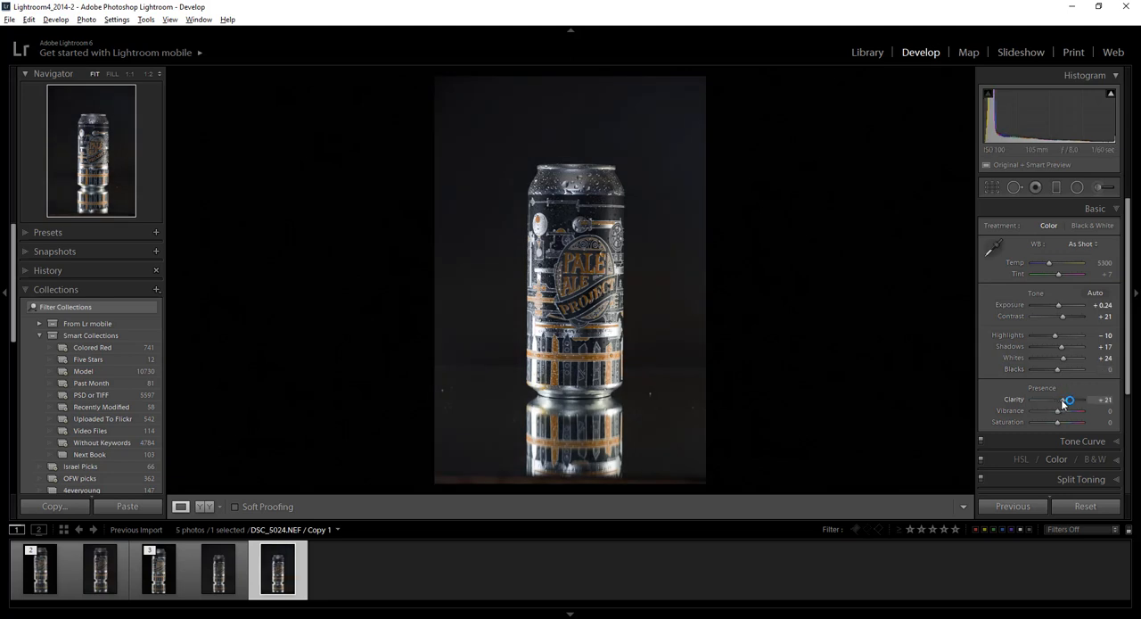
drag(1067, 399, 1072, 400)
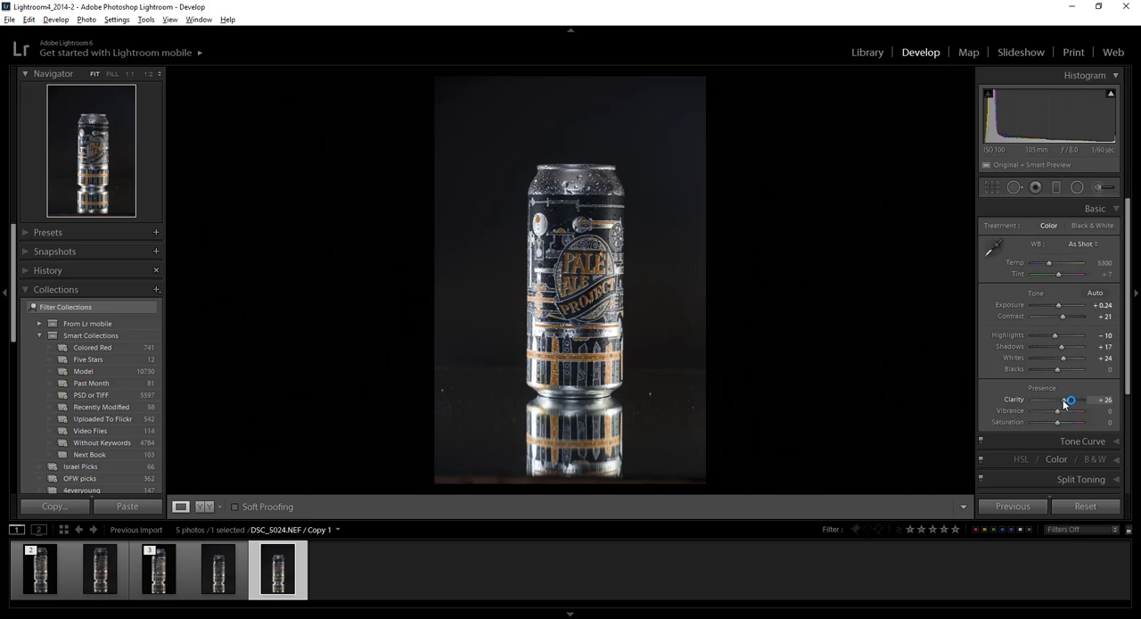
drag(1070, 400, 1059, 400)
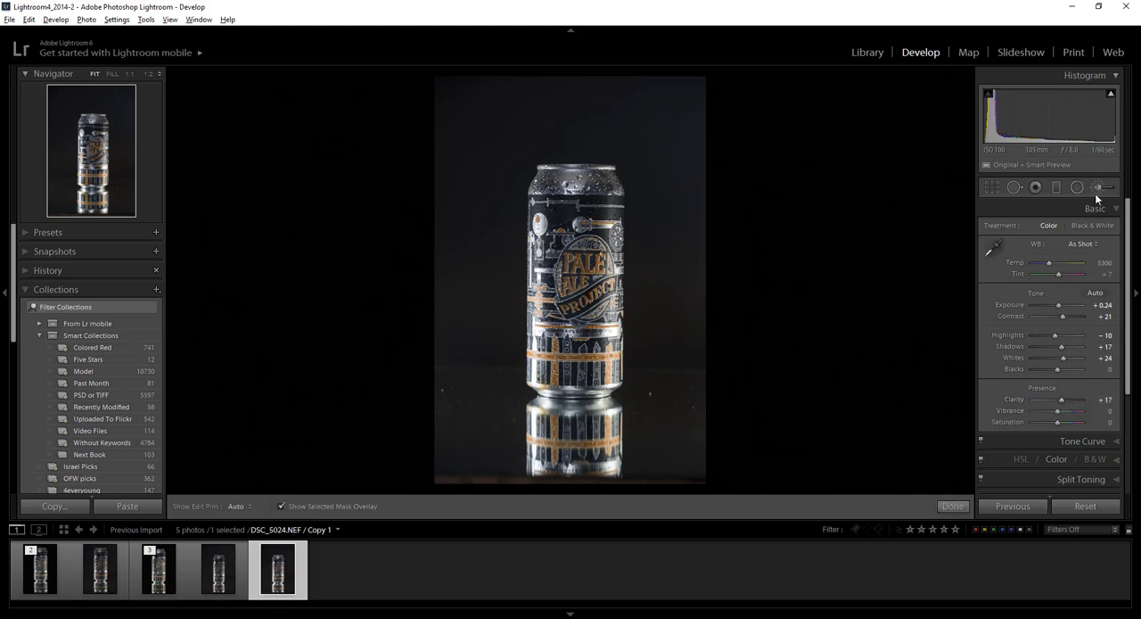
- With the Adjustment Brush, paint negative exposure over the background around the can and lower it further
click(1104, 187)
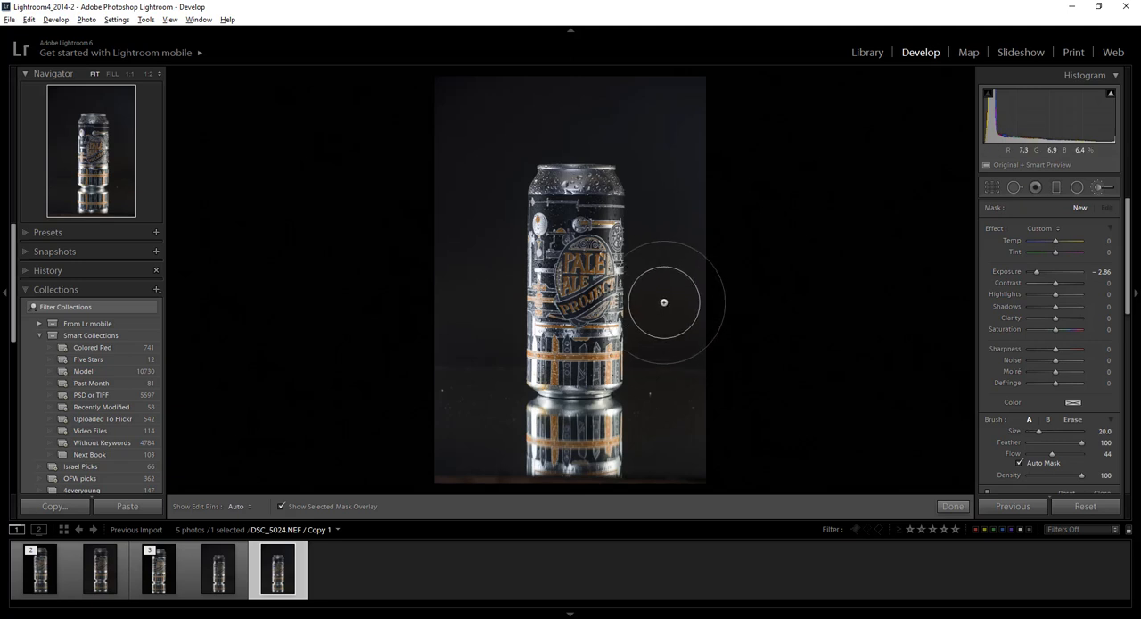
drag(664, 302, 674, 440)
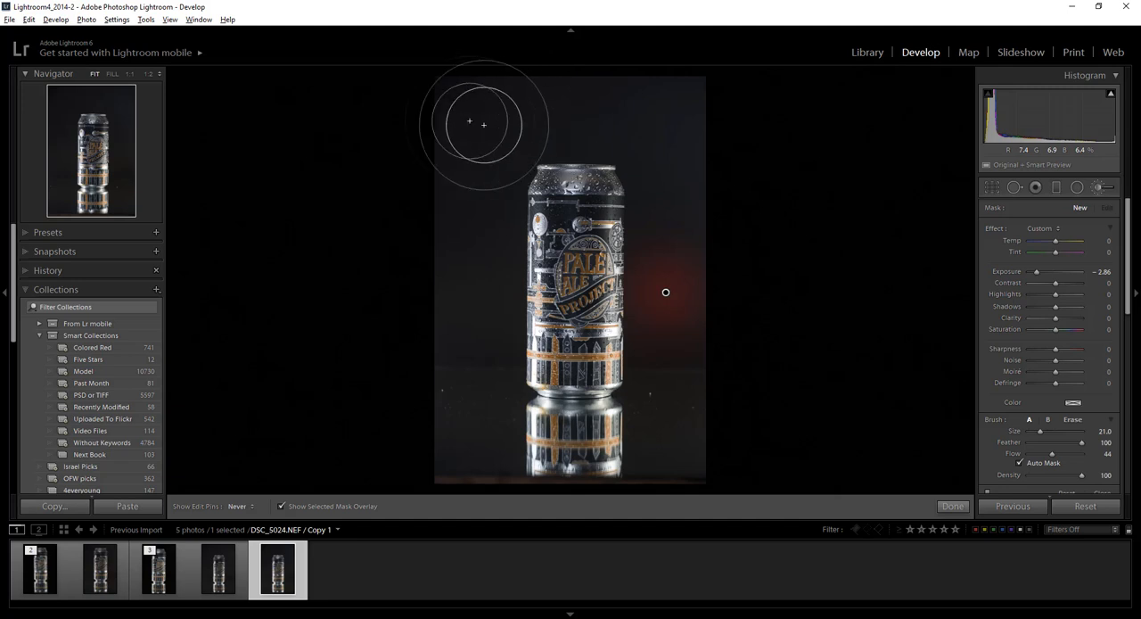
drag(467, 123, 467, 425)
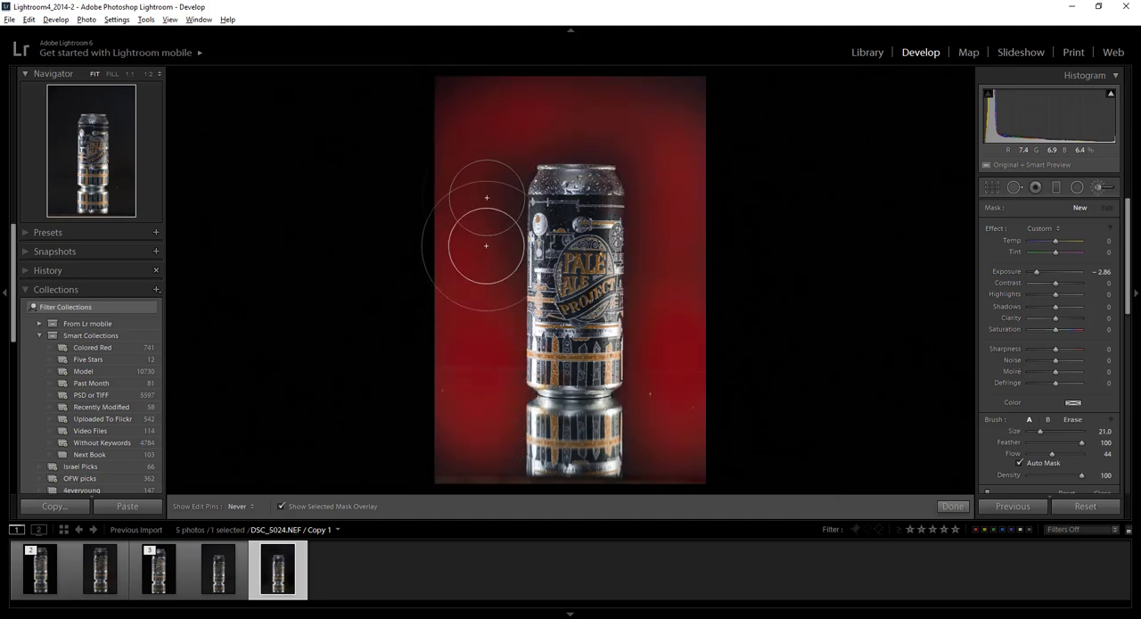
mouse_move(667, 142)
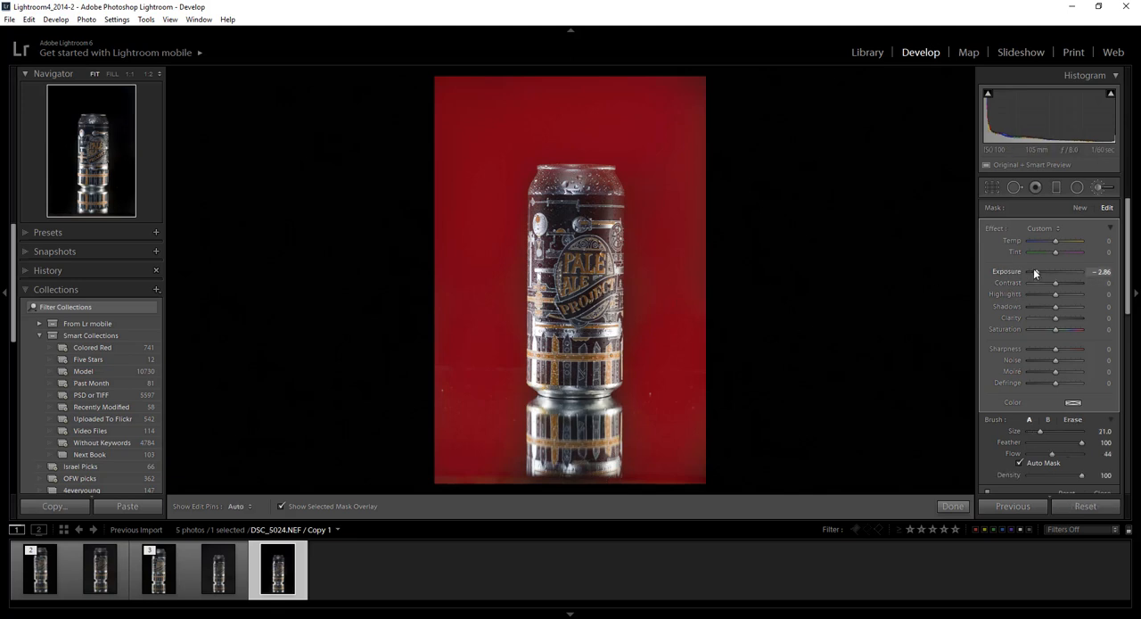
drag(1052, 271, 1031, 271)
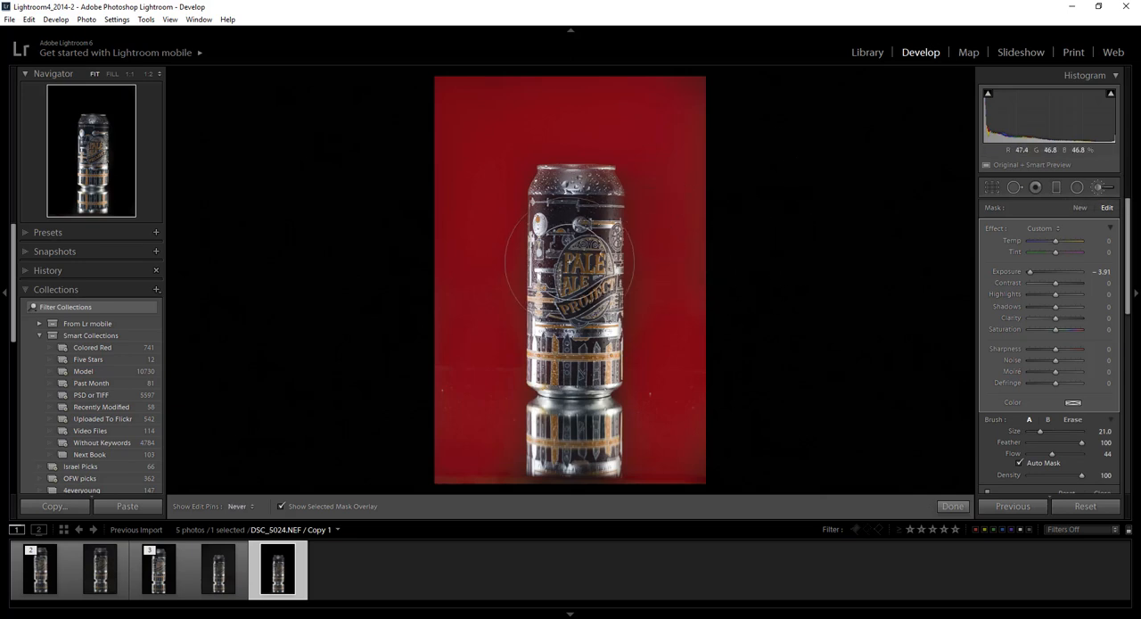
drag(571, 267, 621, 282)
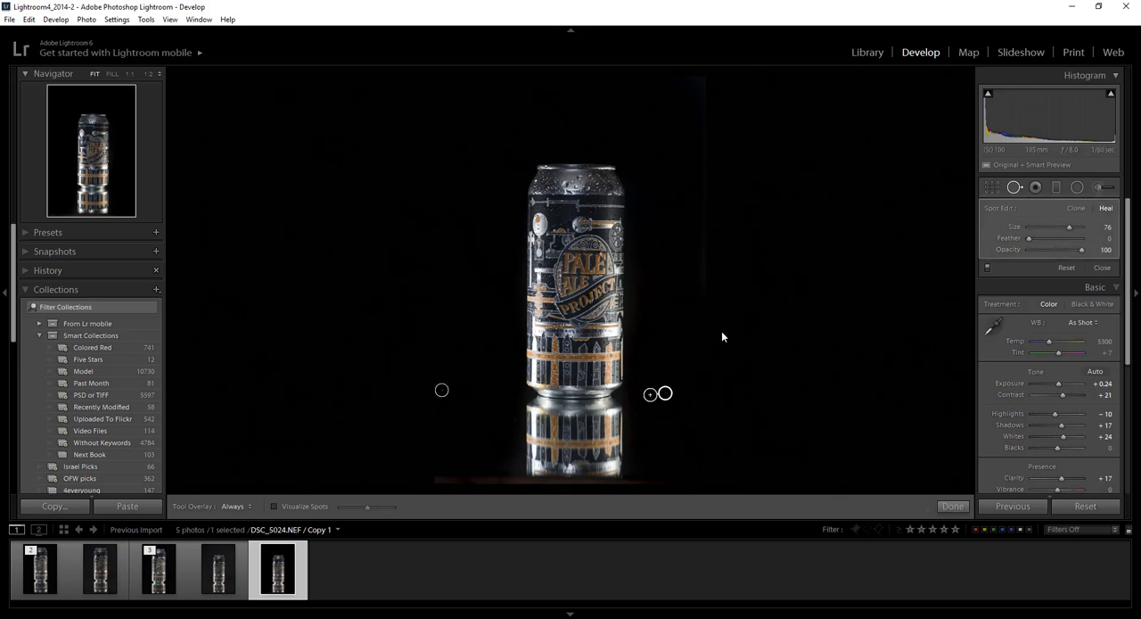
- Close the local adjustment tool and return to the Basic panel with the darkened background
click(953, 506)
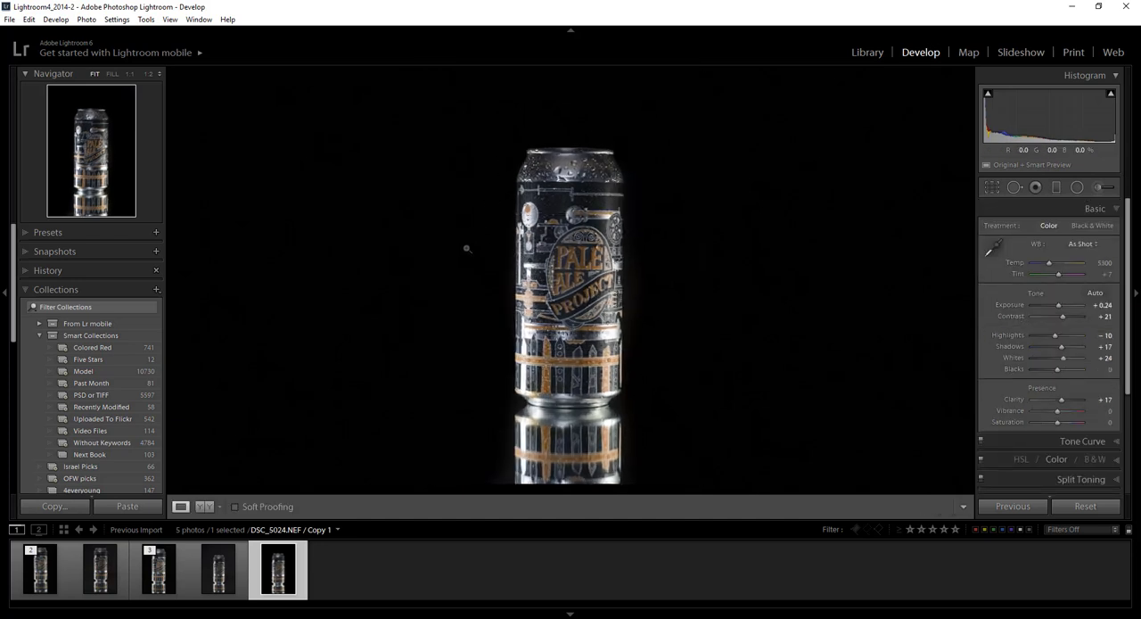
mouse_move(478, 357)
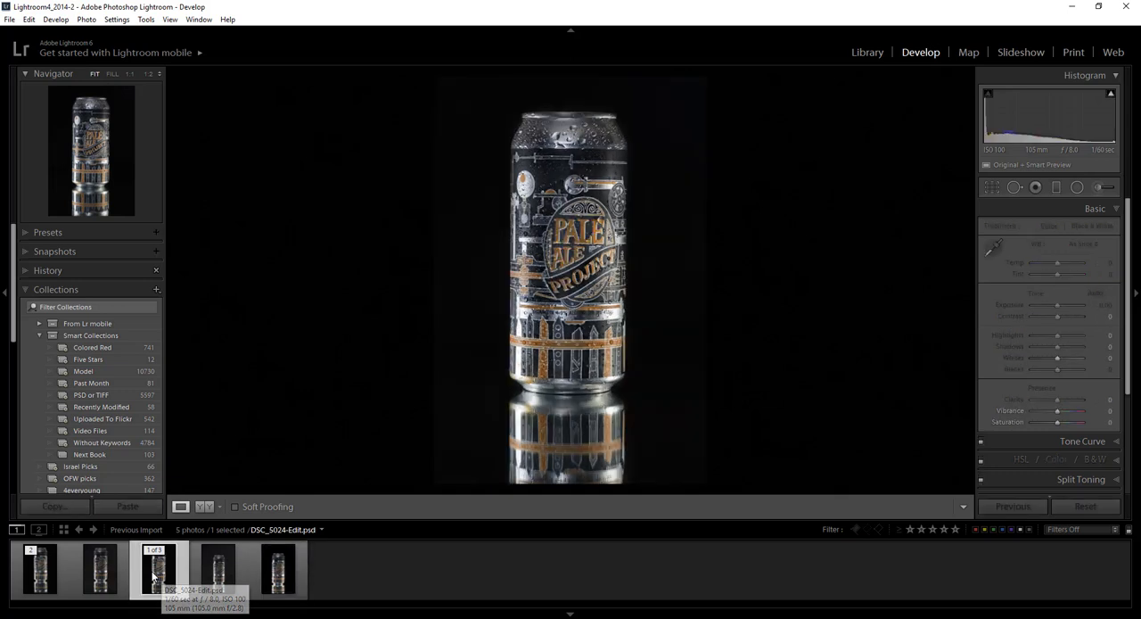
- Flip between the Photoshop-edited PSD and the black-background virtual copy in the filmstrip, ending on the copy
click(278, 569)
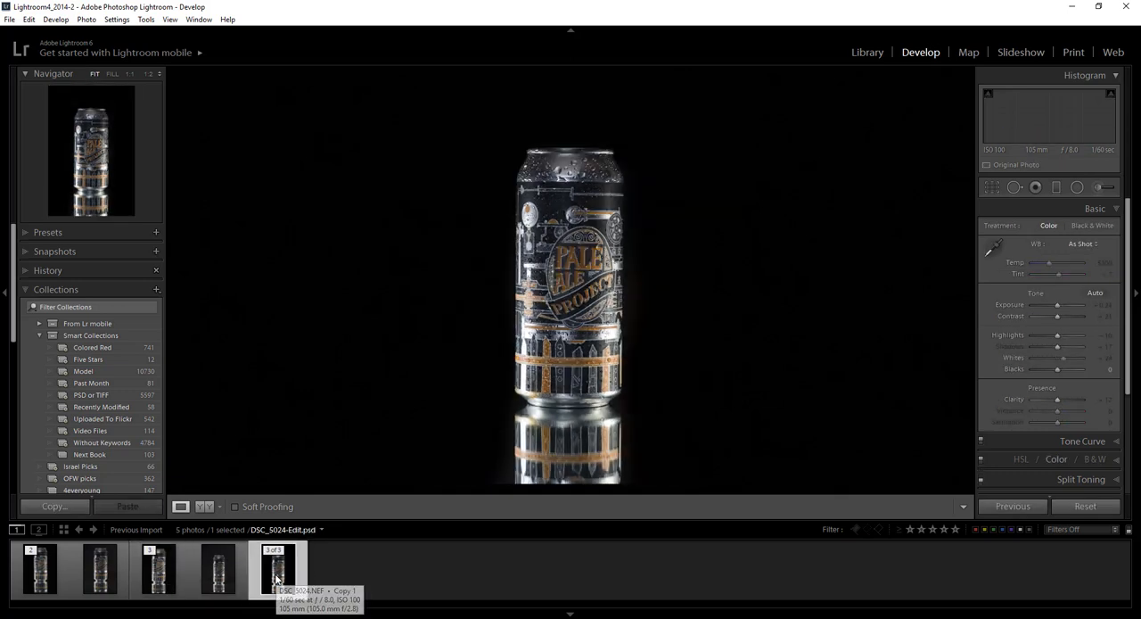
click(159, 567)
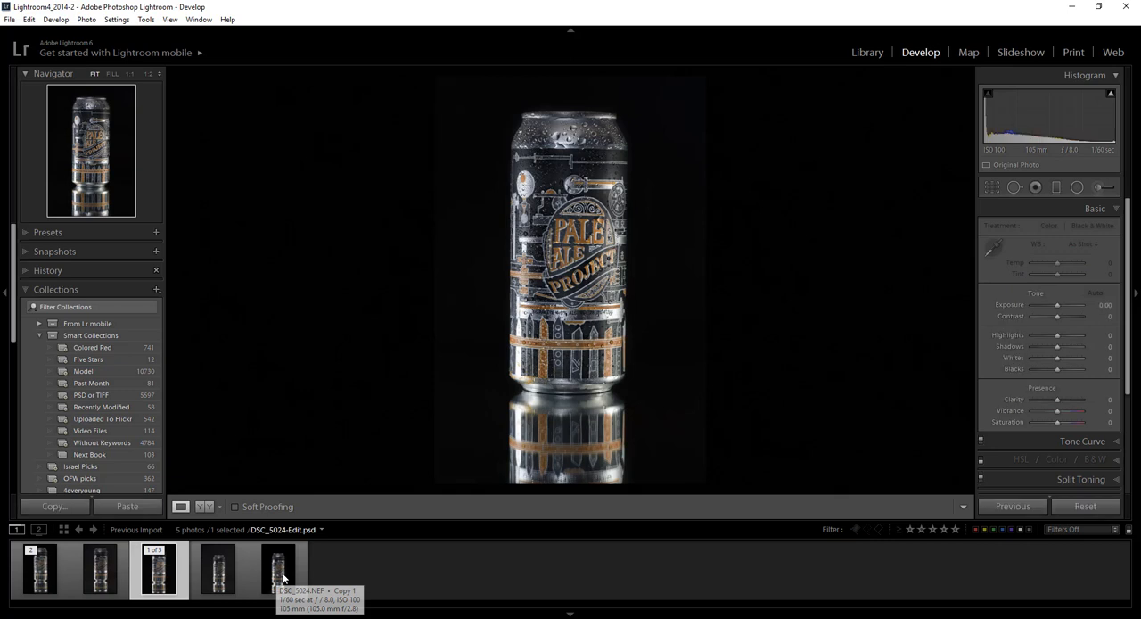
click(278, 569)
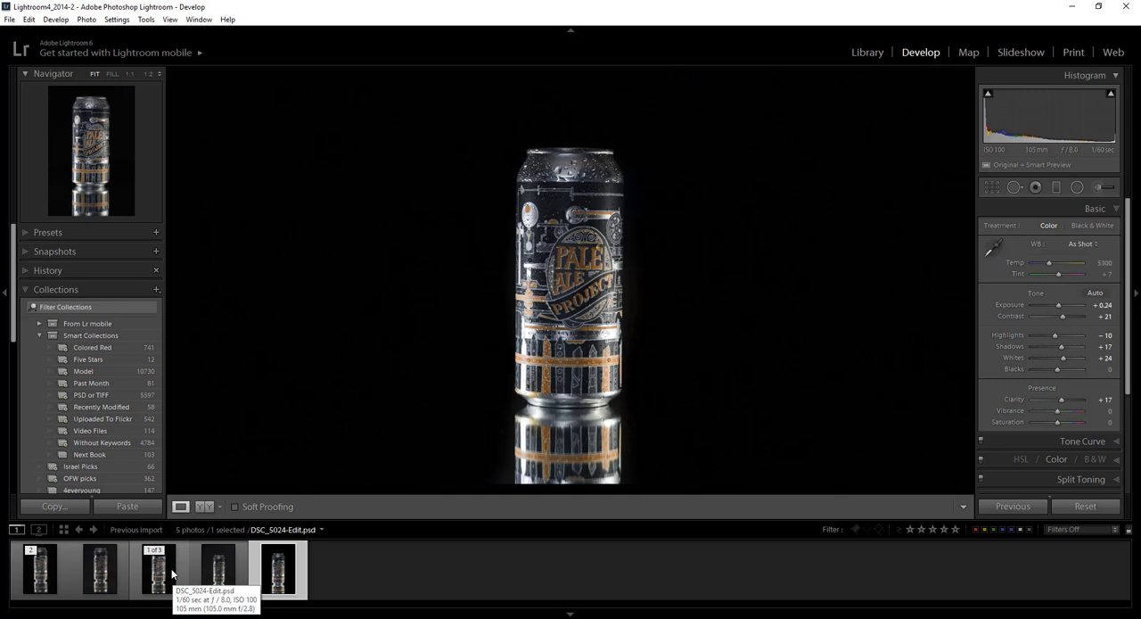
mouse_move(171, 574)
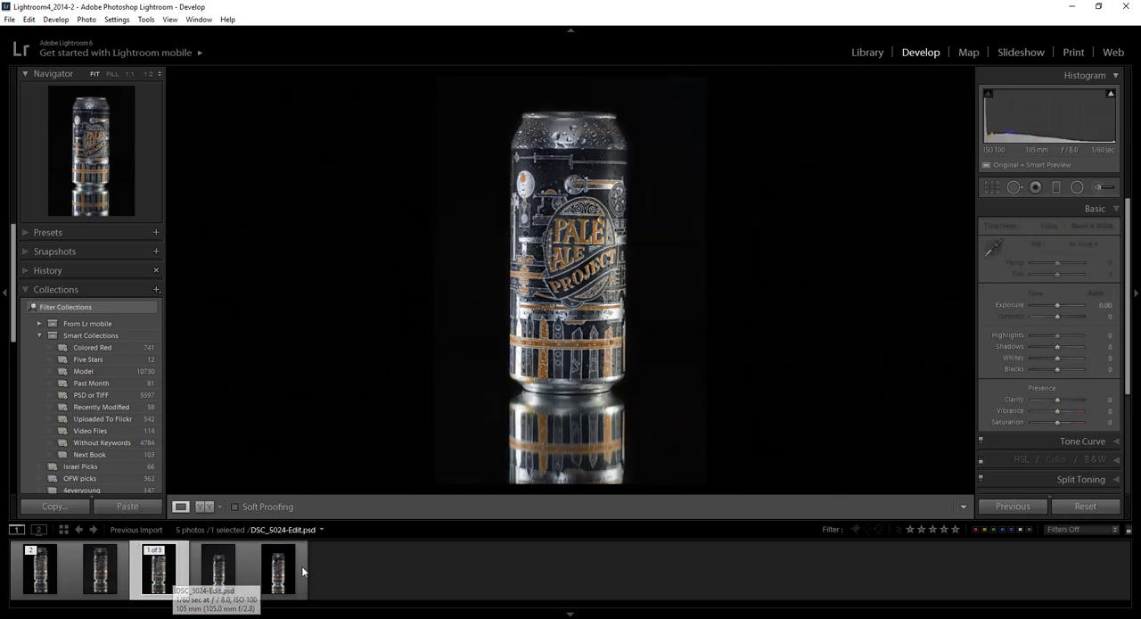
click(278, 569)
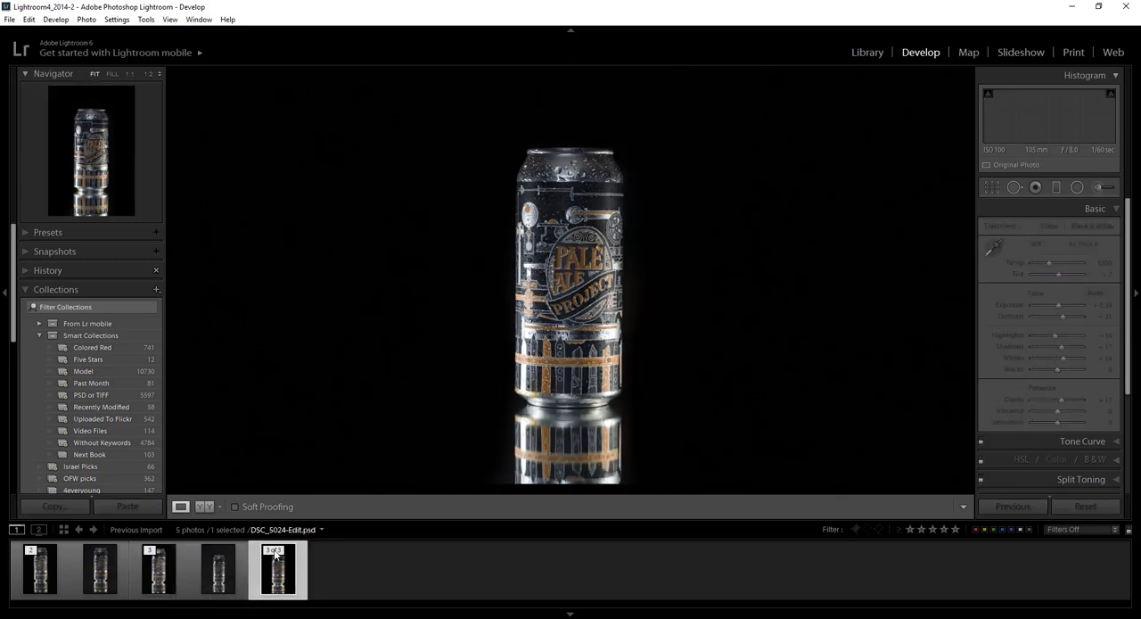